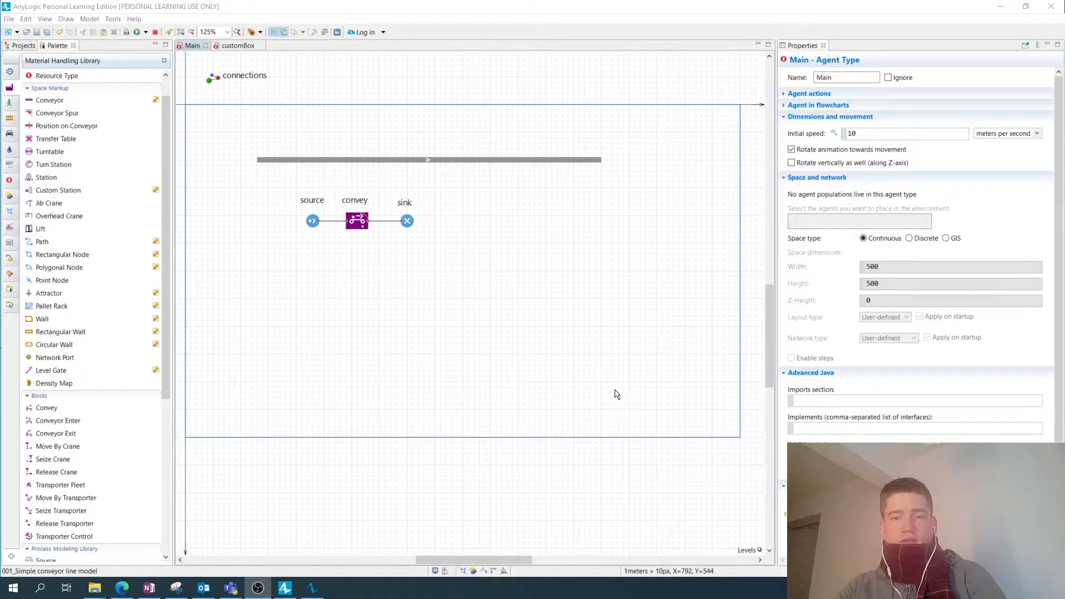
pyautogui.moveTo(604, 369)
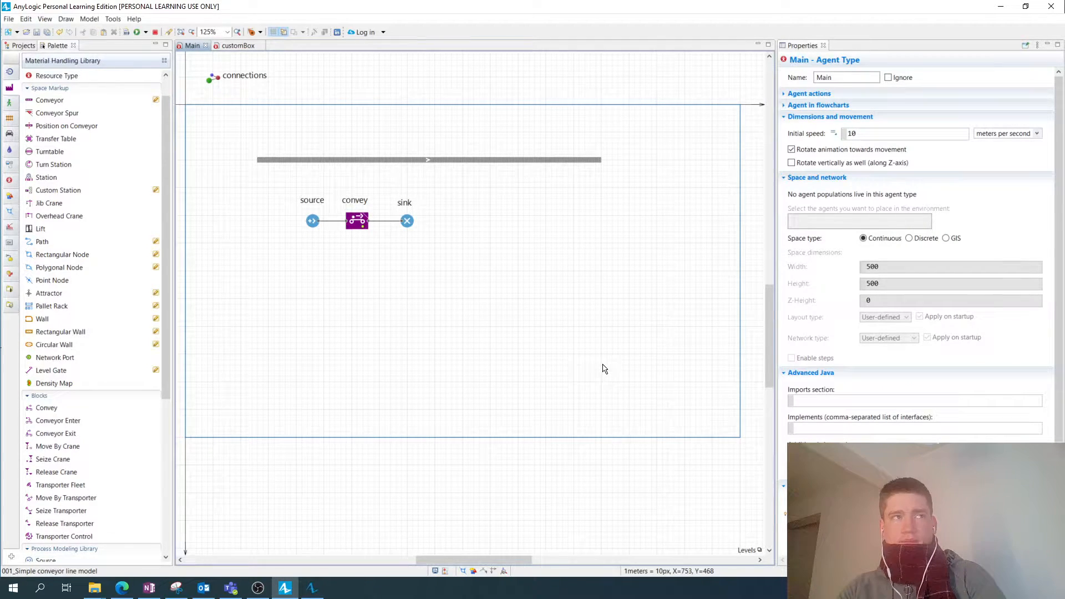
pyautogui.moveTo(606, 369)
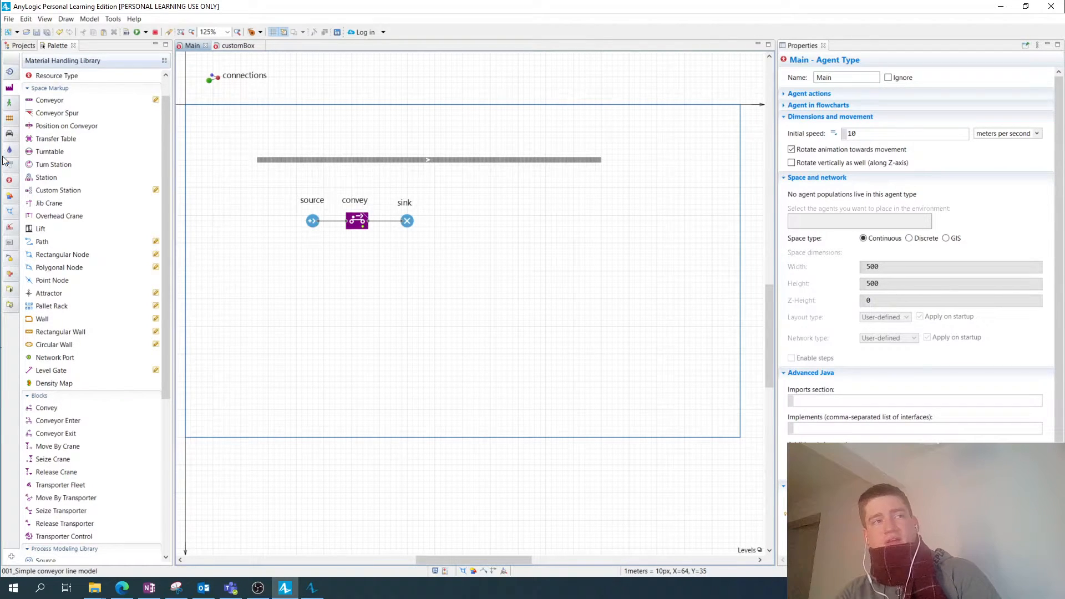
# Switch the palette to the Material Handling Library and browse its elements
pyautogui.click(62, 60)
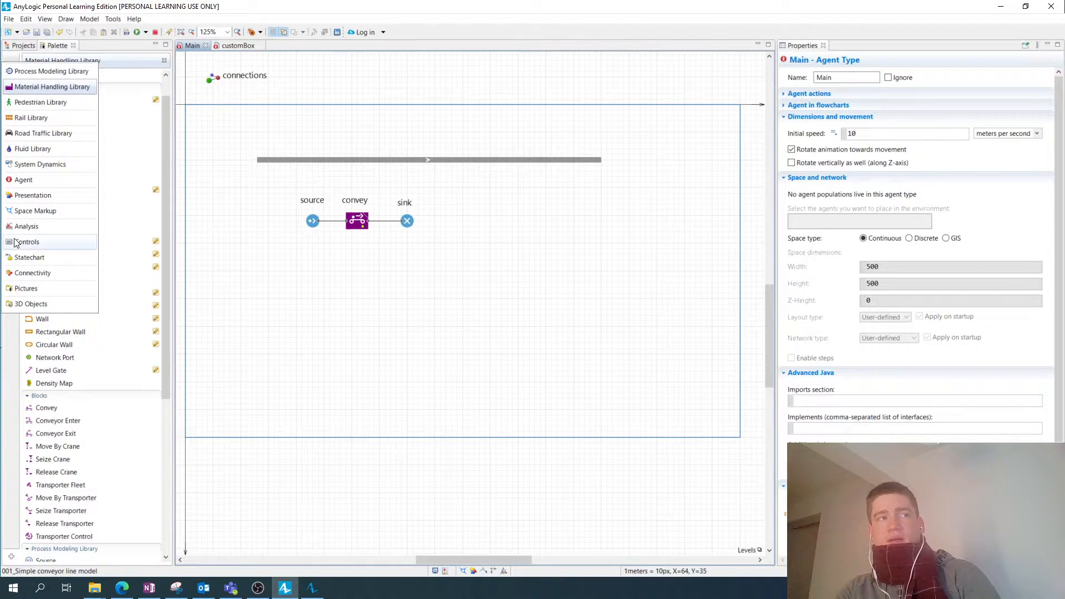
pyautogui.moveTo(31, 118)
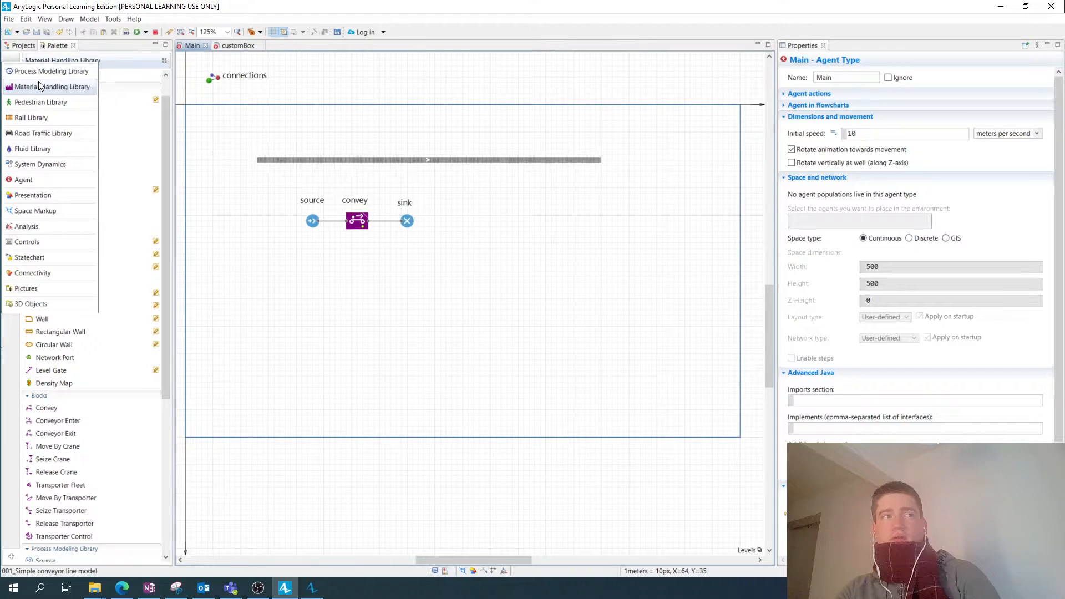
pyautogui.click(56, 87)
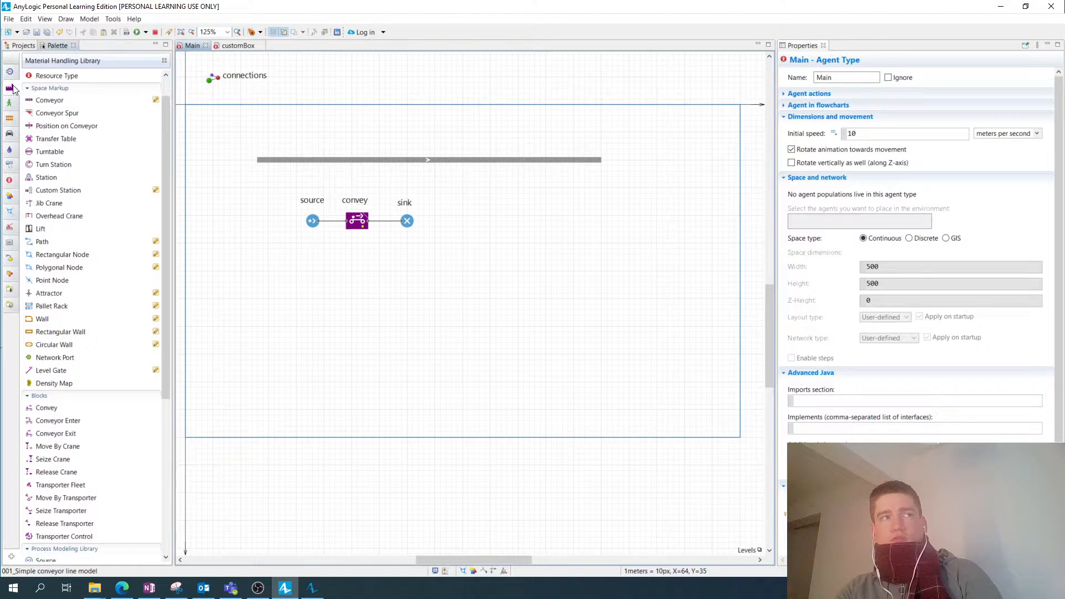
pyautogui.scroll(-3)
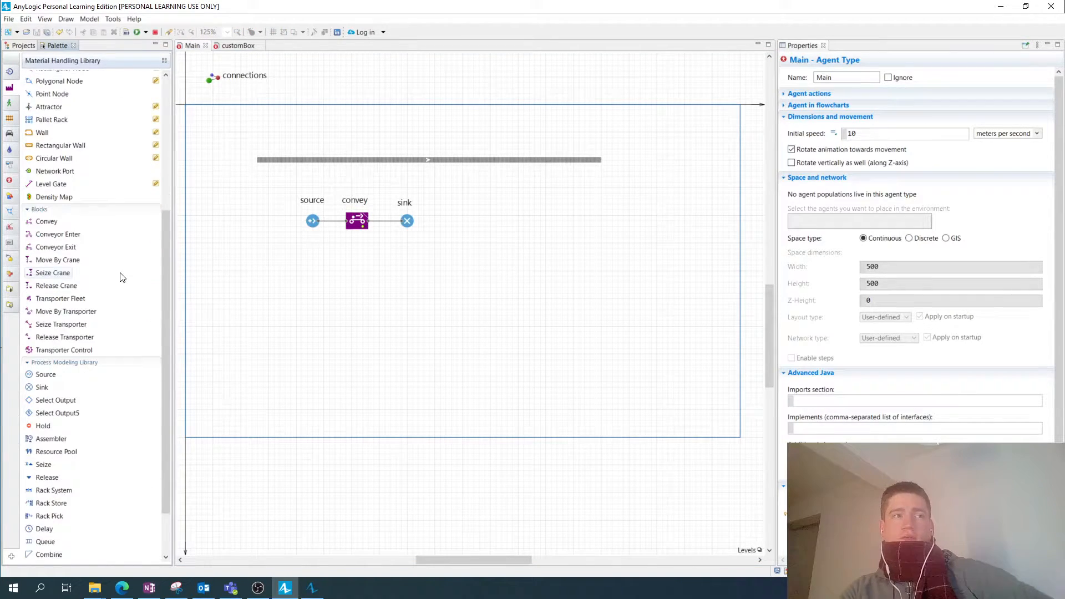
pyautogui.scroll(3)
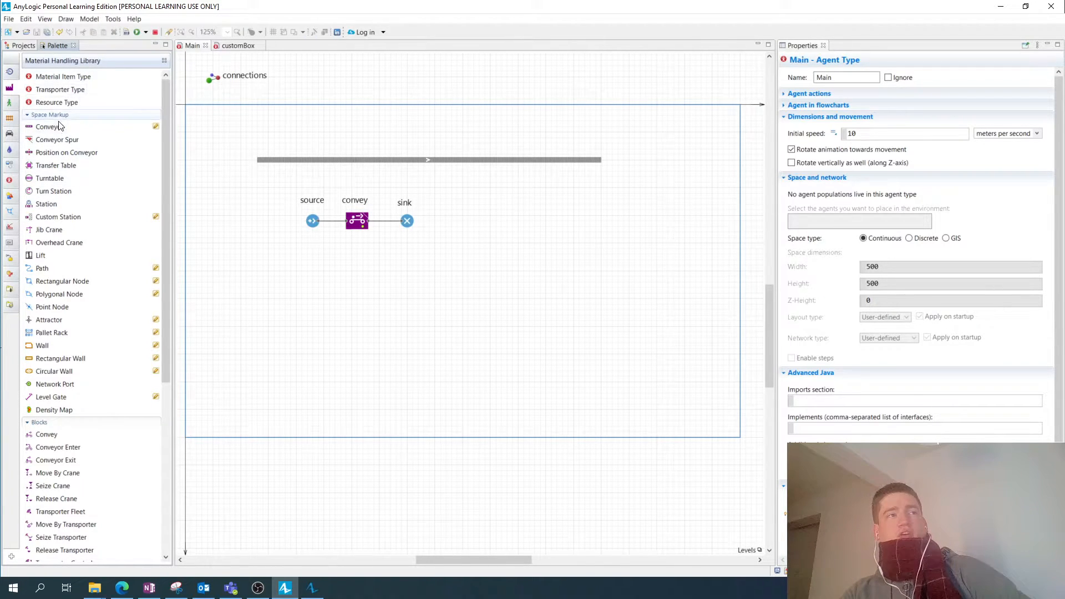
pyautogui.moveTo(118, 334)
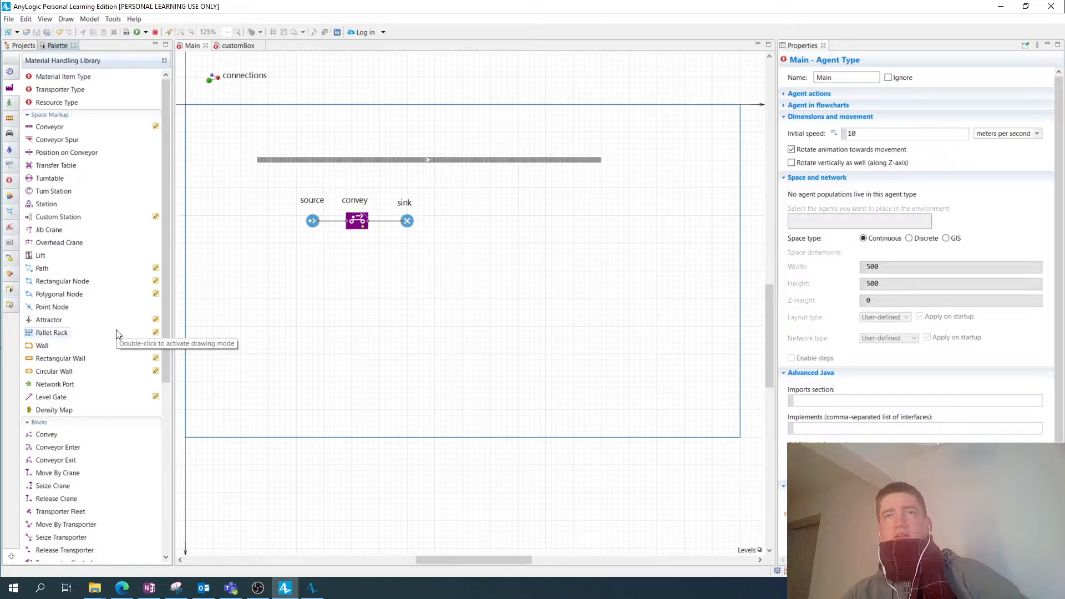
pyautogui.scroll(-3)
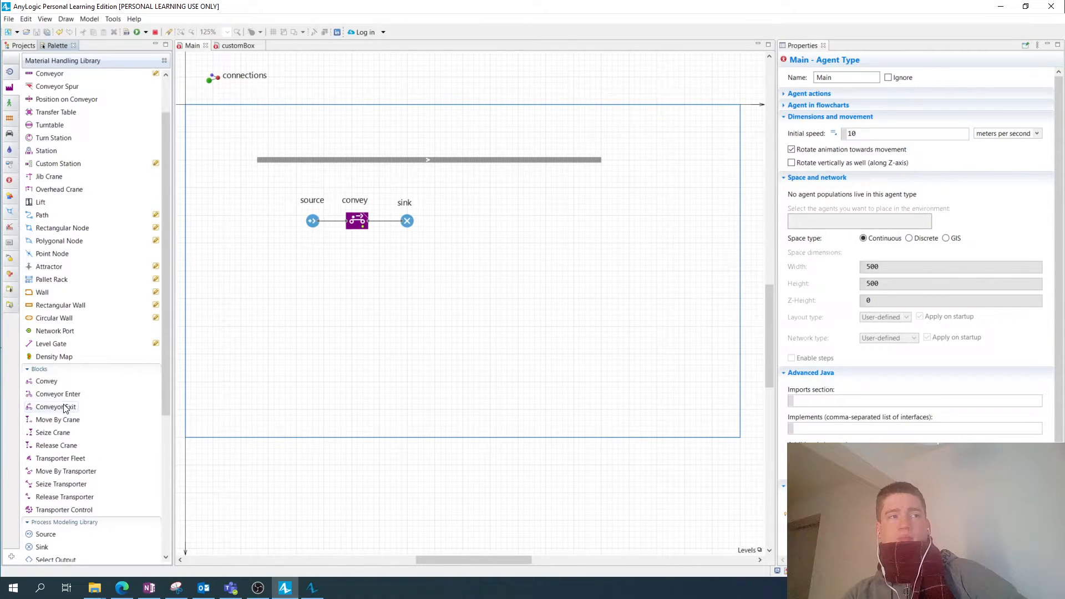
pyautogui.moveTo(77, 484)
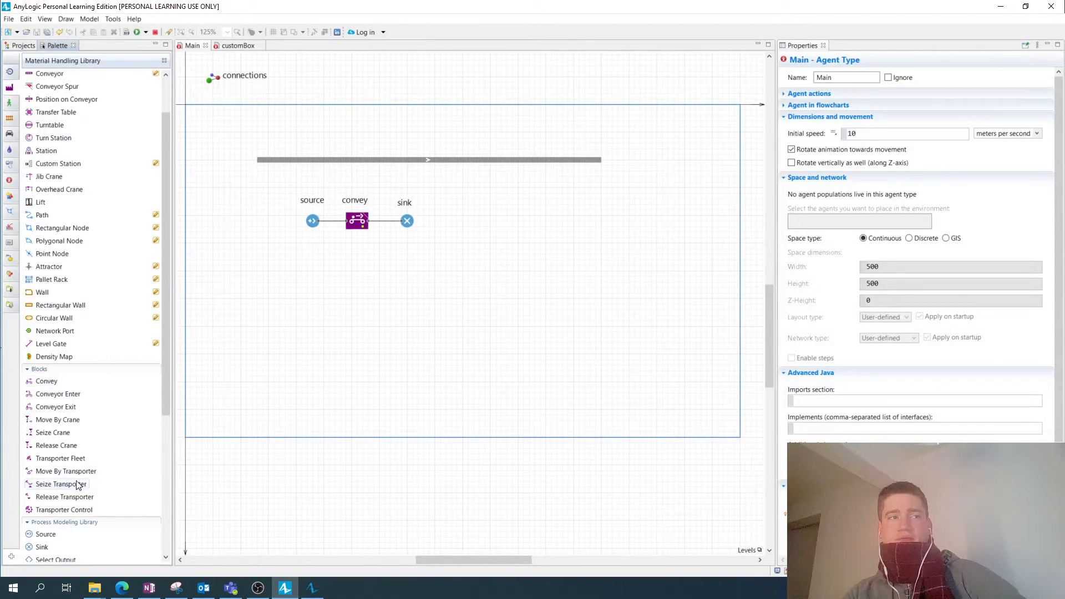
pyautogui.scroll(-3)
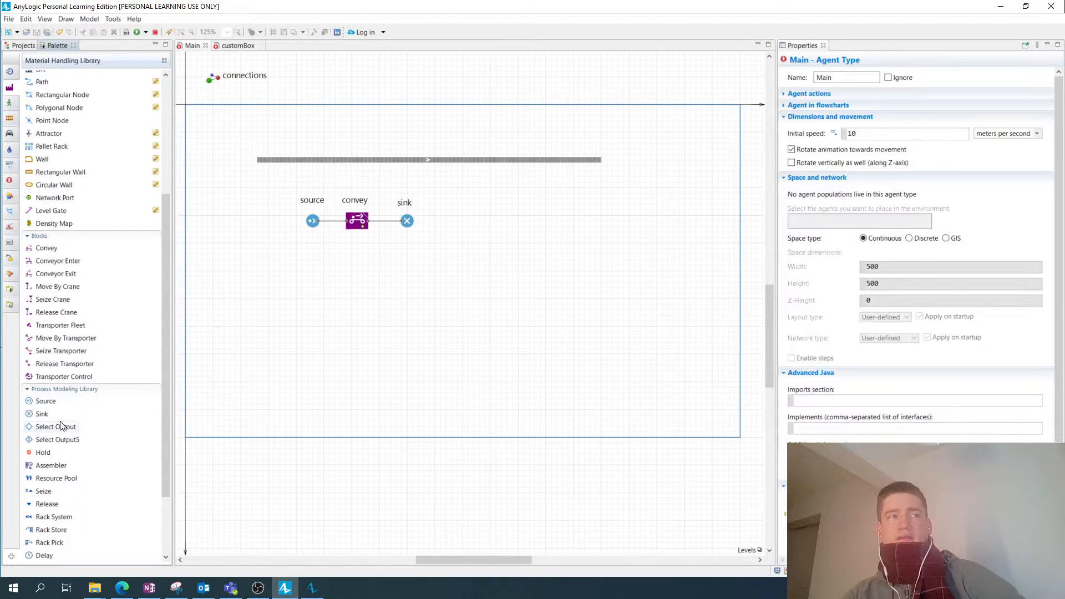
pyautogui.scroll(-3)
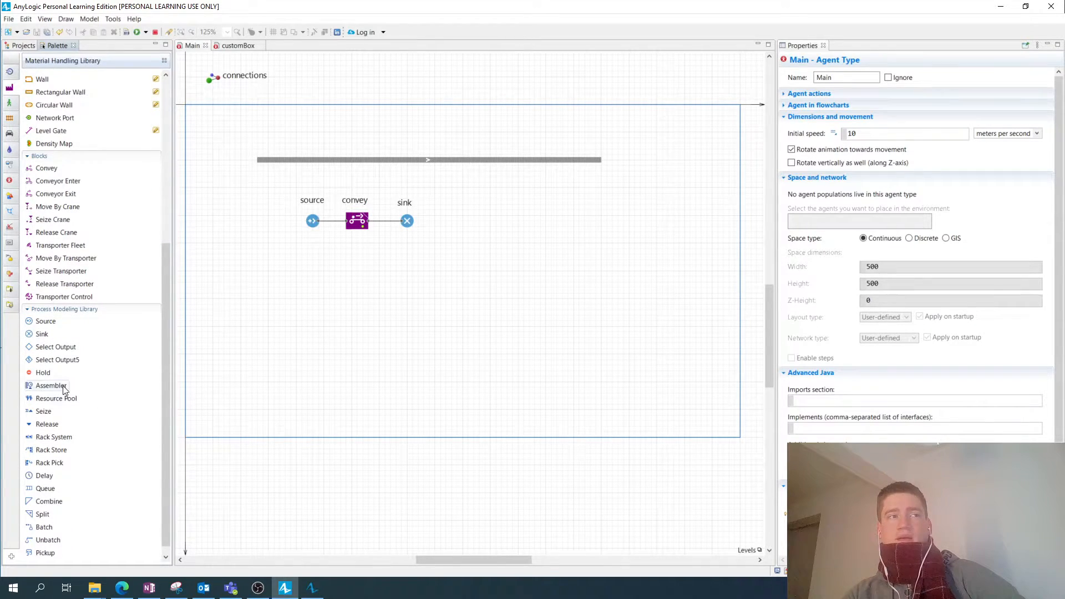
pyautogui.moveTo(46, 321)
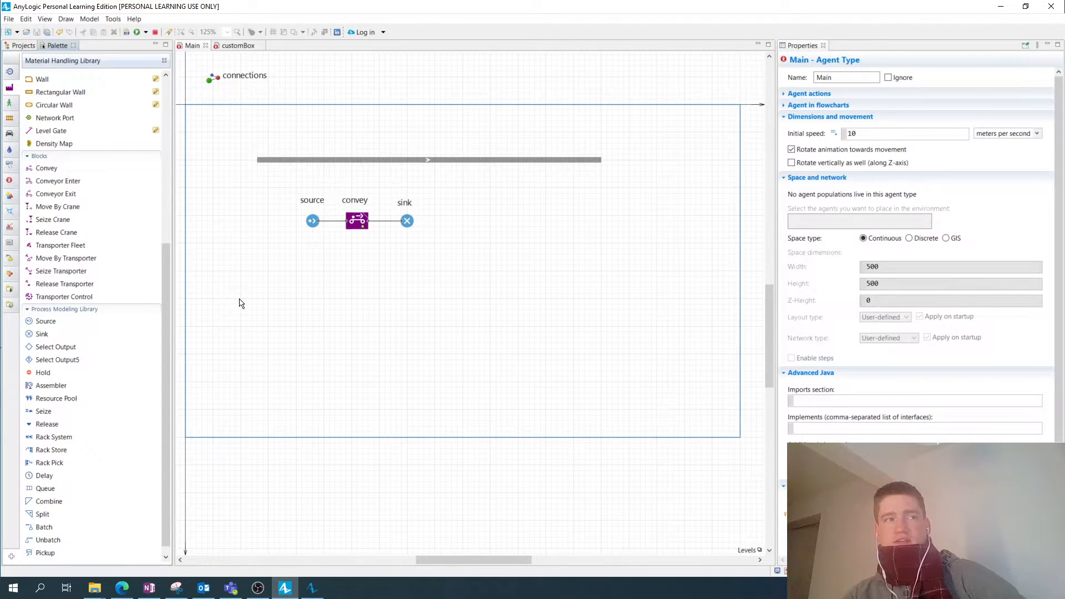
pyautogui.scroll(3)
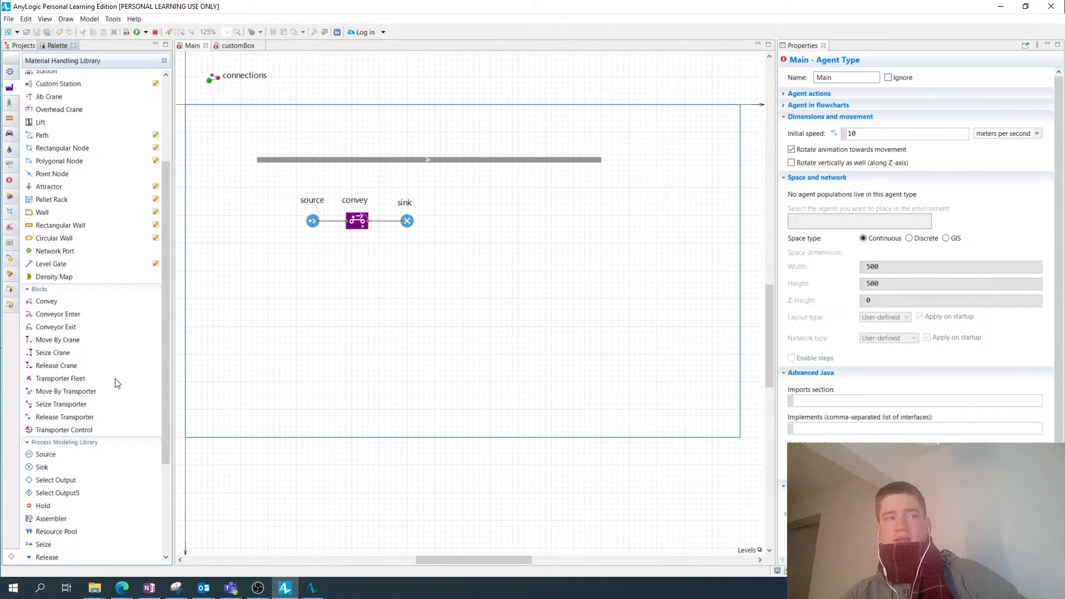
pyautogui.scroll(3)
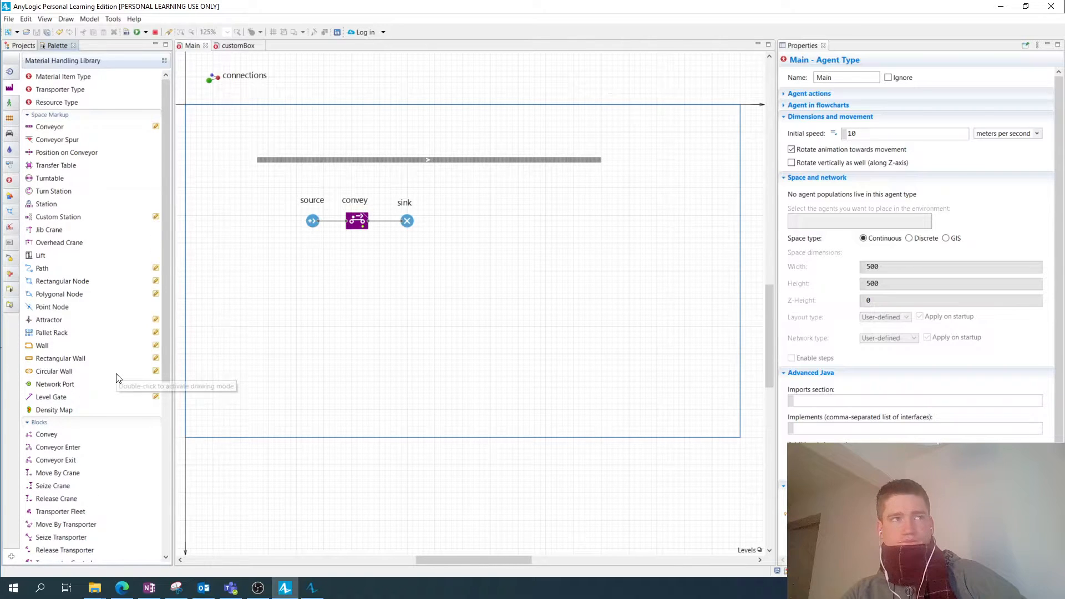
pyautogui.moveTo(125, 391)
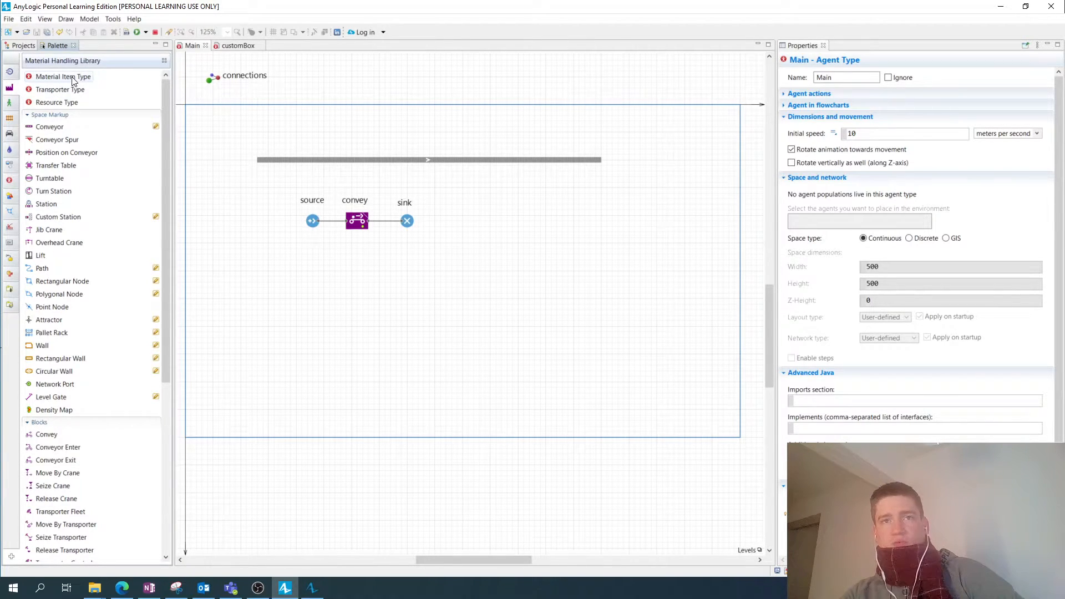
pyautogui.moveTo(95, 89)
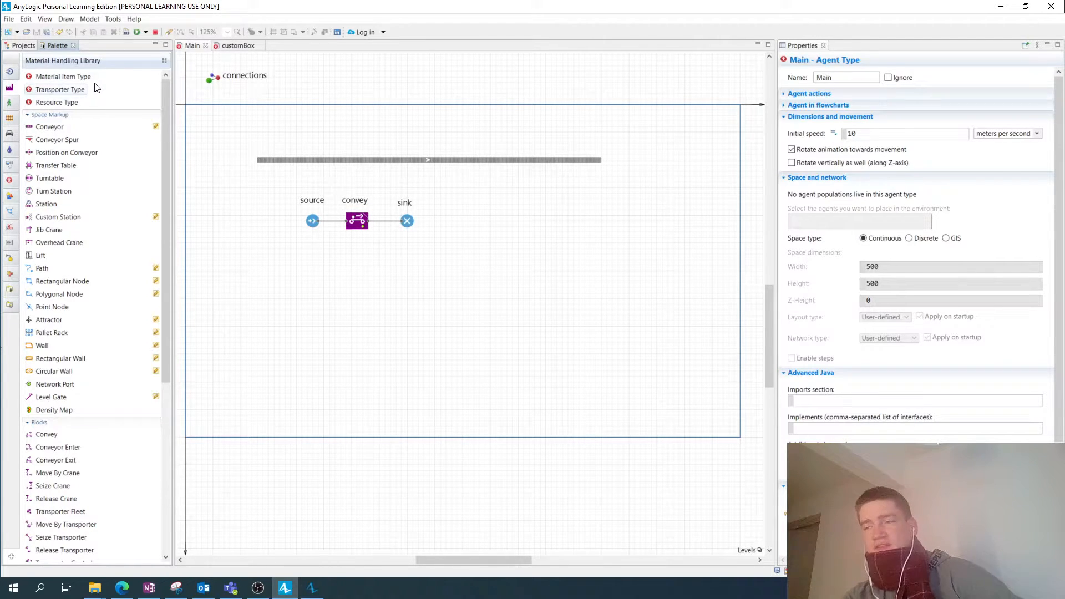
pyautogui.moveTo(98, 86)
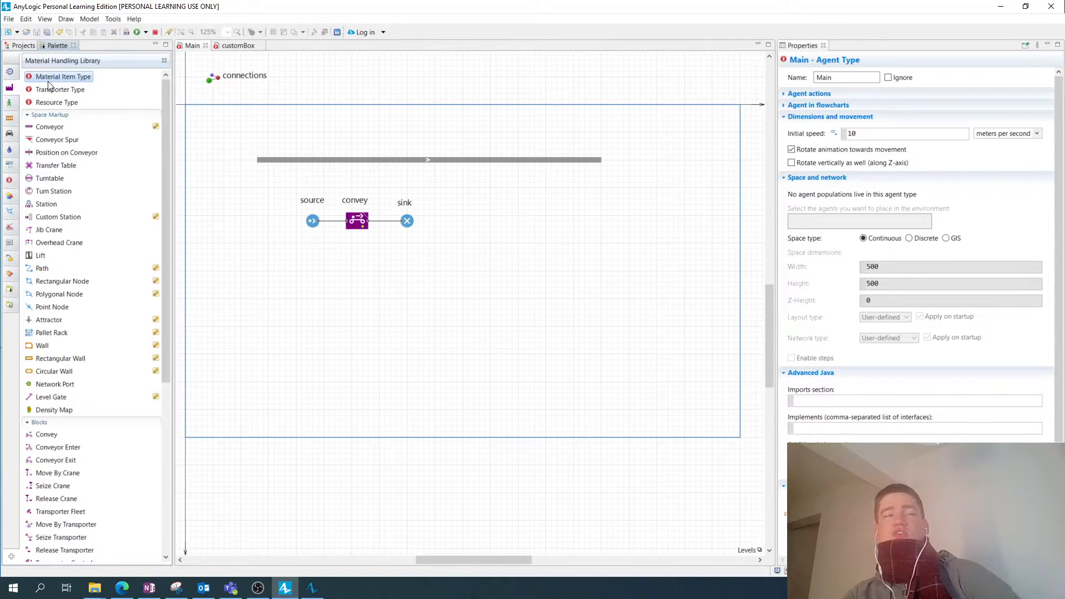
pyautogui.moveTo(60, 89)
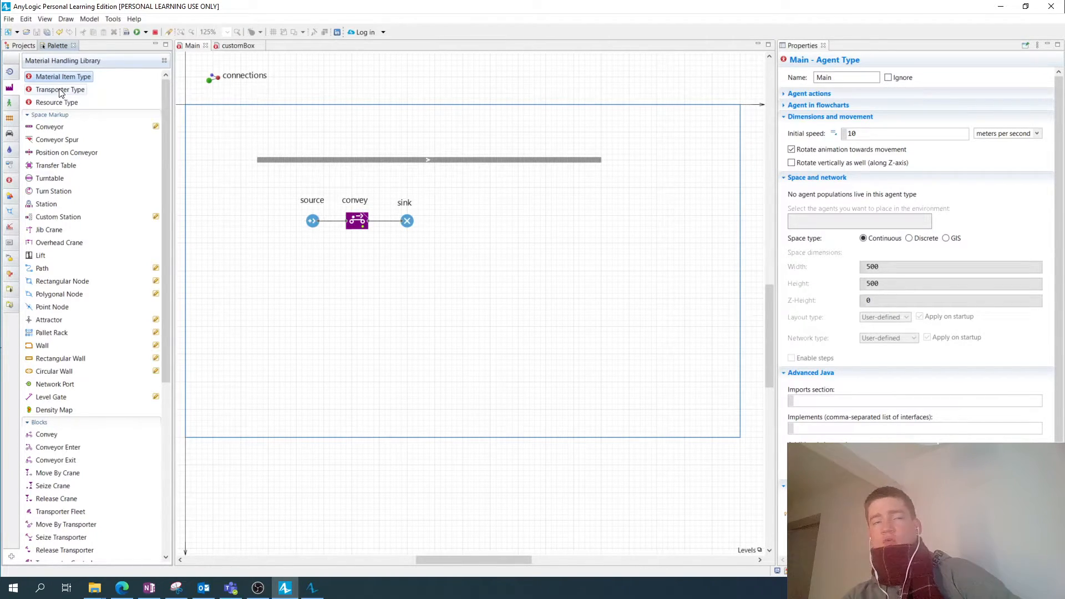
pyautogui.moveTo(81, 109)
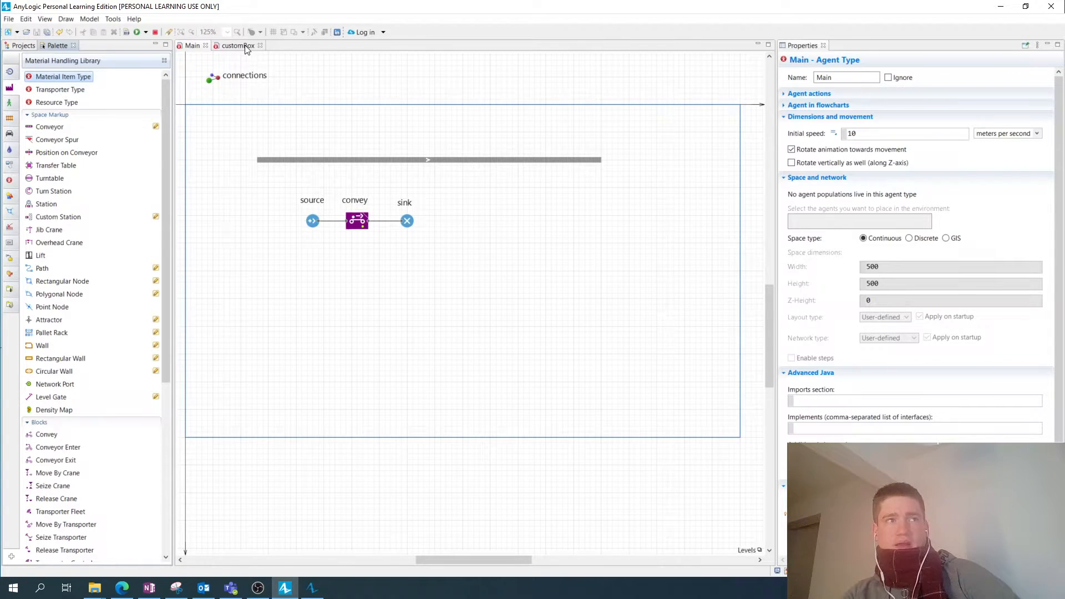
# Open the customBox agent type and zoom in on its 1×1×1 m box shape
pyautogui.click(235, 46)
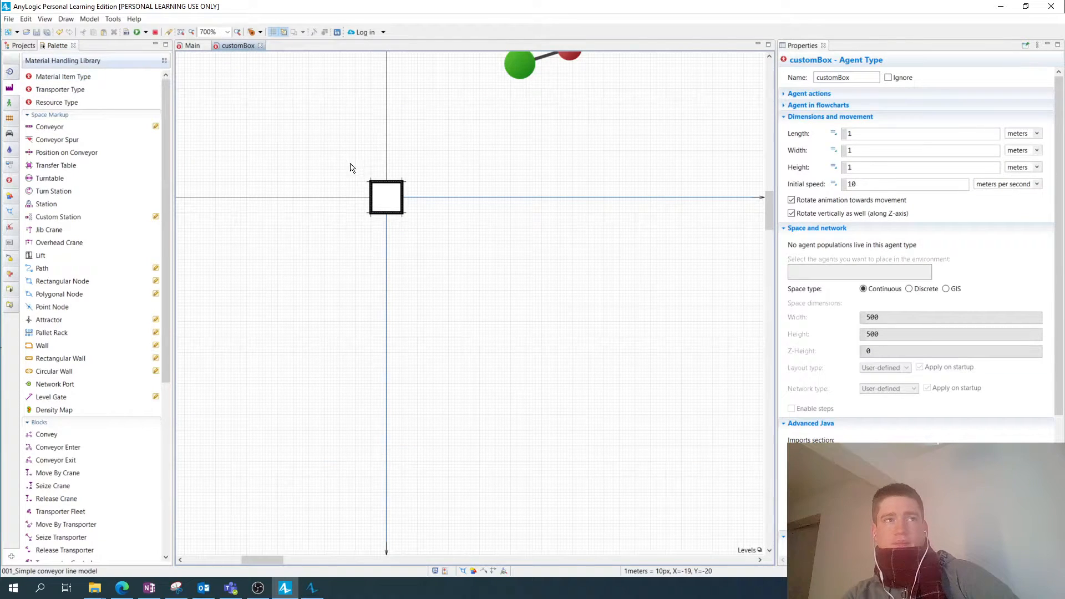
pyautogui.moveTo(492, 262)
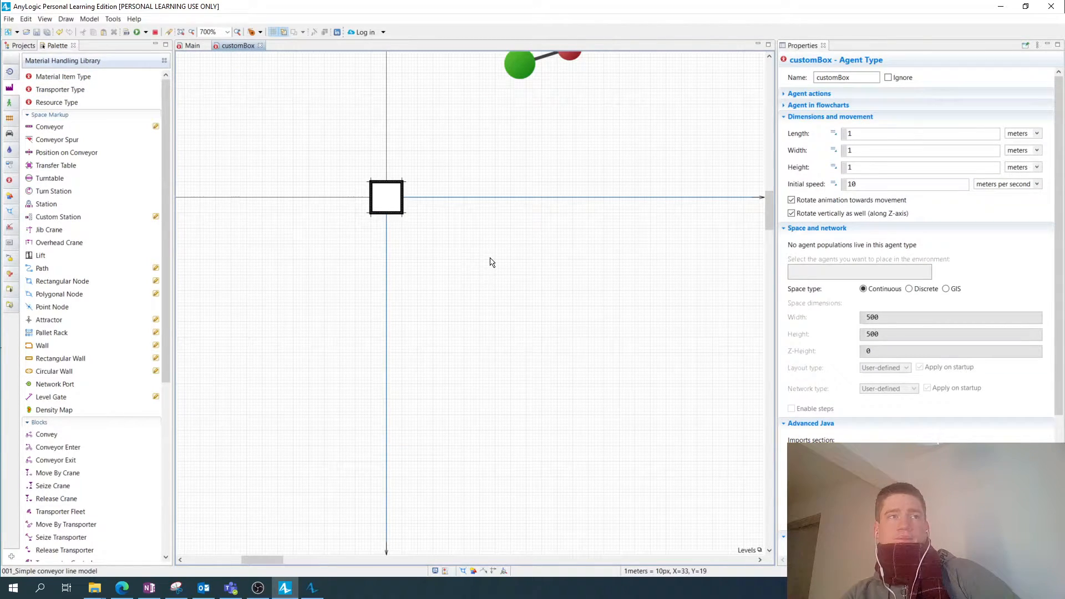
pyautogui.moveTo(579, 186)
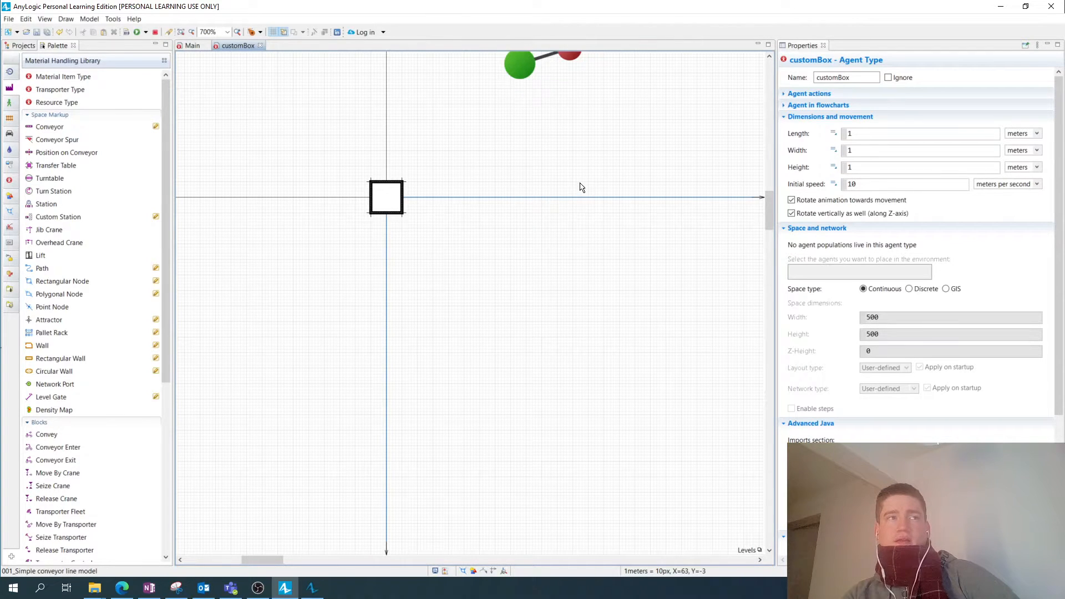
pyautogui.moveTo(686, 241)
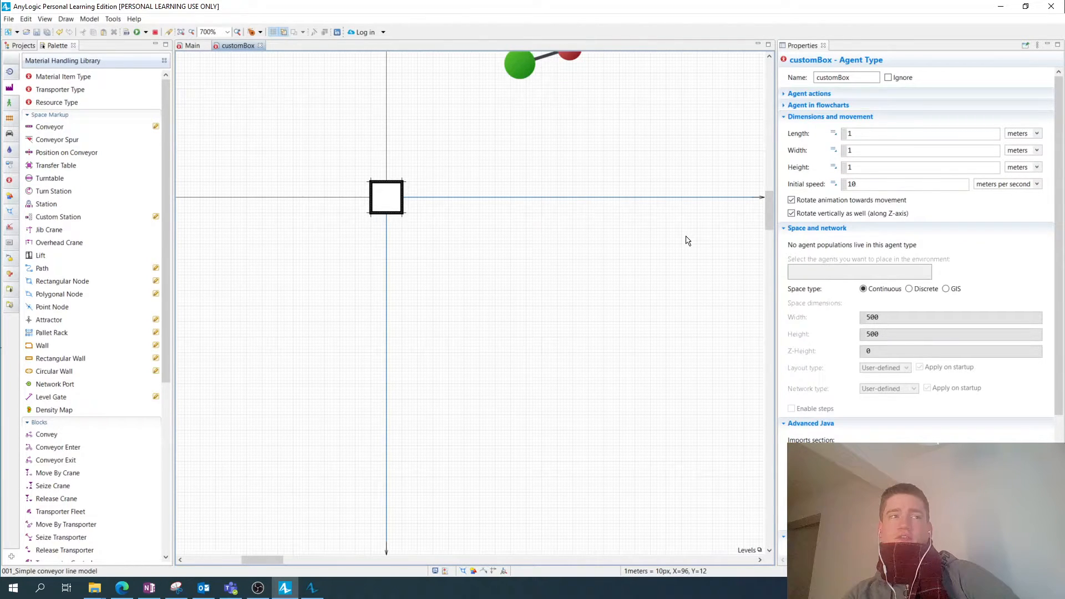
pyautogui.moveTo(696, 242)
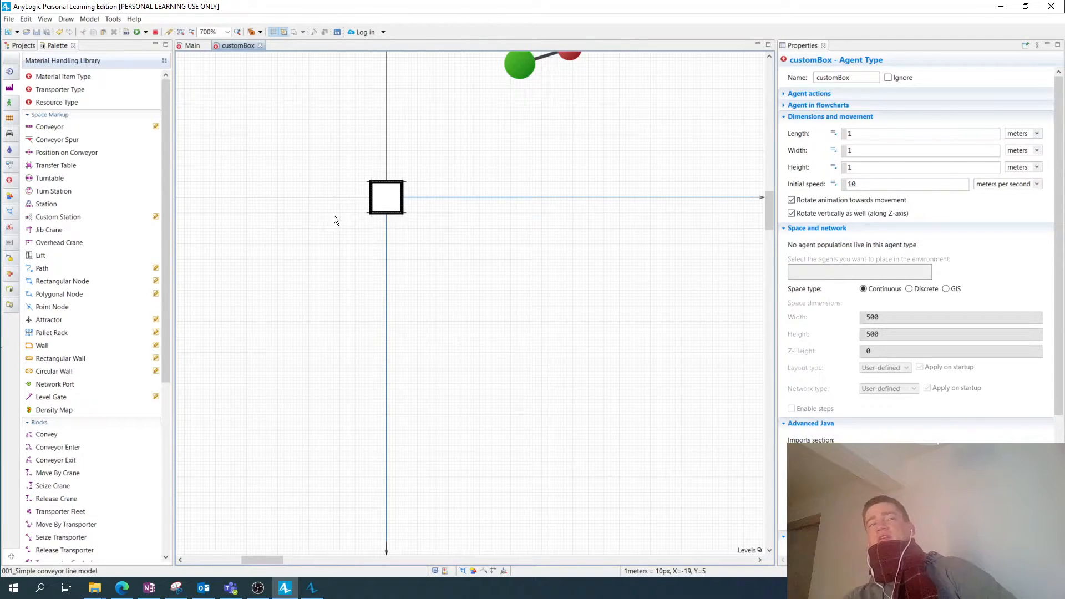
pyautogui.moveTo(420, 213)
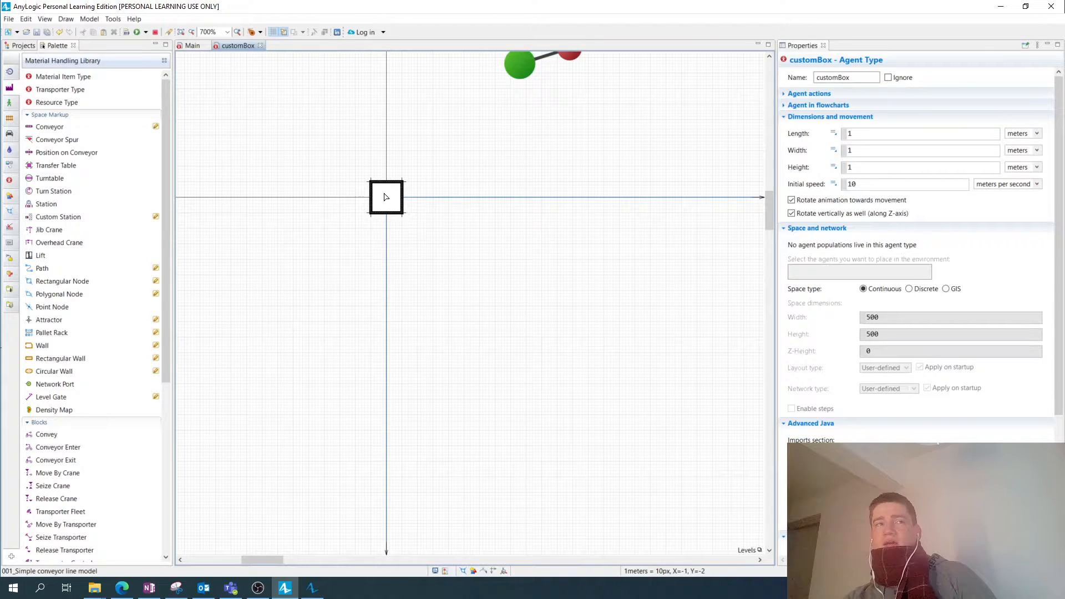
pyautogui.scroll(3)
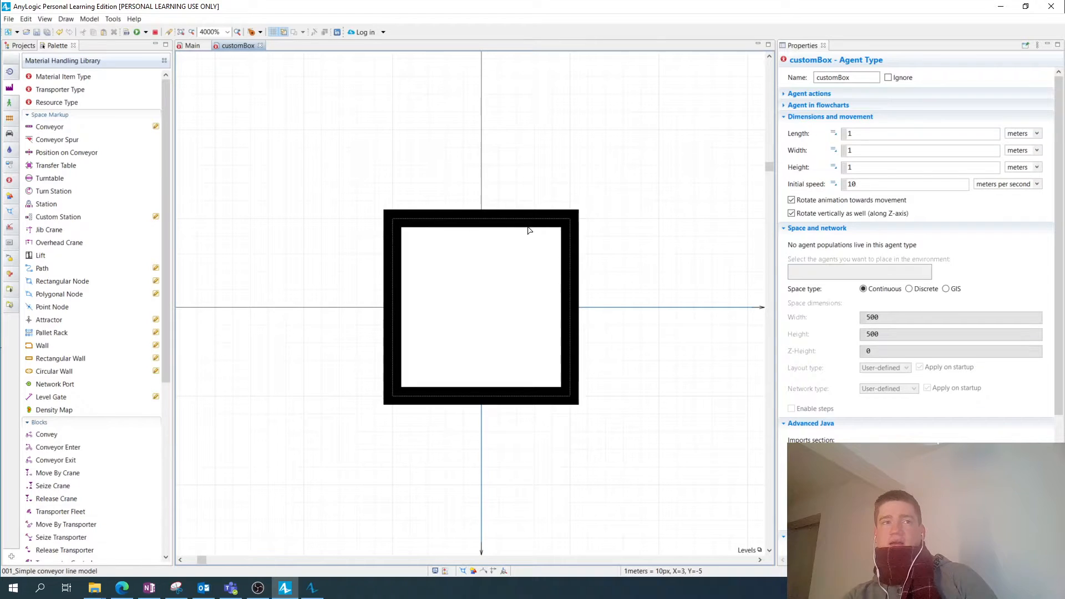
pyautogui.moveTo(568, 429)
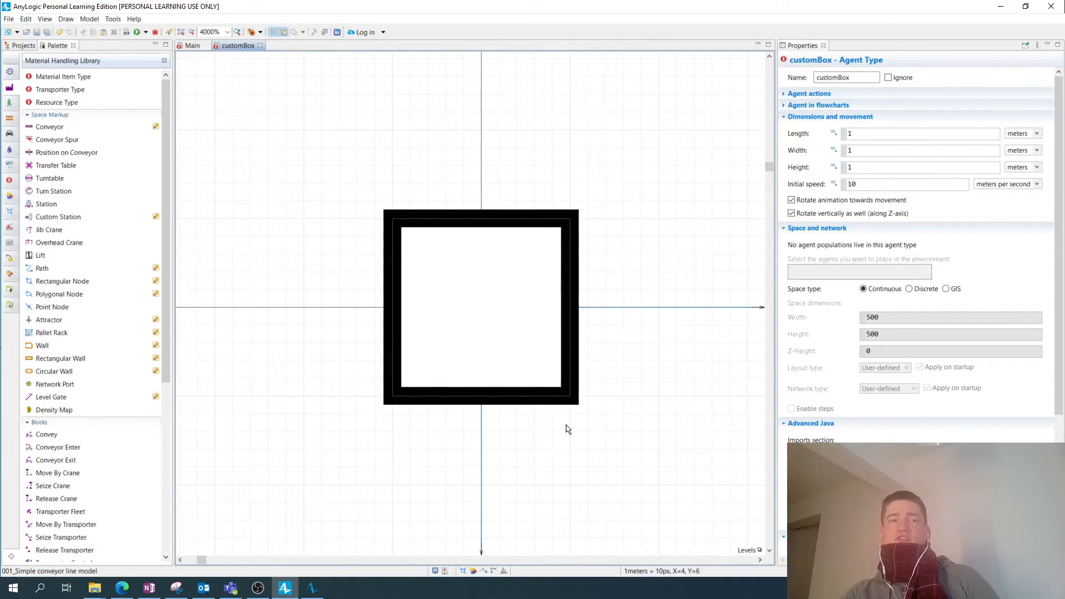
pyautogui.moveTo(570, 216)
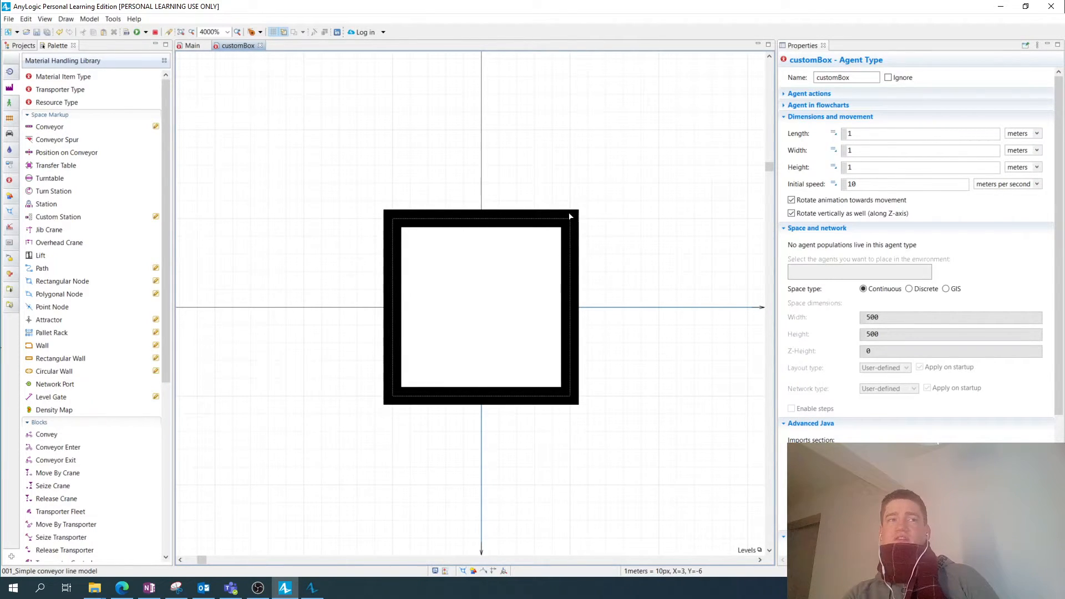
pyautogui.moveTo(556, 398)
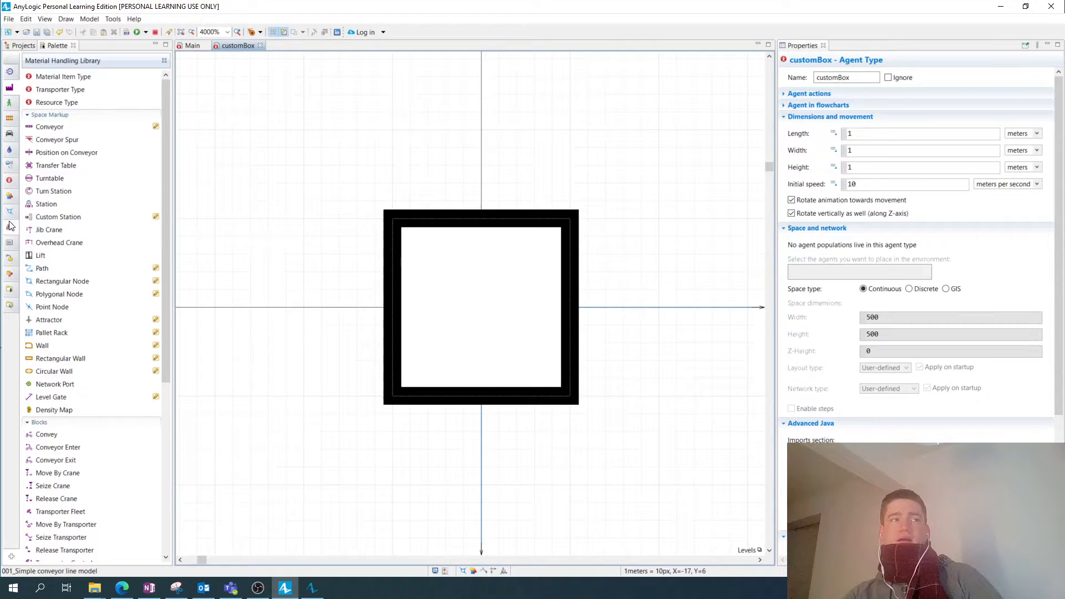
pyautogui.click(10, 196)
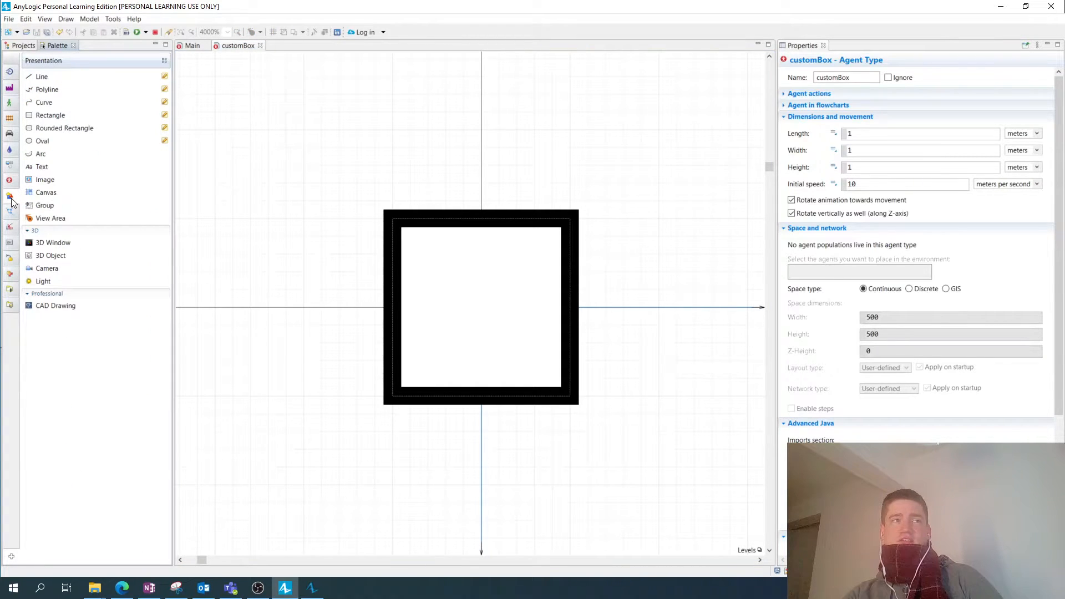
pyautogui.moveTo(69, 116)
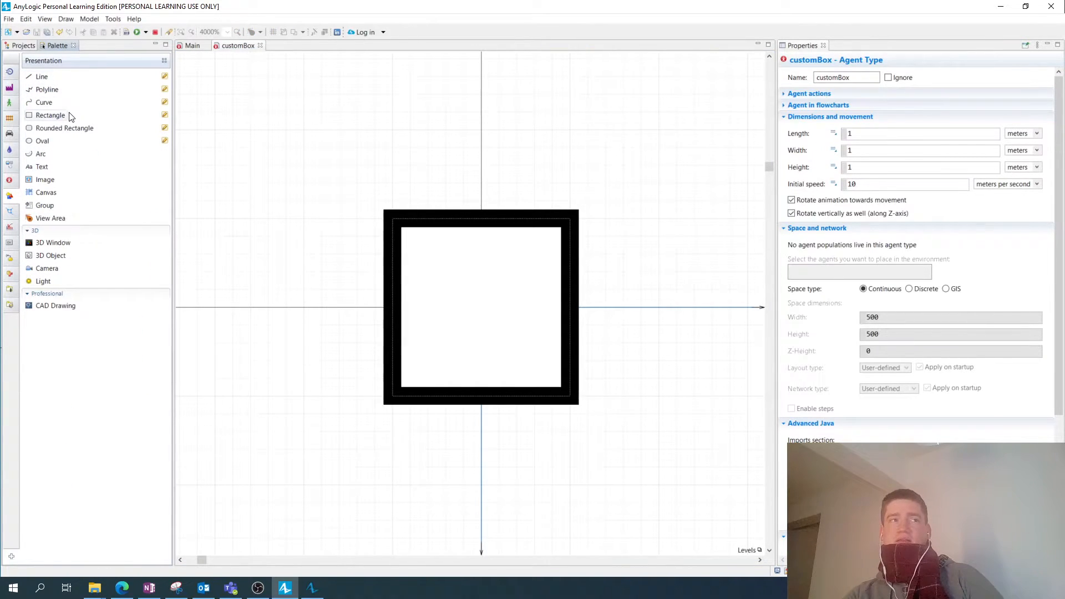
pyautogui.moveTo(422, 226)
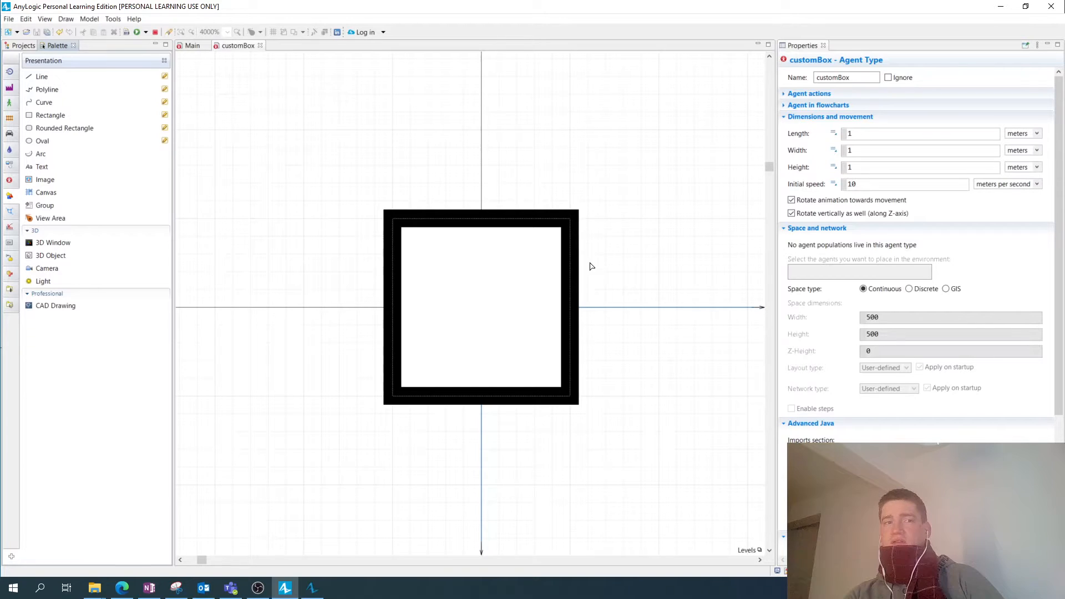
pyautogui.moveTo(525, 223)
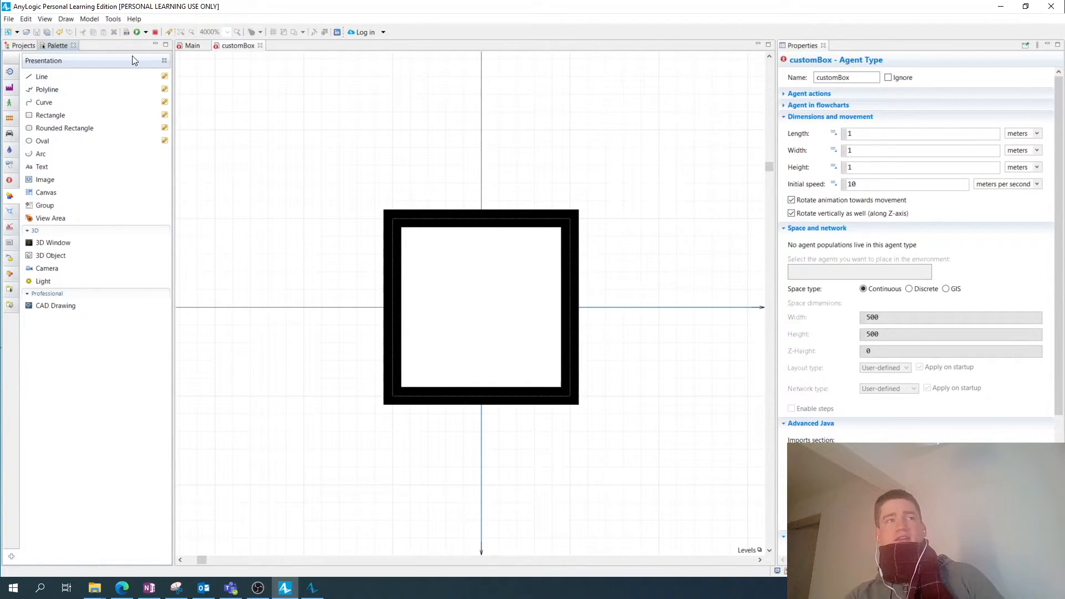
pyautogui.moveTo(197, 54)
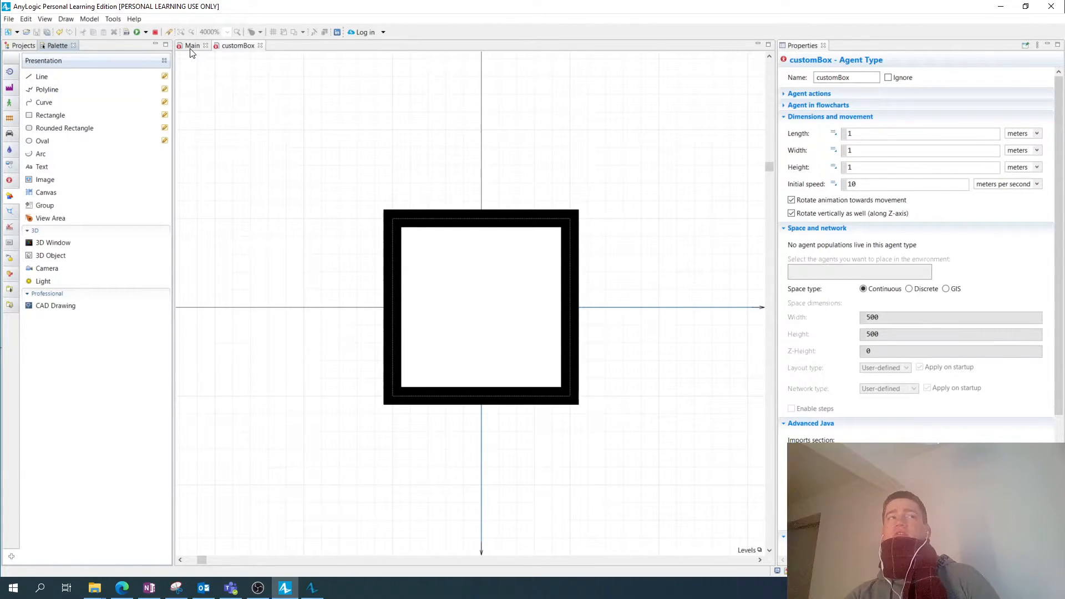
# Switch to the Main diagram showing the conveyor with source, convey and sink blocks
pyautogui.click(192, 46)
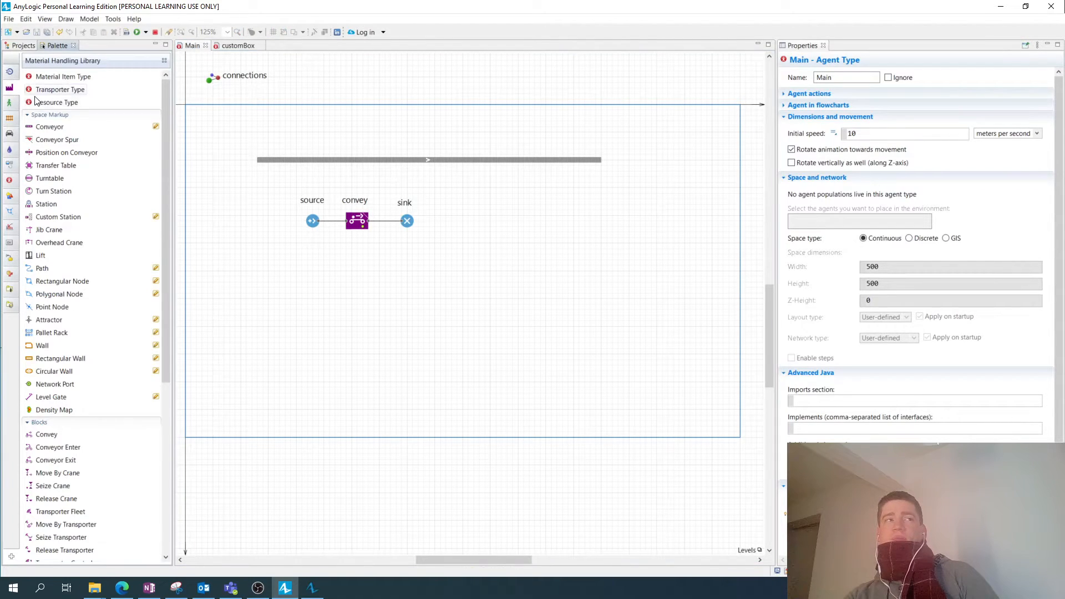
pyautogui.moveTo(77, 133)
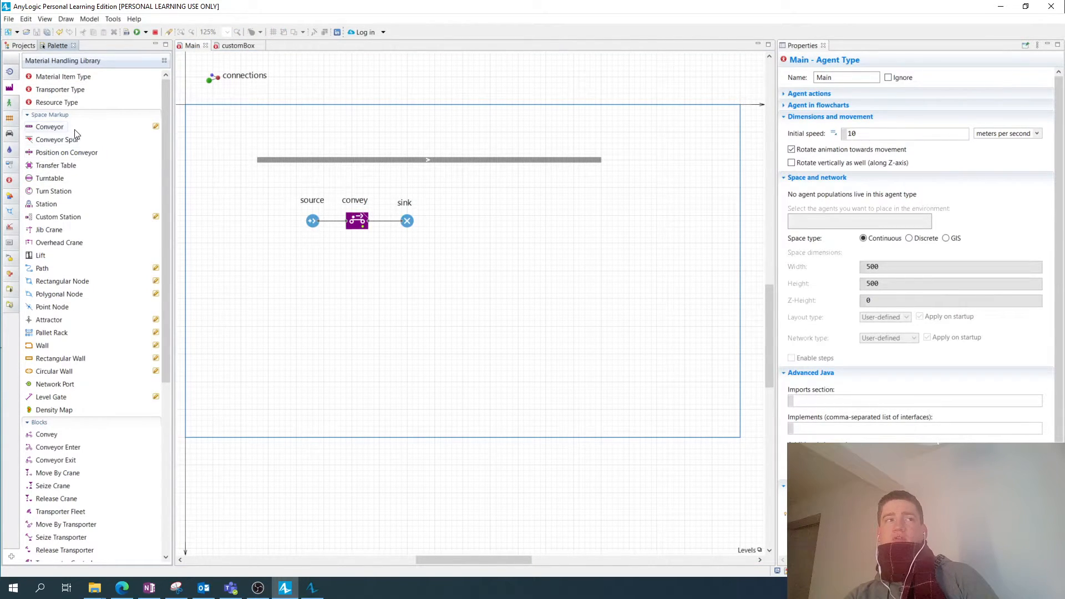
pyautogui.moveTo(58, 140)
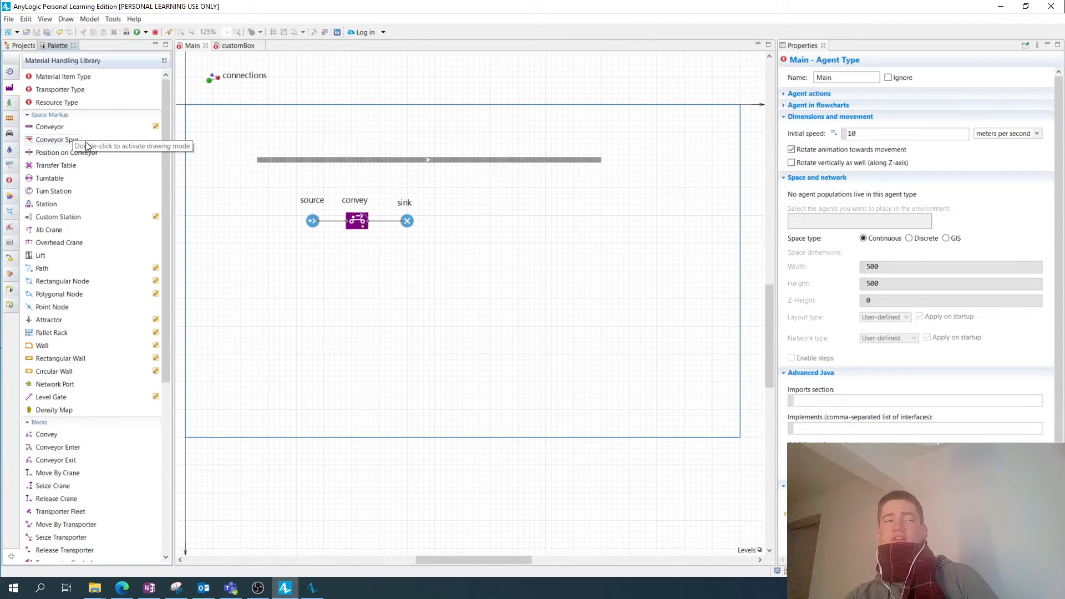
pyautogui.moveTo(49, 126)
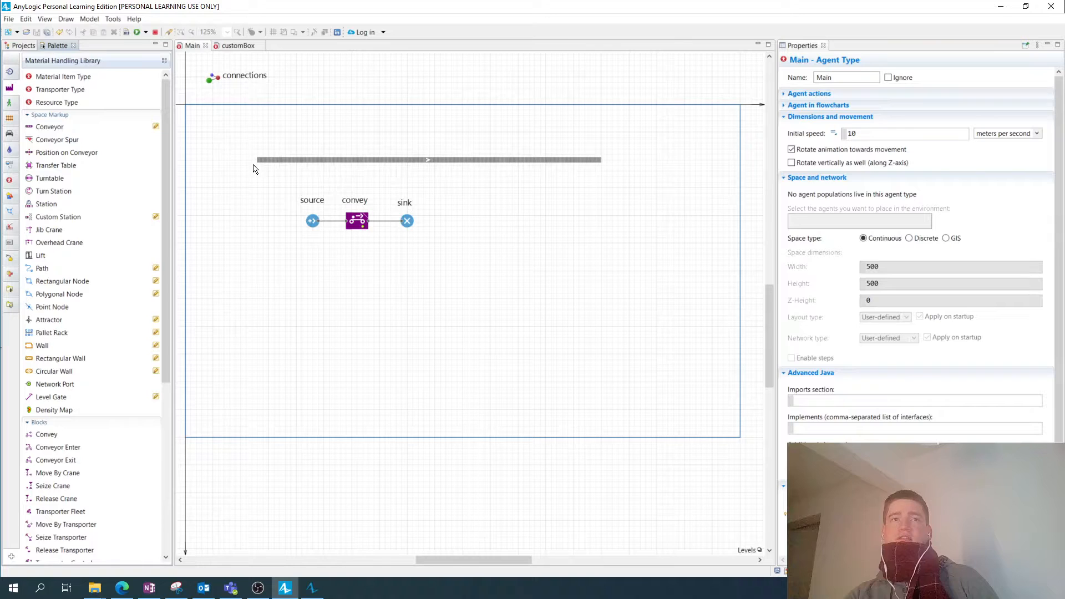
pyautogui.moveTo(609, 165)
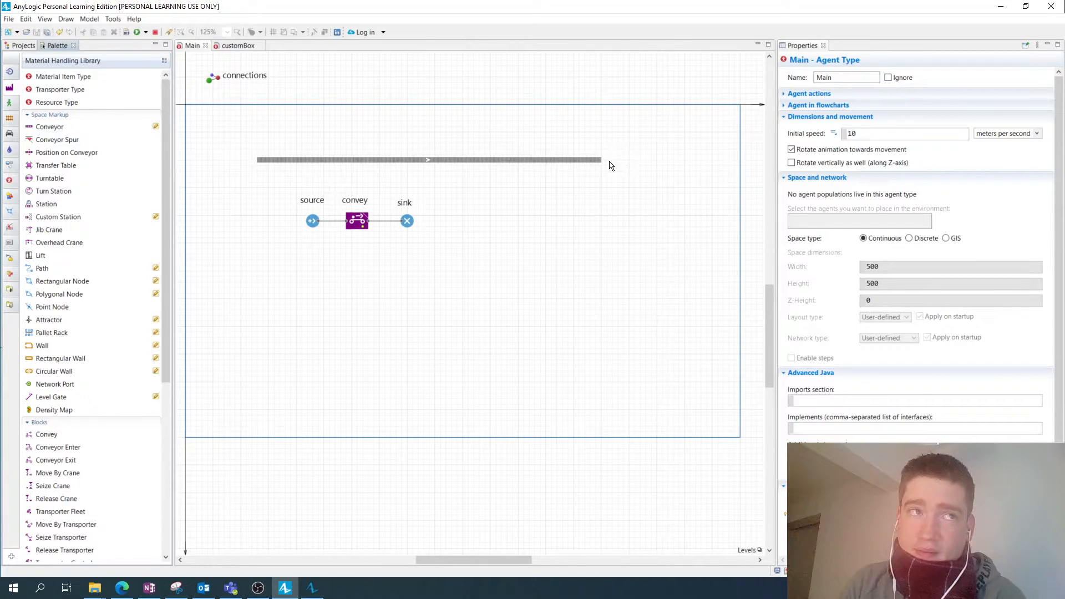
pyautogui.moveTo(248, 334)
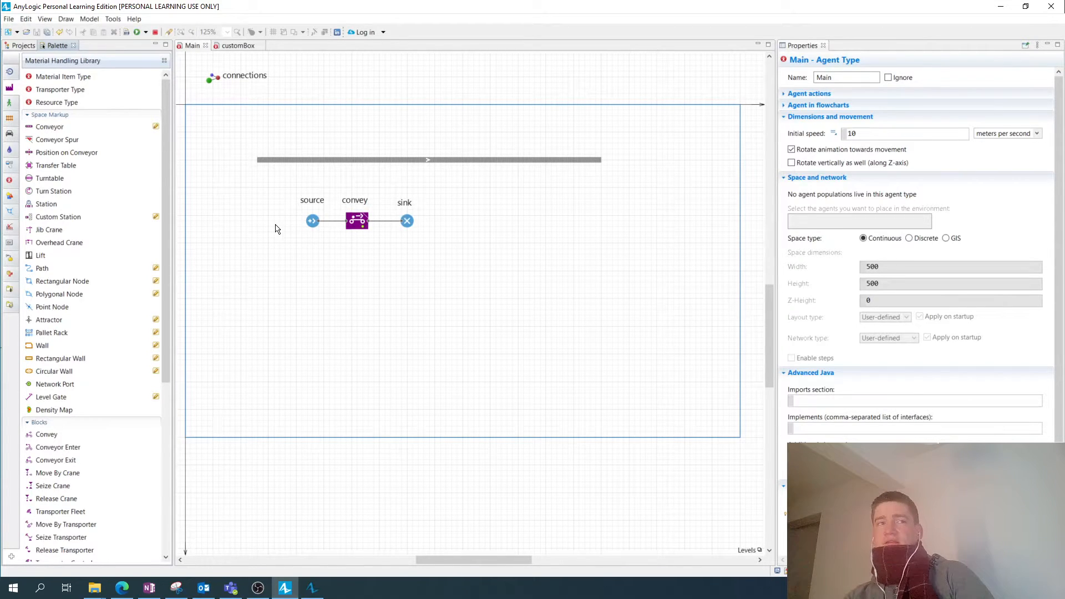
# Set the selected conveyor's material item type to customBox, keeping its type Roller
pyautogui.click(312, 220)
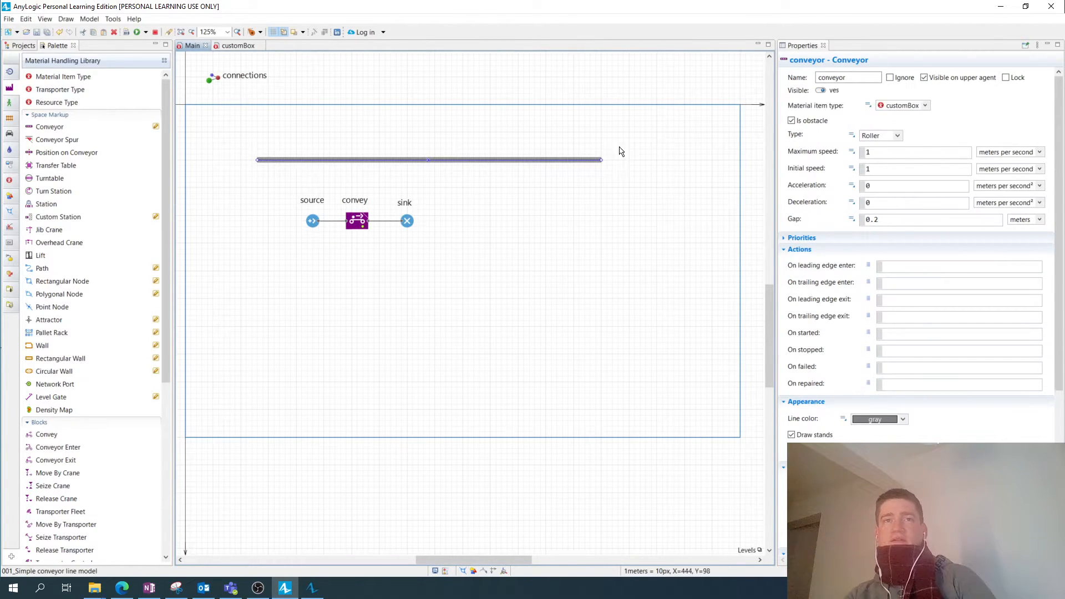
pyautogui.moveTo(416, 170)
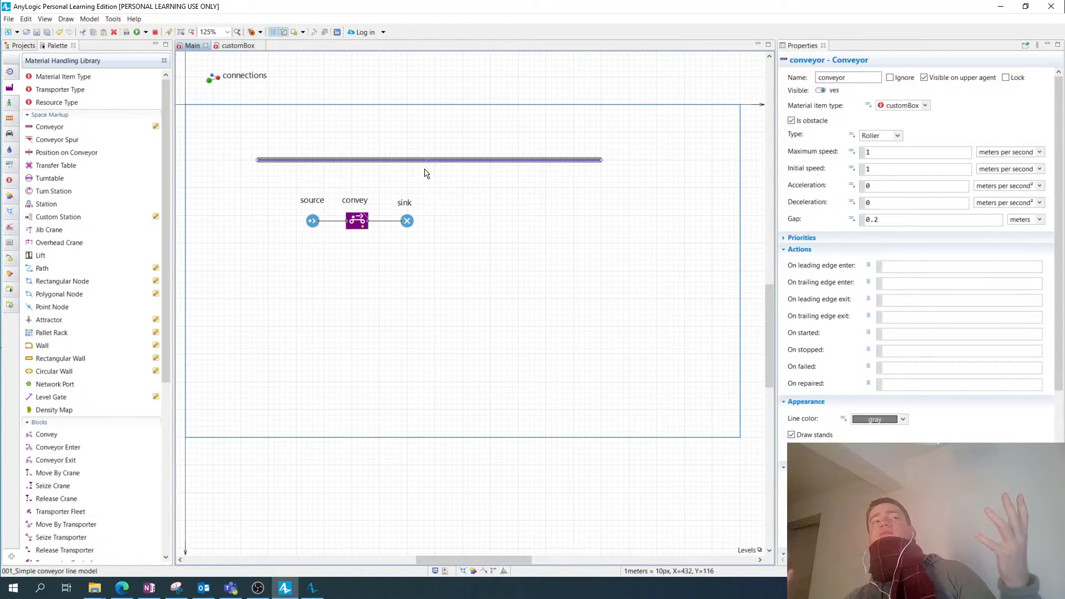
pyautogui.moveTo(896, 233)
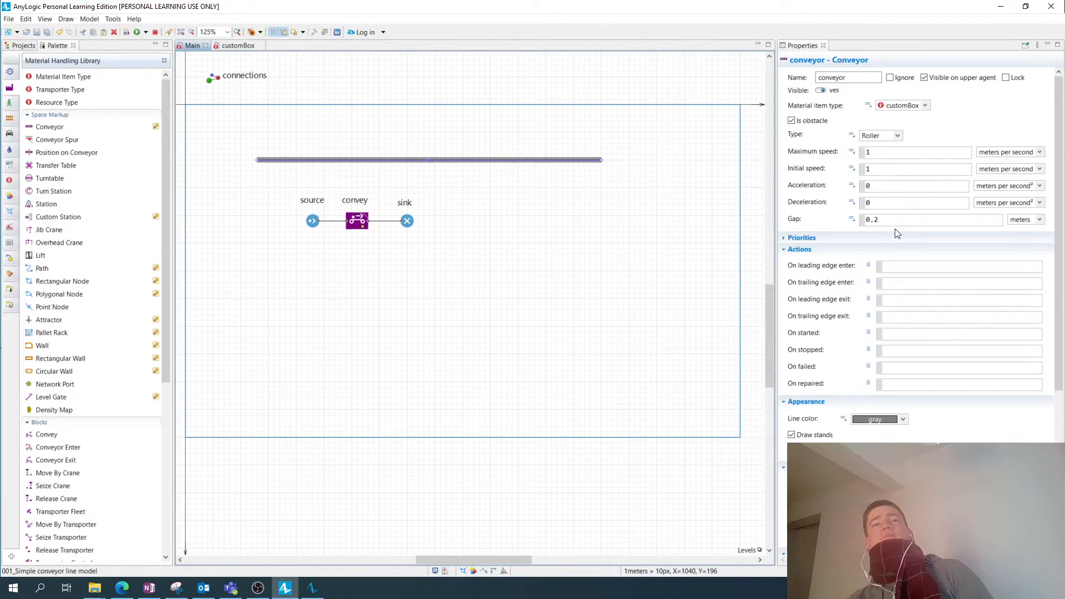
pyautogui.click(925, 106)
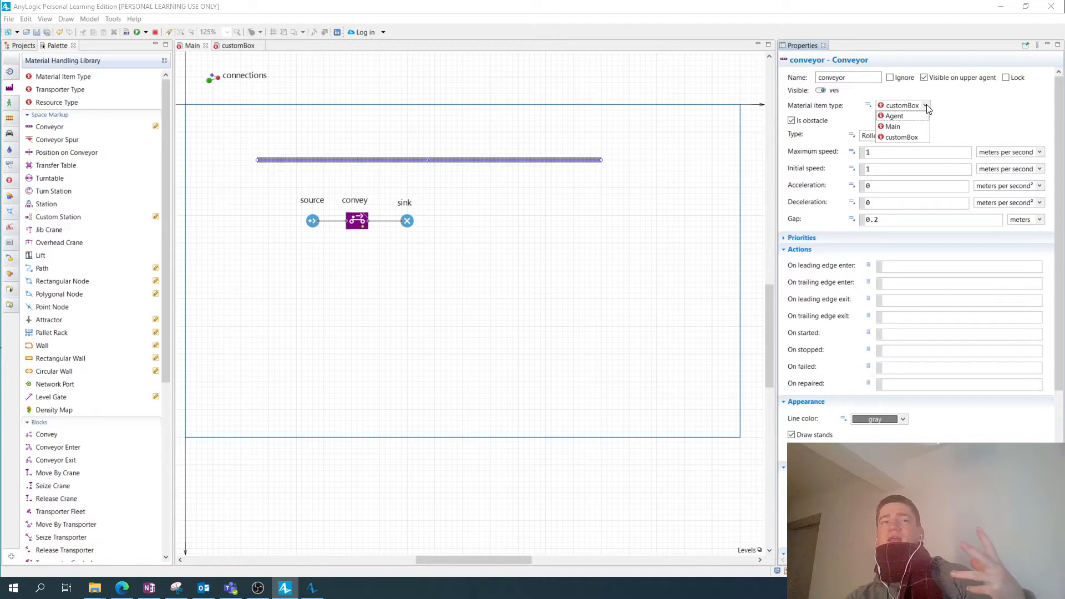
pyautogui.moveTo(897, 148)
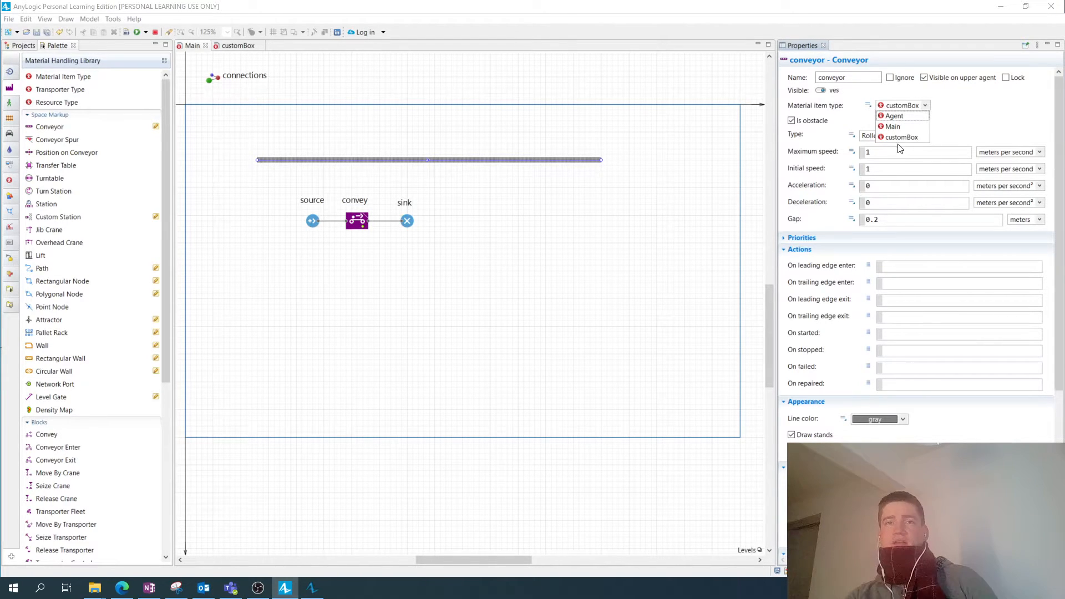
pyautogui.click(902, 137)
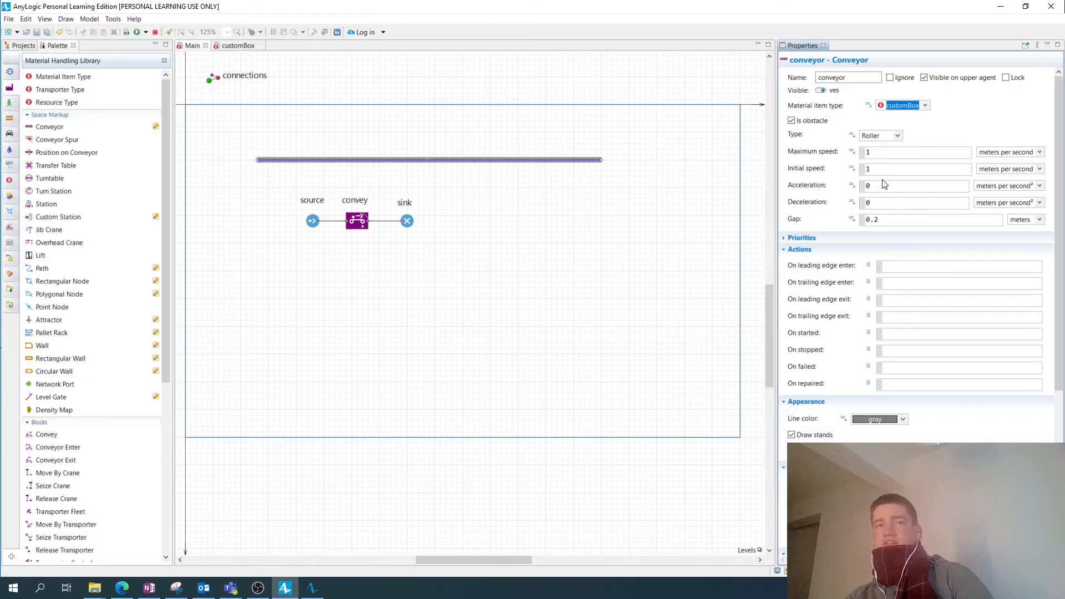
pyautogui.moveTo(892, 148)
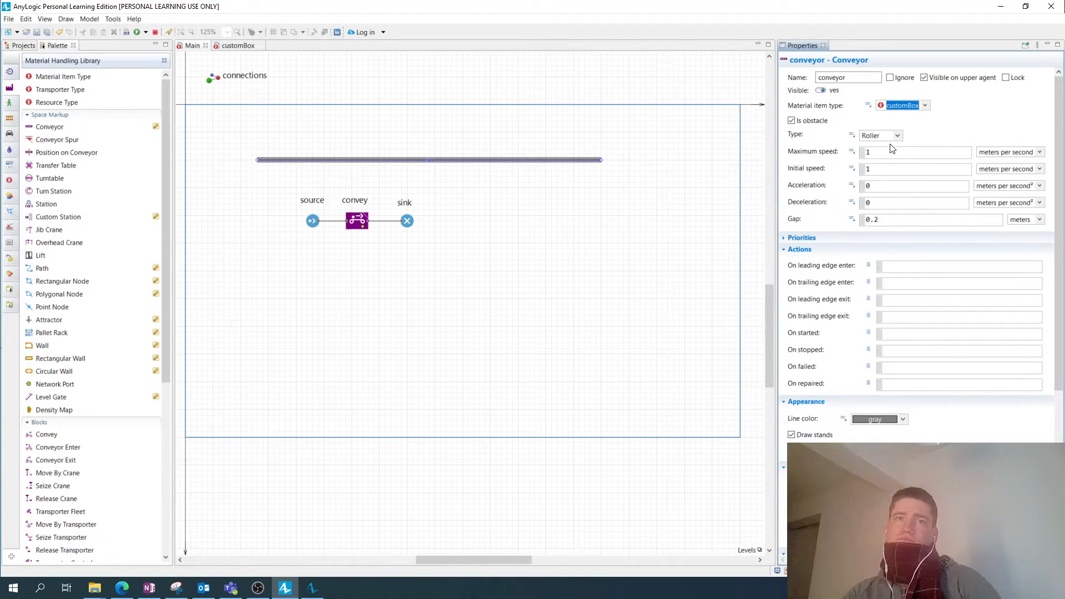
pyautogui.click(897, 136)
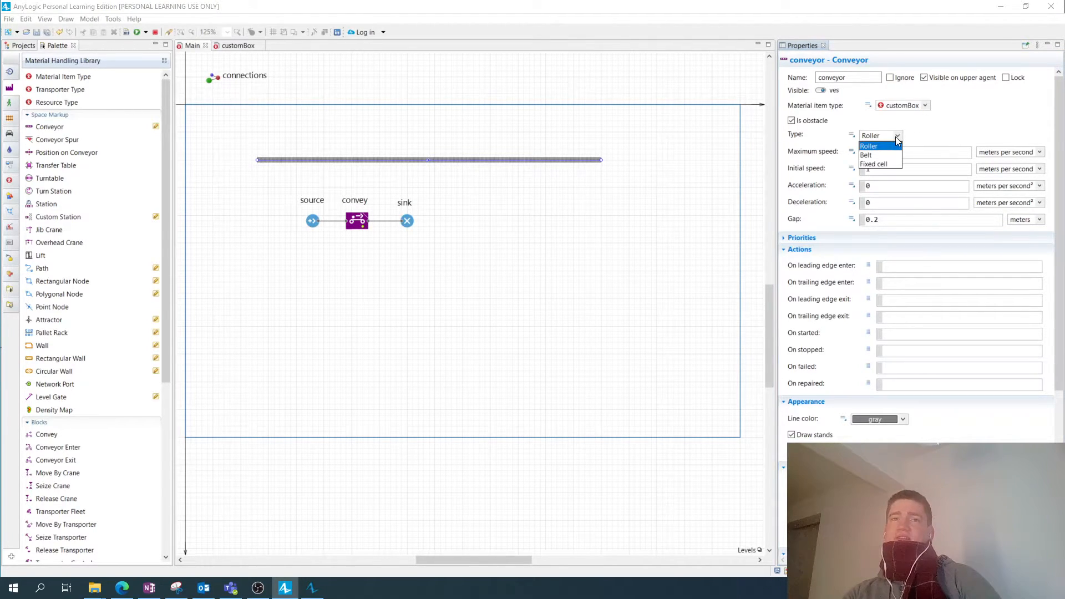
pyautogui.moveTo(771, 165)
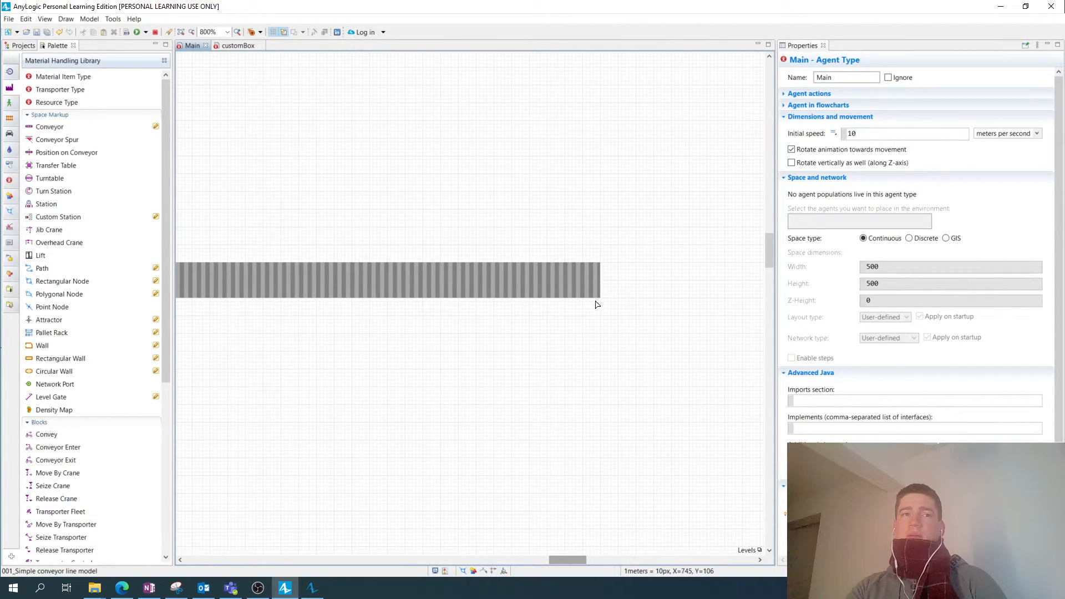
pyautogui.moveTo(563, 281)
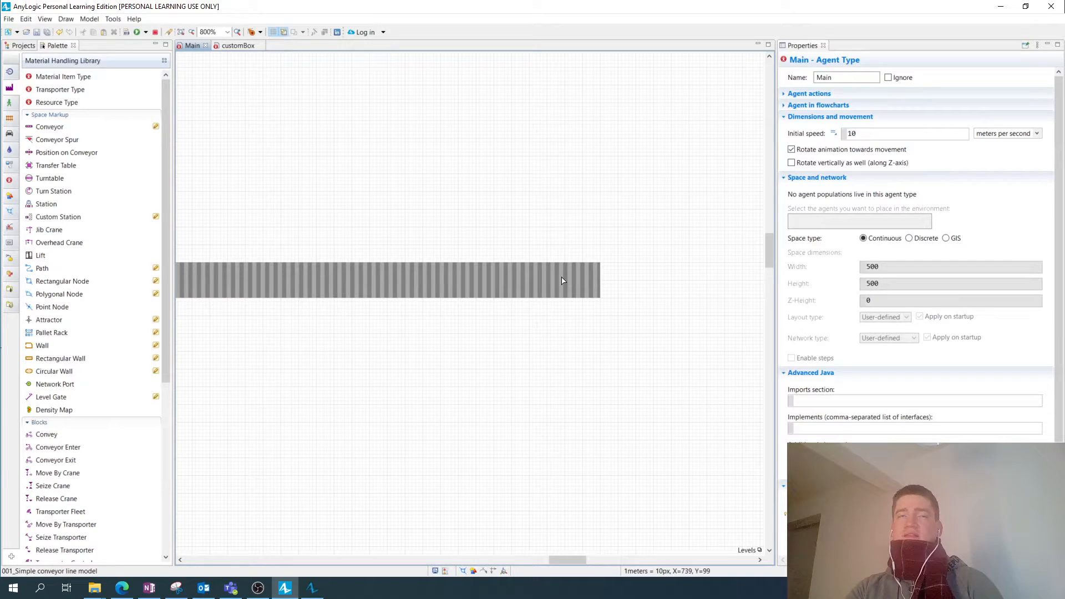
pyautogui.moveTo(584, 314)
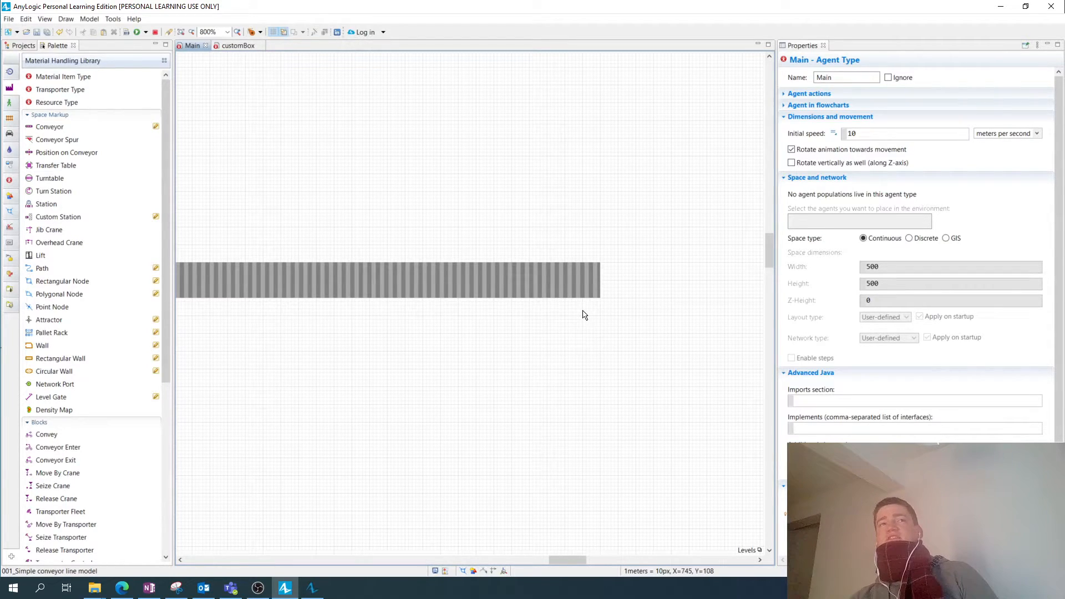
pyautogui.moveTo(198, 285)
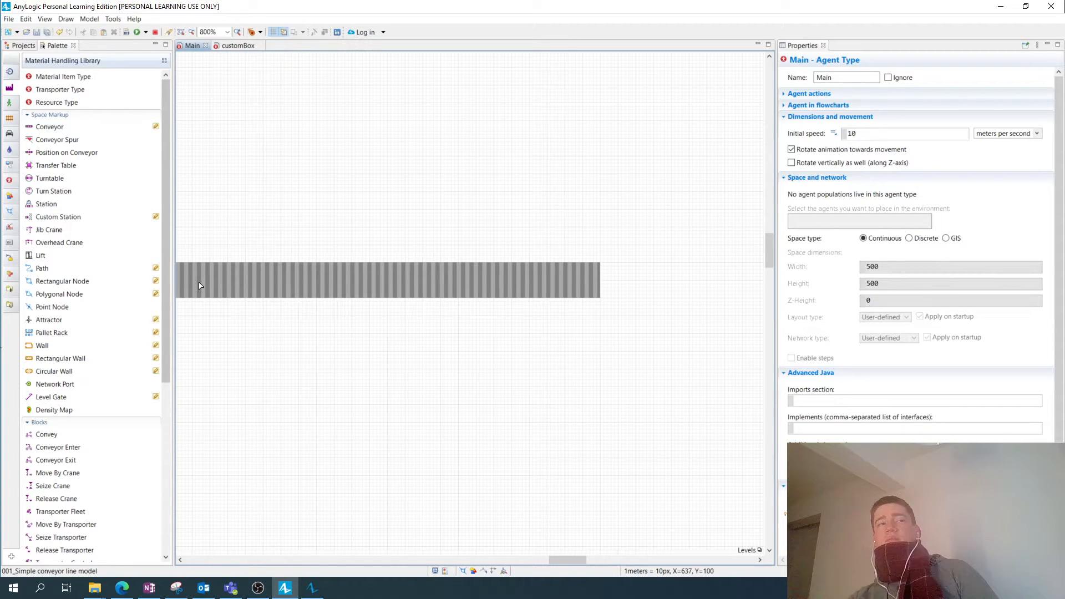
pyautogui.moveTo(373, 316)
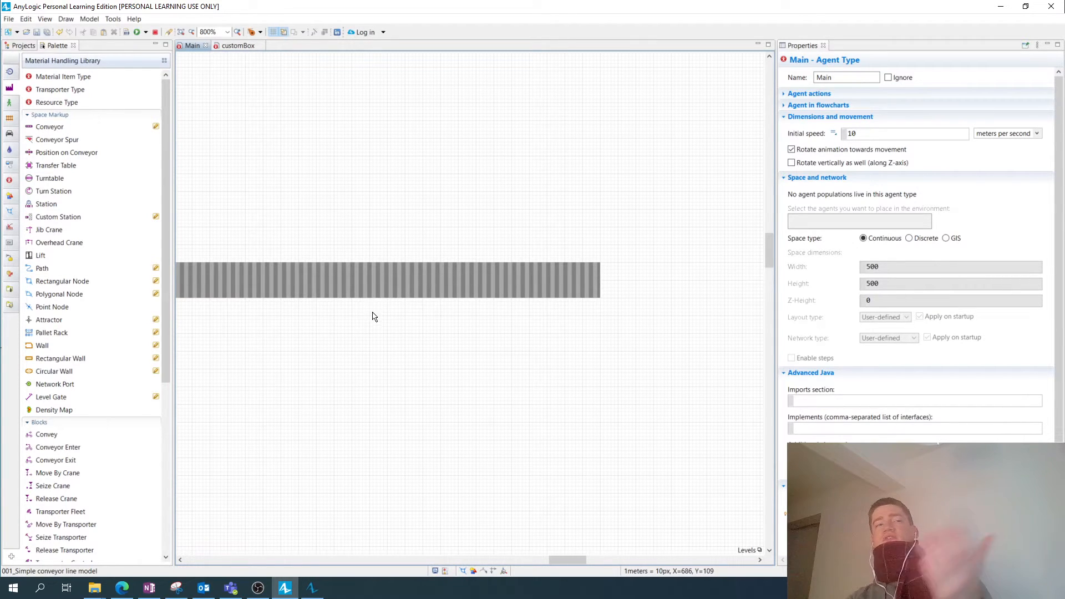
pyautogui.moveTo(333, 285)
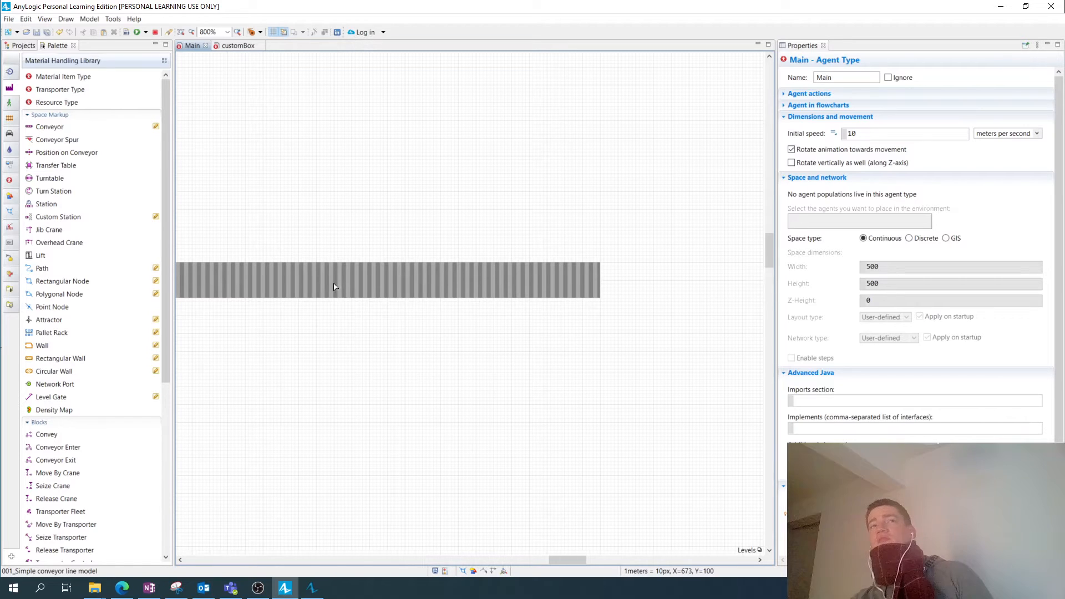
pyautogui.moveTo(832, 154)
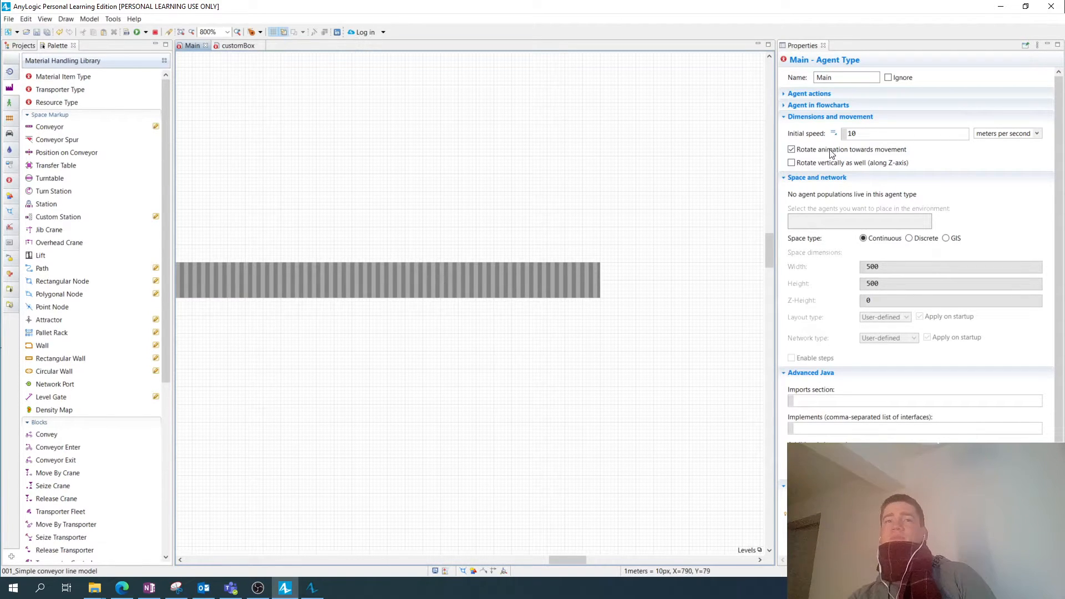
pyautogui.moveTo(594, 280)
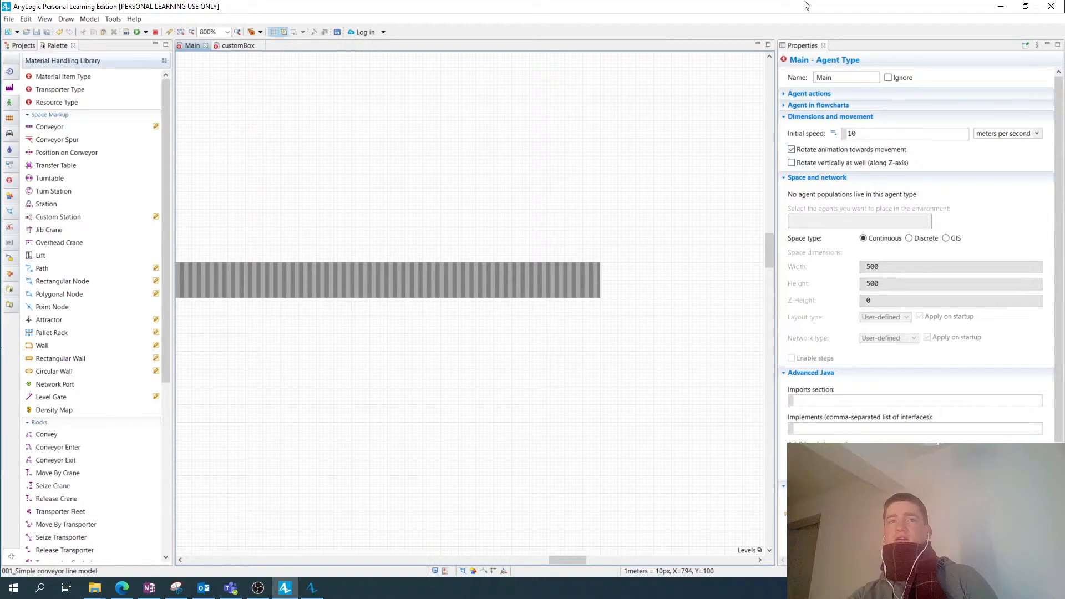
# Cycle the conveyor through Belt and Fixed cell types and set it back to Roller
pyautogui.click(387, 280)
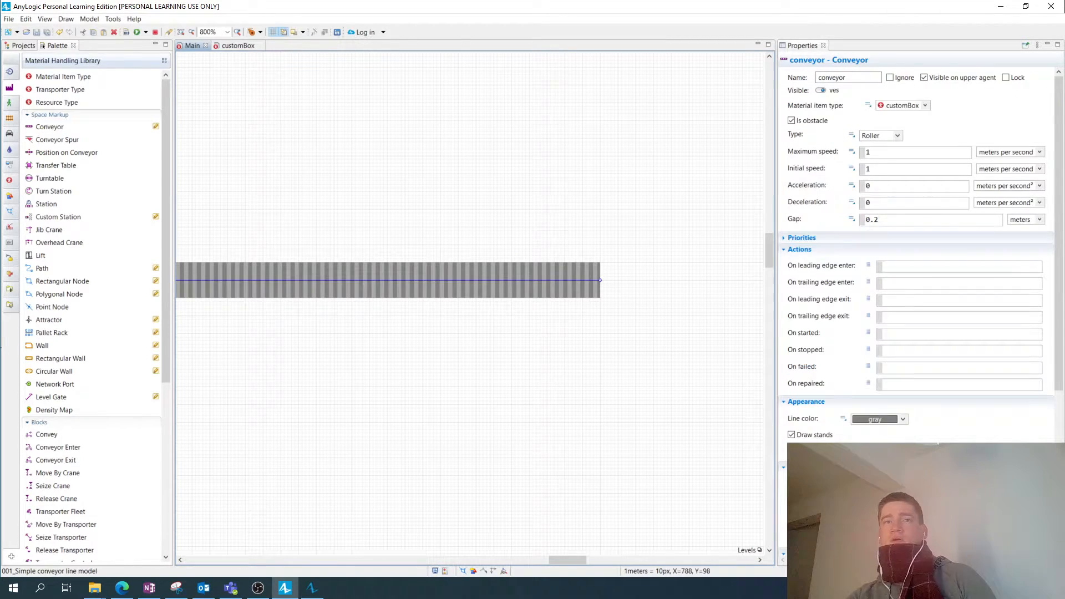
pyautogui.click(880, 135)
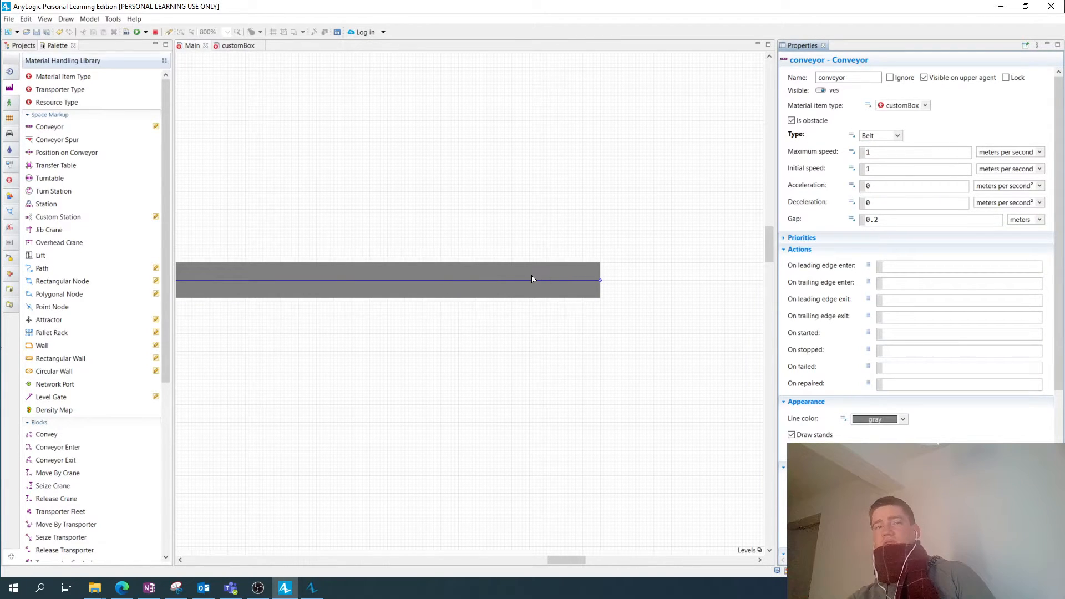
pyautogui.moveTo(410, 256)
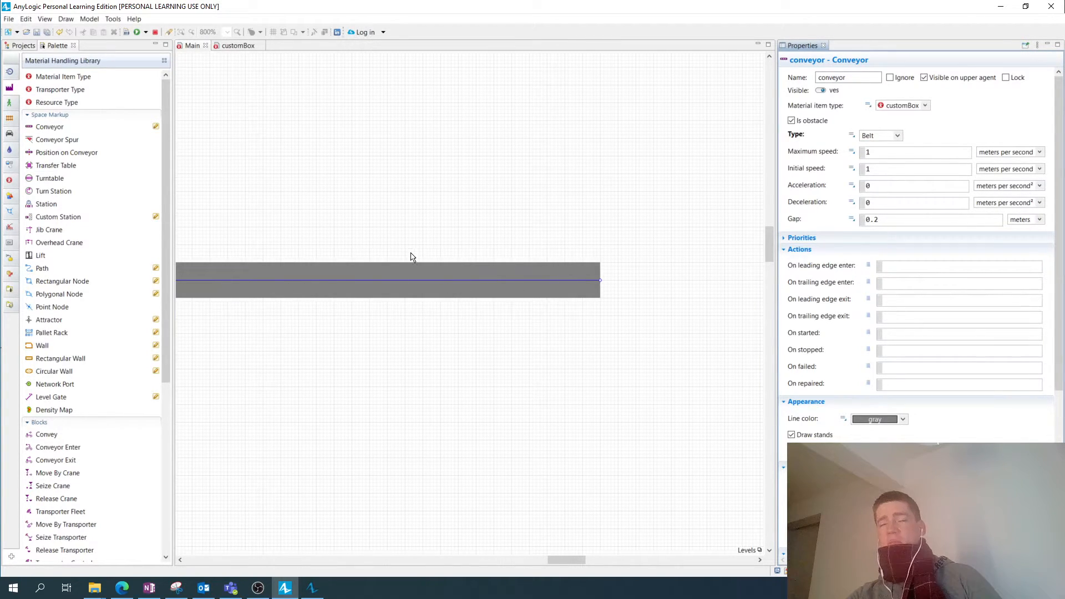
pyautogui.moveTo(409, 319)
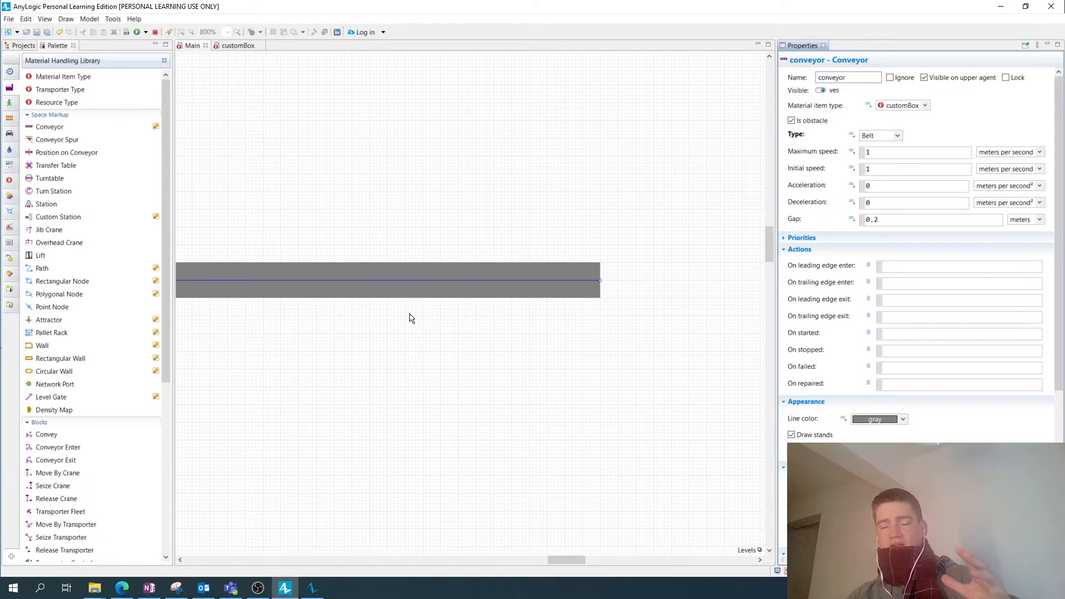
pyautogui.moveTo(426, 309)
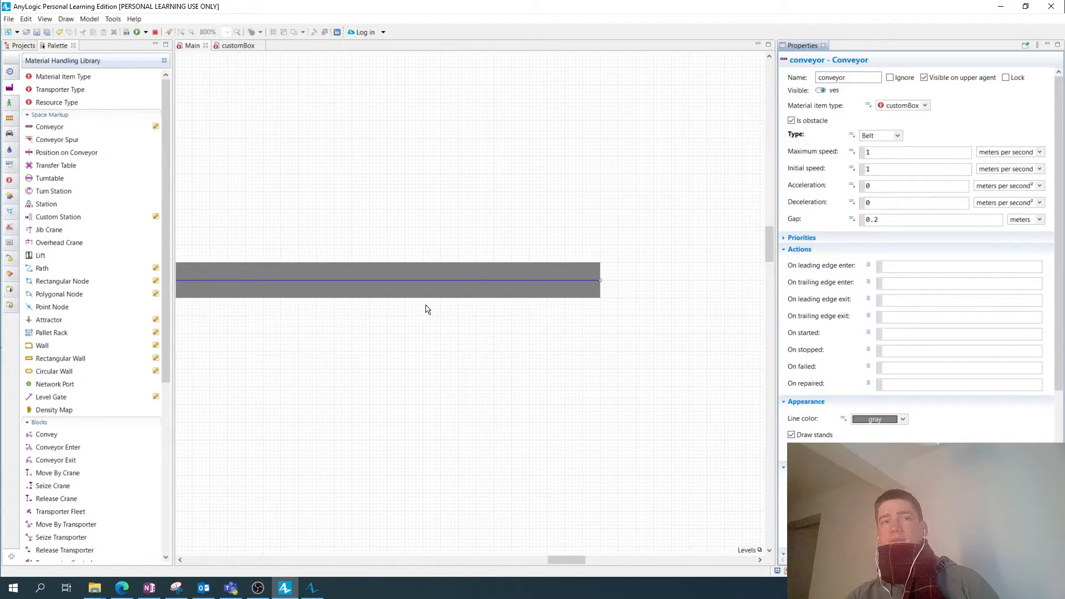
pyautogui.click(896, 135)
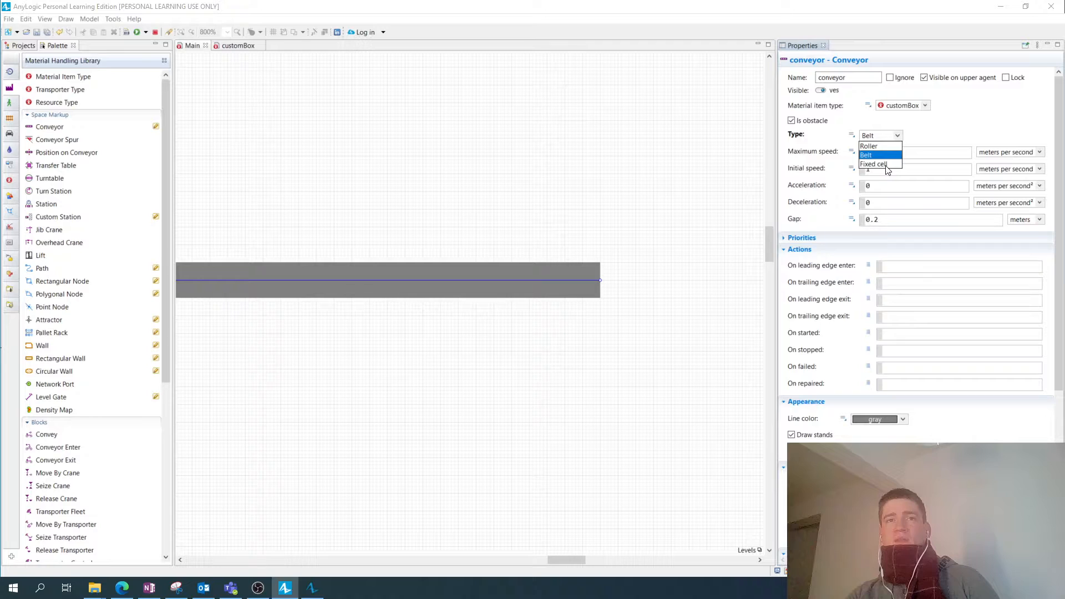
pyautogui.click(874, 165)
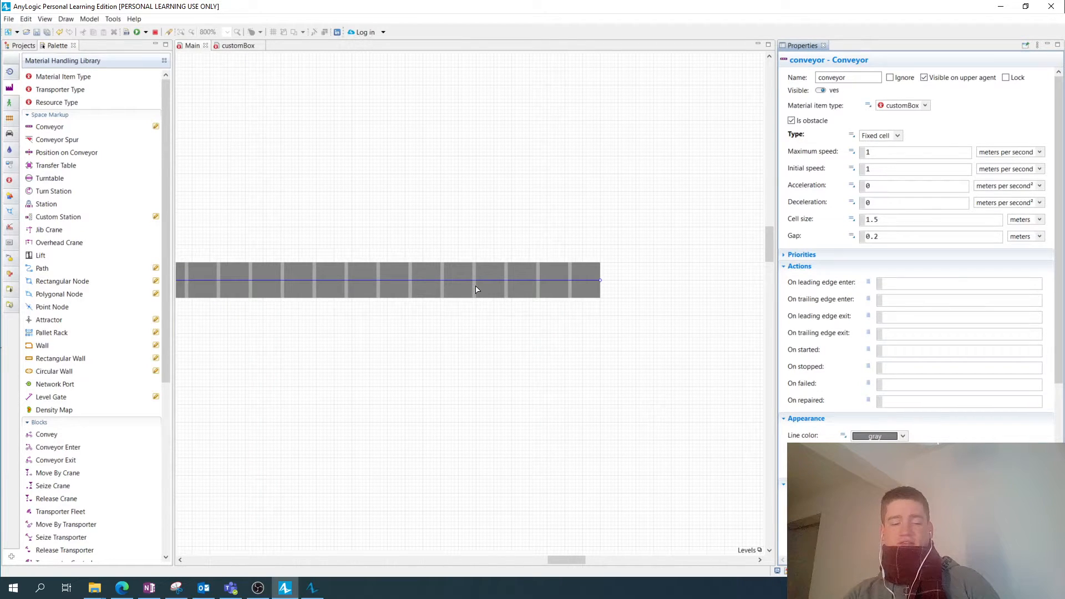
pyautogui.moveTo(557, 295)
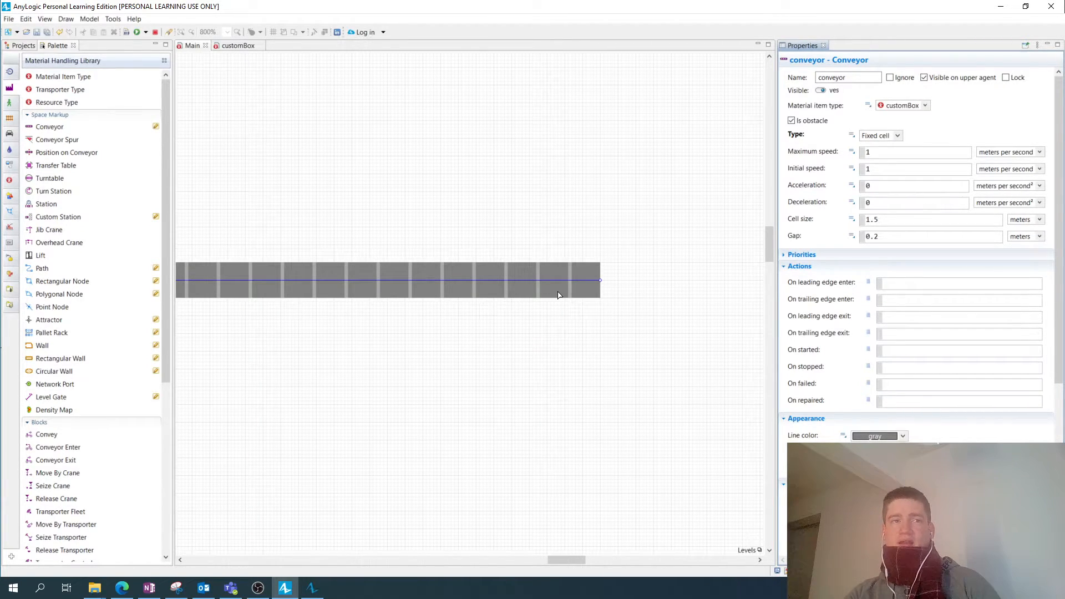
pyautogui.click(896, 135)
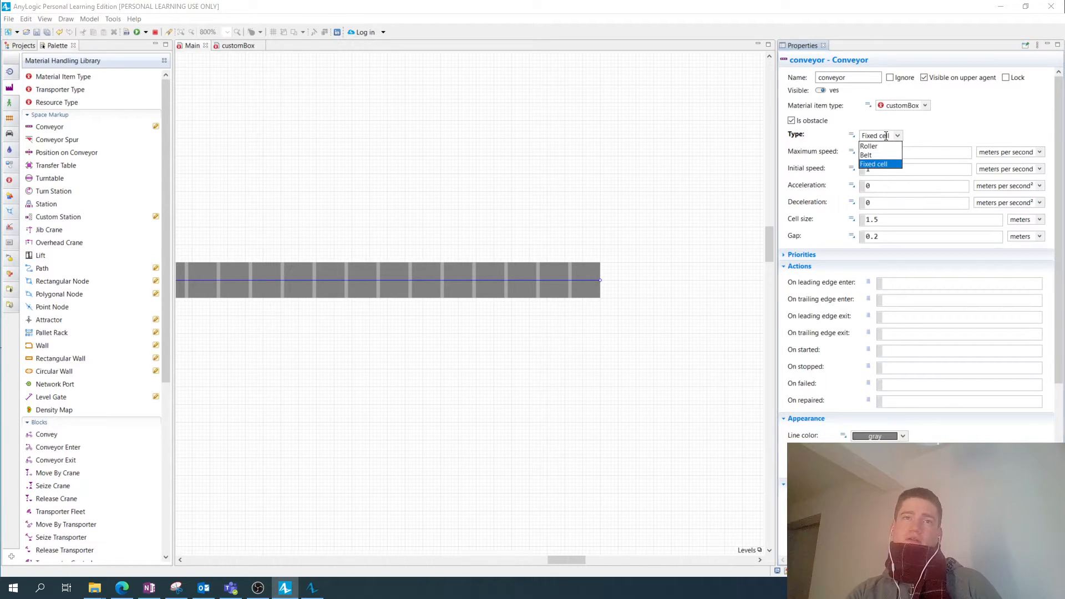
pyautogui.moveTo(885, 154)
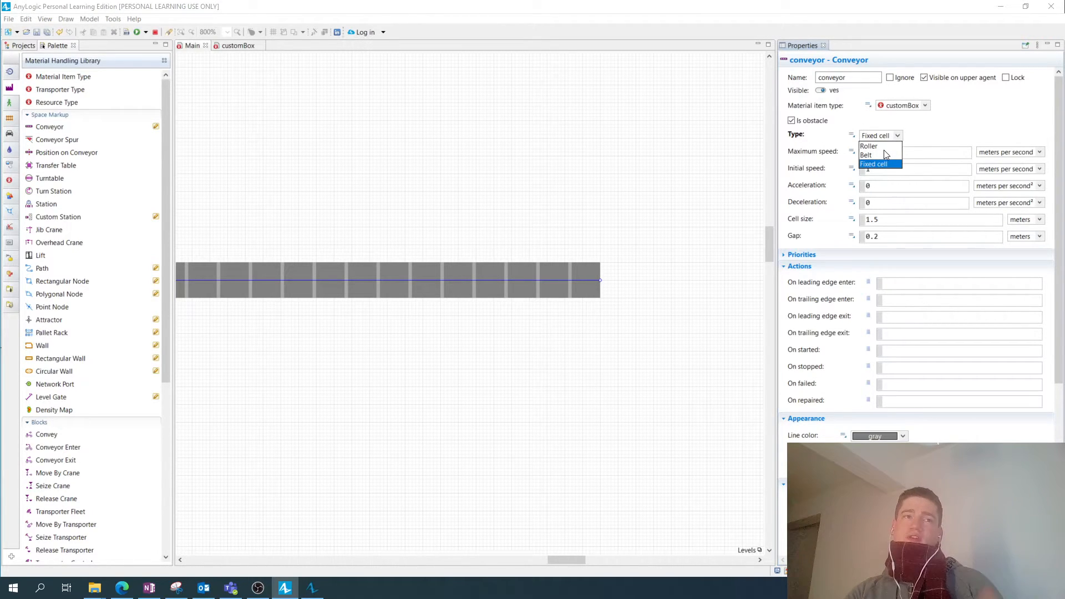
pyautogui.click(876, 164)
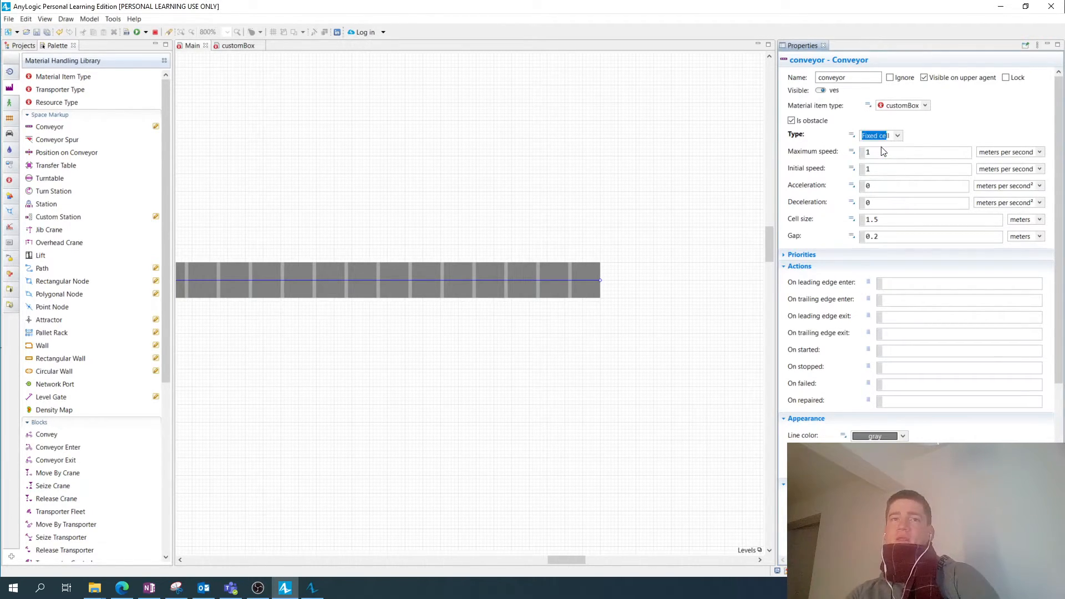
pyautogui.click(896, 136)
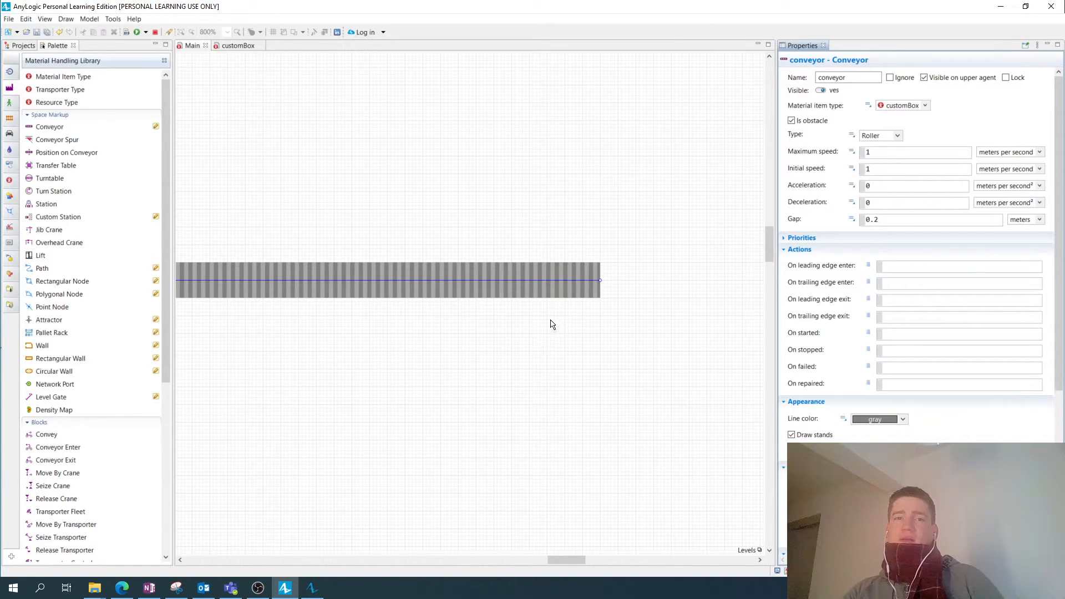
pyautogui.moveTo(542, 338)
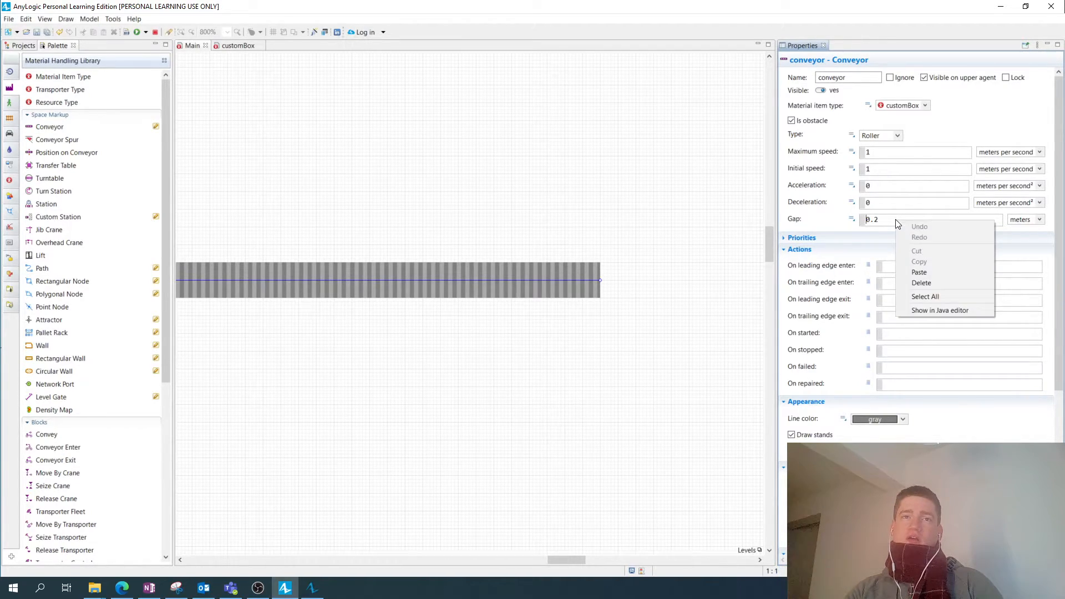
pyautogui.click(525, 314)
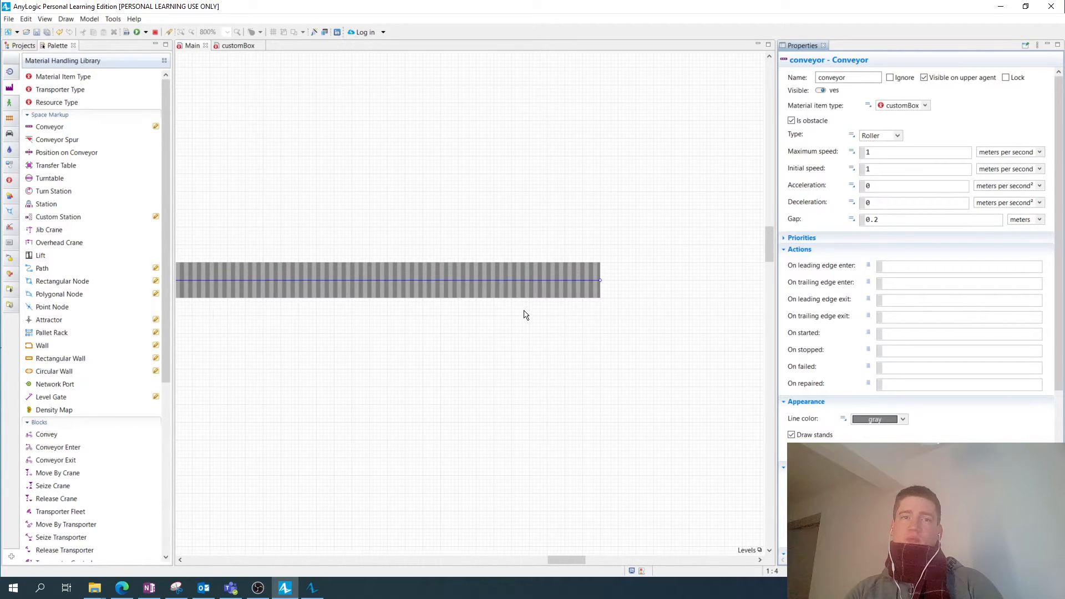
pyautogui.moveTo(529, 315)
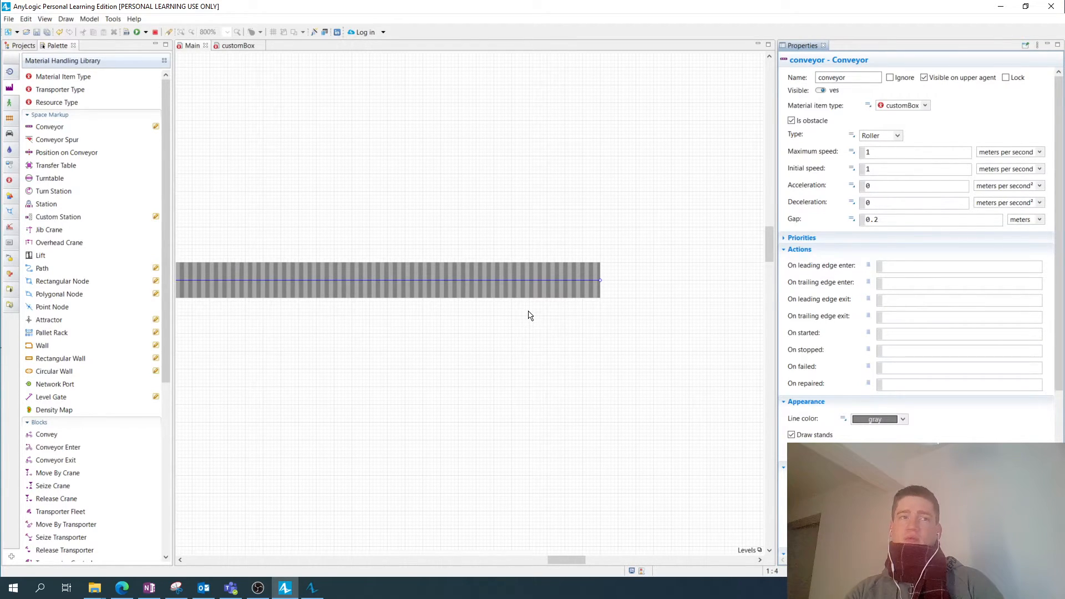
pyautogui.click(917, 219)
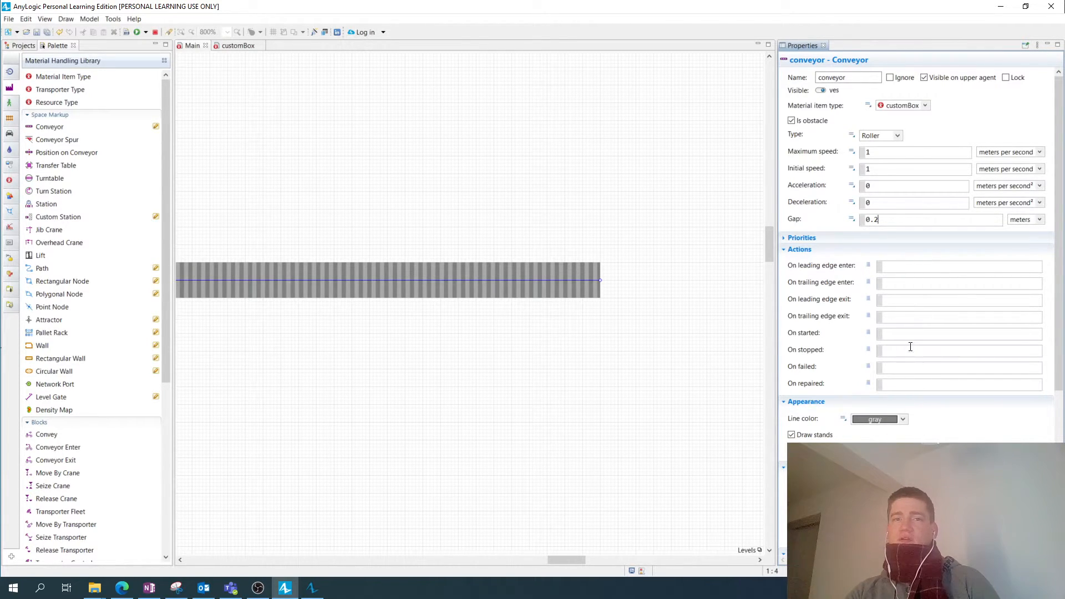
pyautogui.moveTo(926, 407)
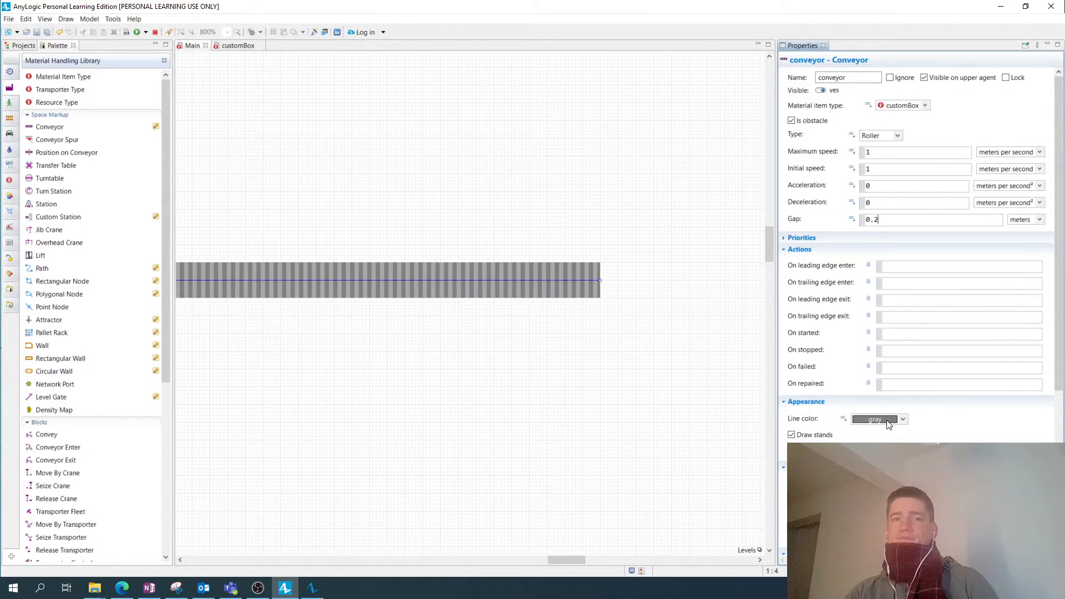
pyautogui.click(416, 356)
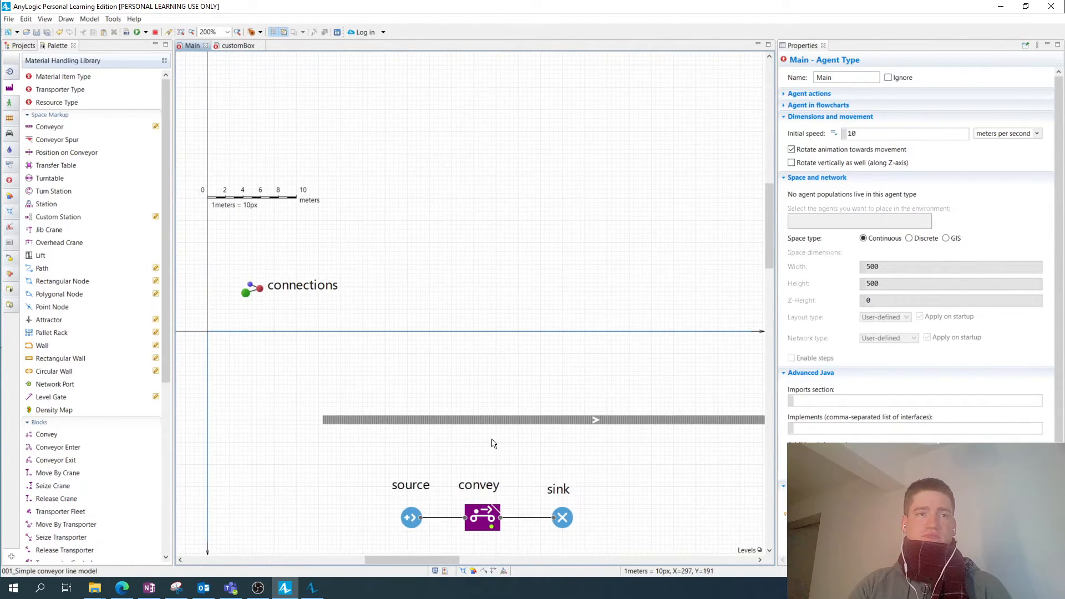
# Show the source block's properties: customBox agents arriving every 10 seconds
pyautogui.scroll(-3)
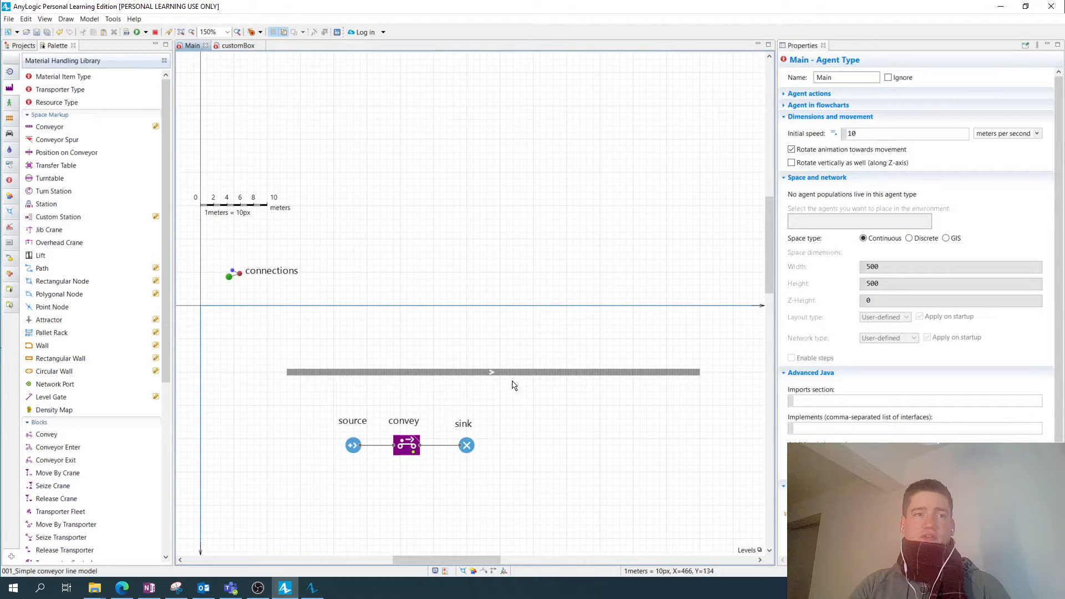
pyautogui.moveTo(530, 326)
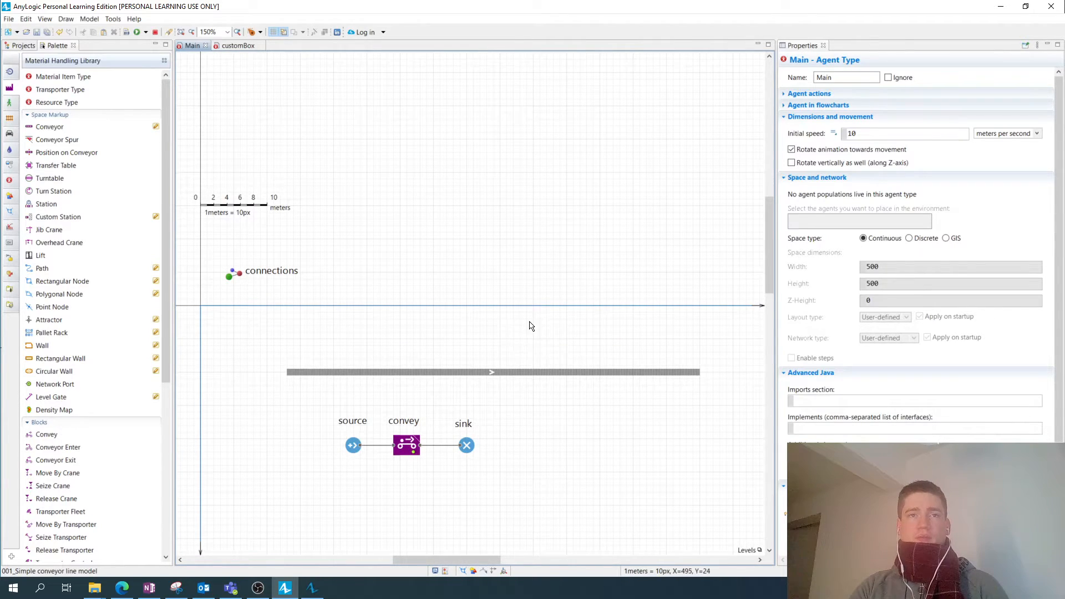
pyautogui.click(353, 446)
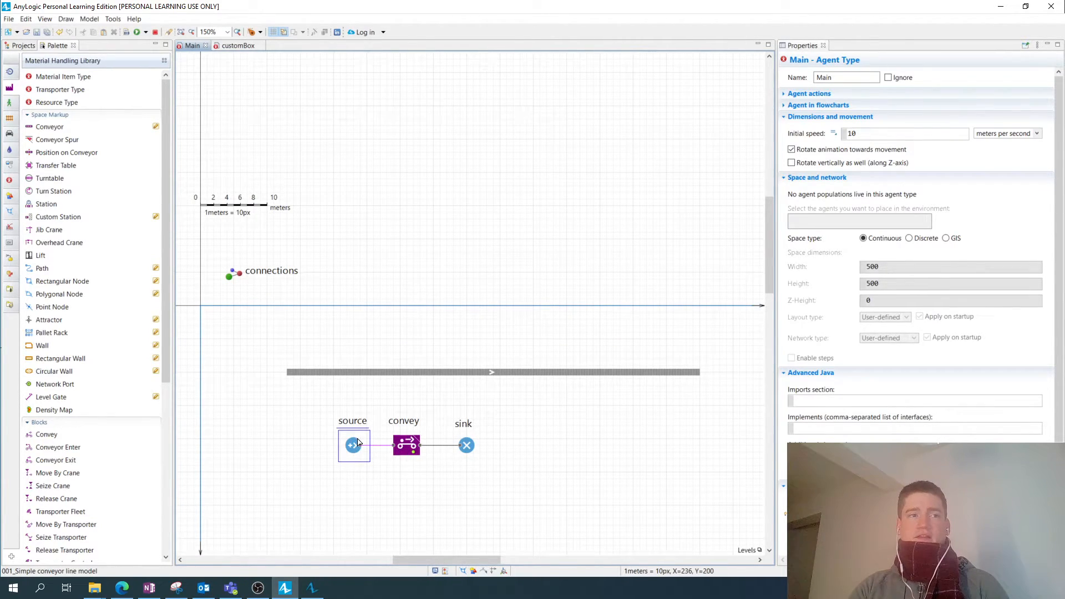
pyautogui.click(353, 445)
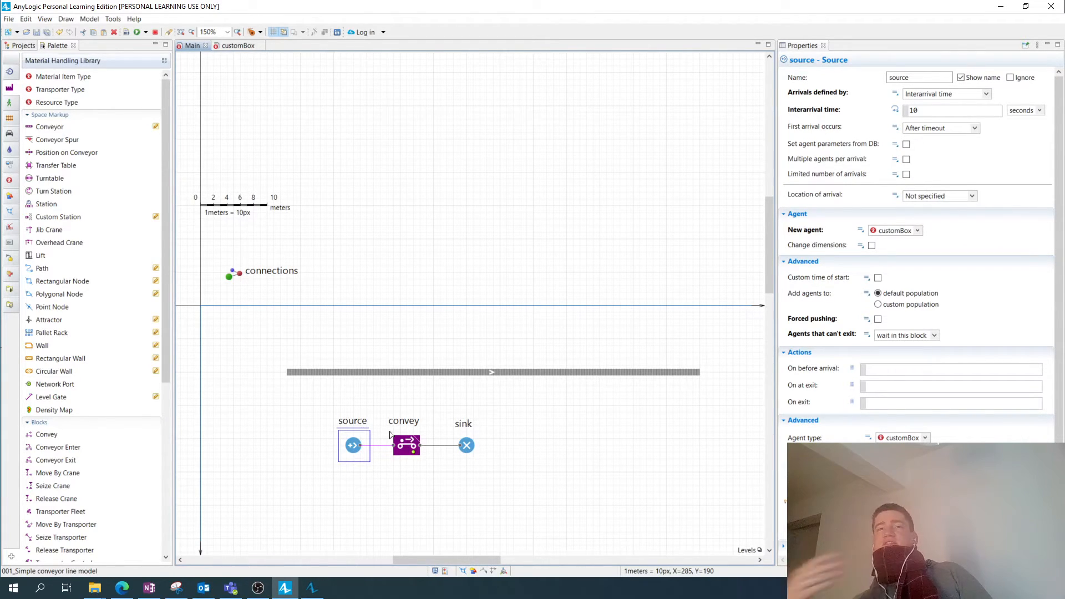
pyautogui.click(950, 110)
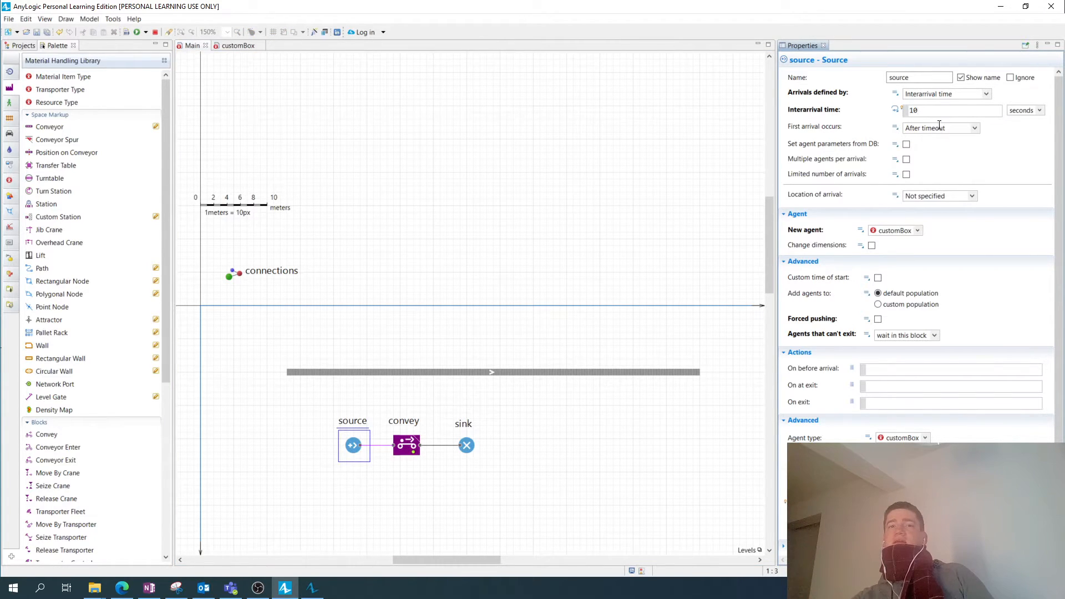
pyautogui.click(916, 229)
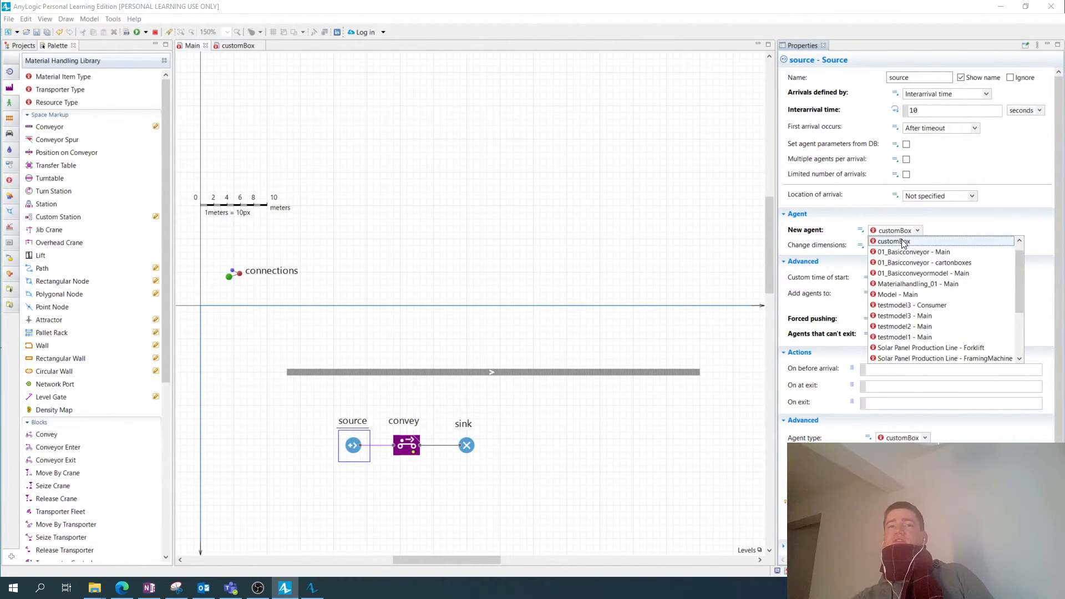
pyautogui.click(890, 240)
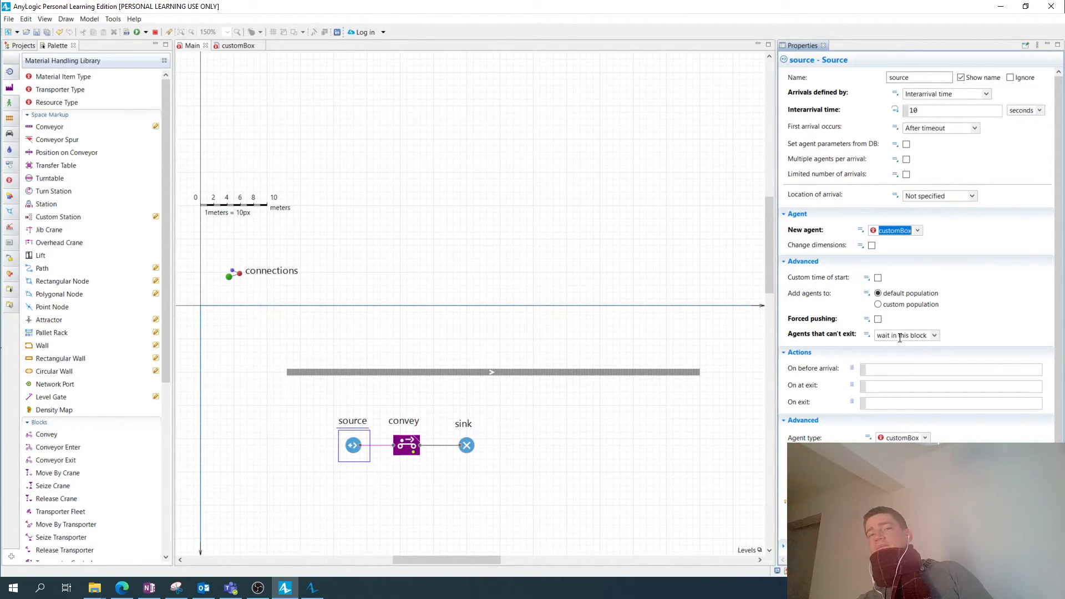
pyautogui.click(934, 335)
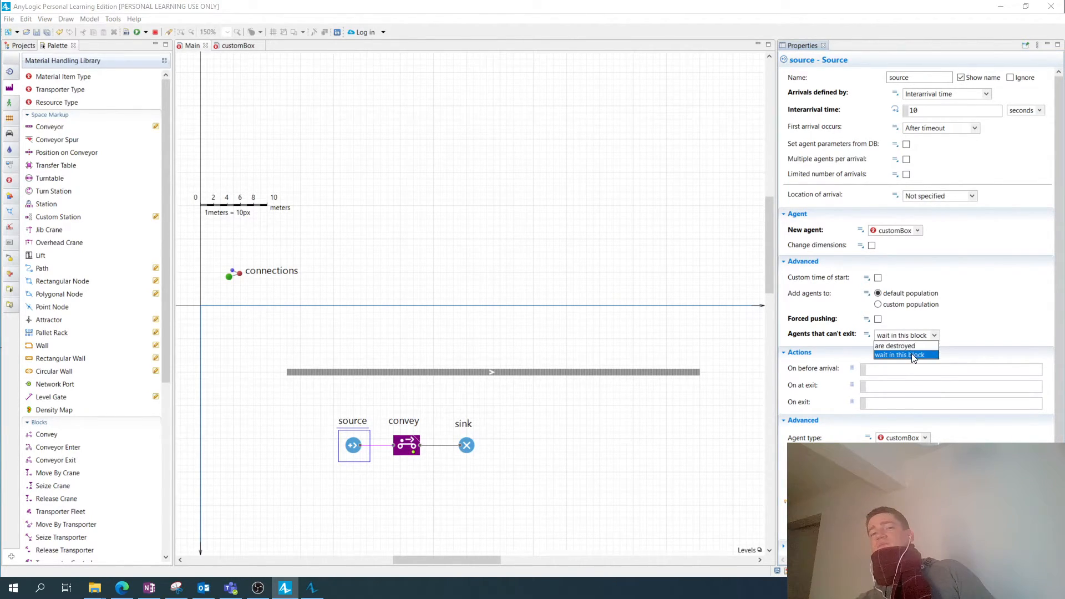
pyautogui.moveTo(915, 358)
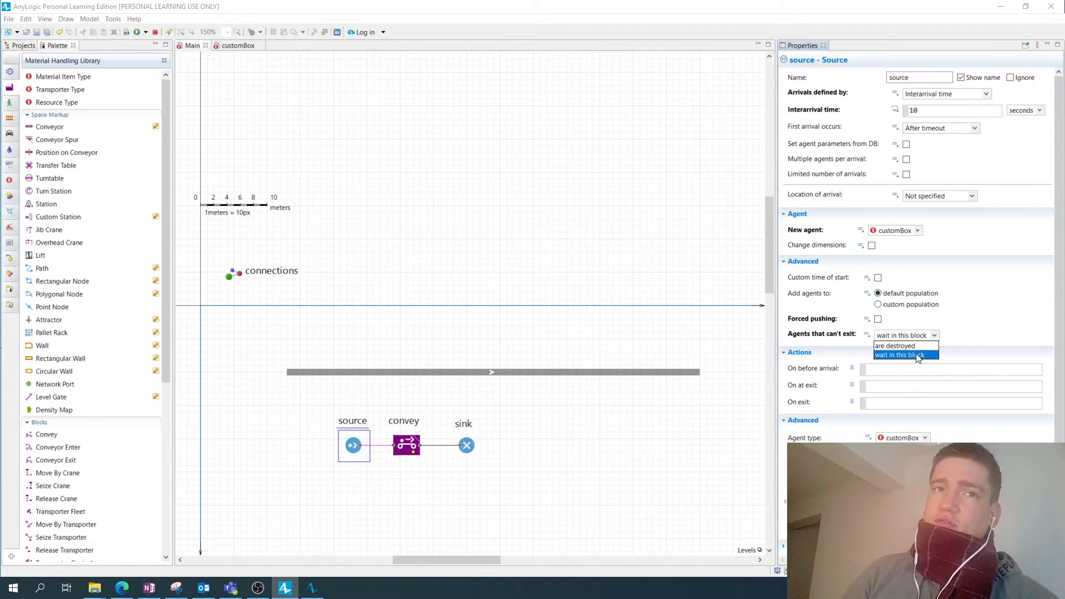
pyautogui.click(895, 346)
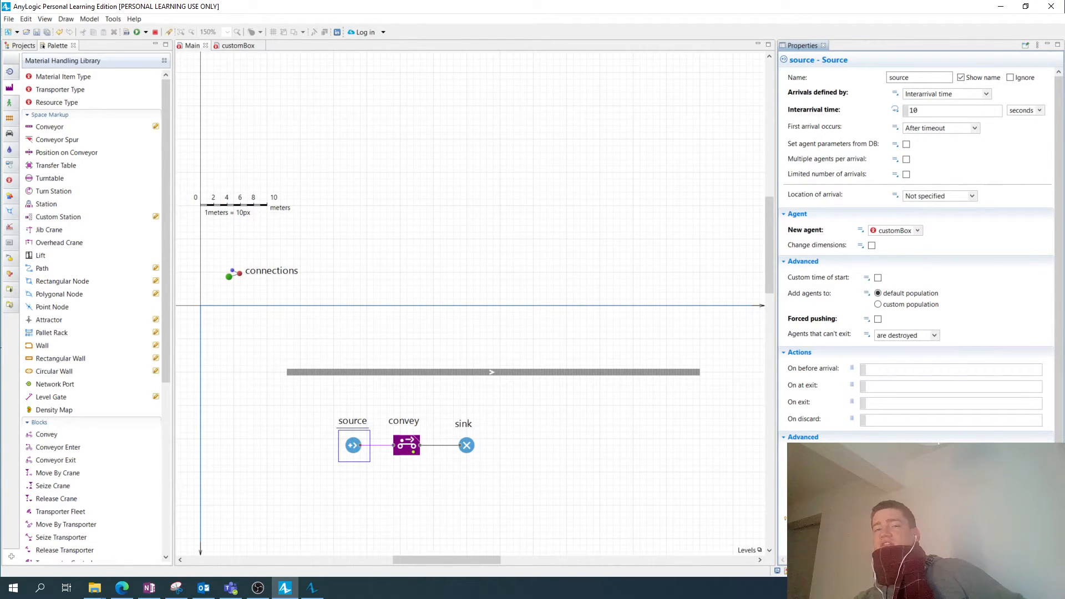
pyautogui.click(933, 335)
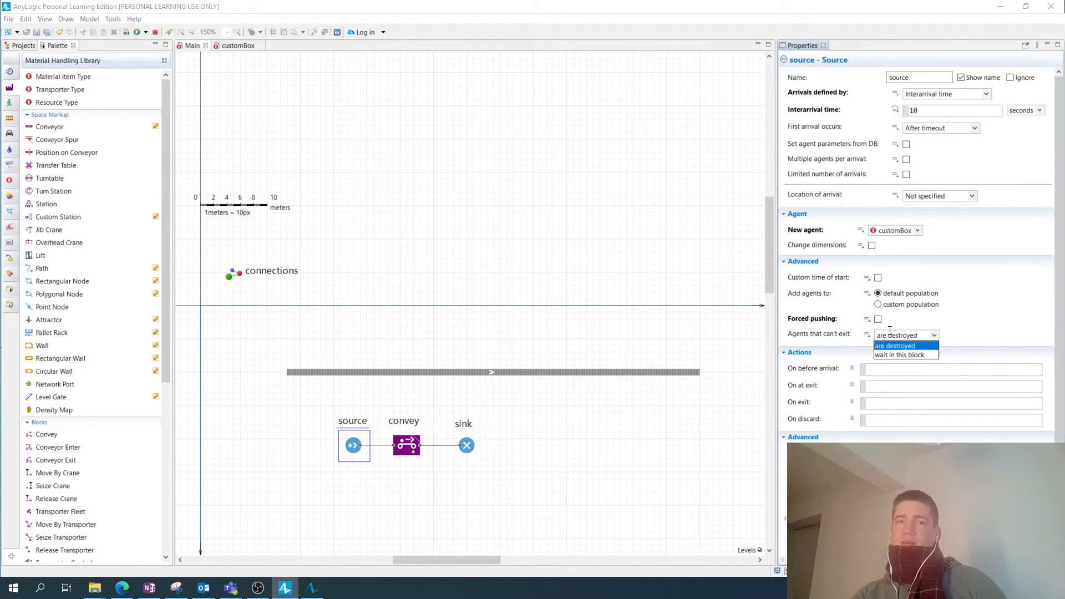
pyautogui.click(901, 355)
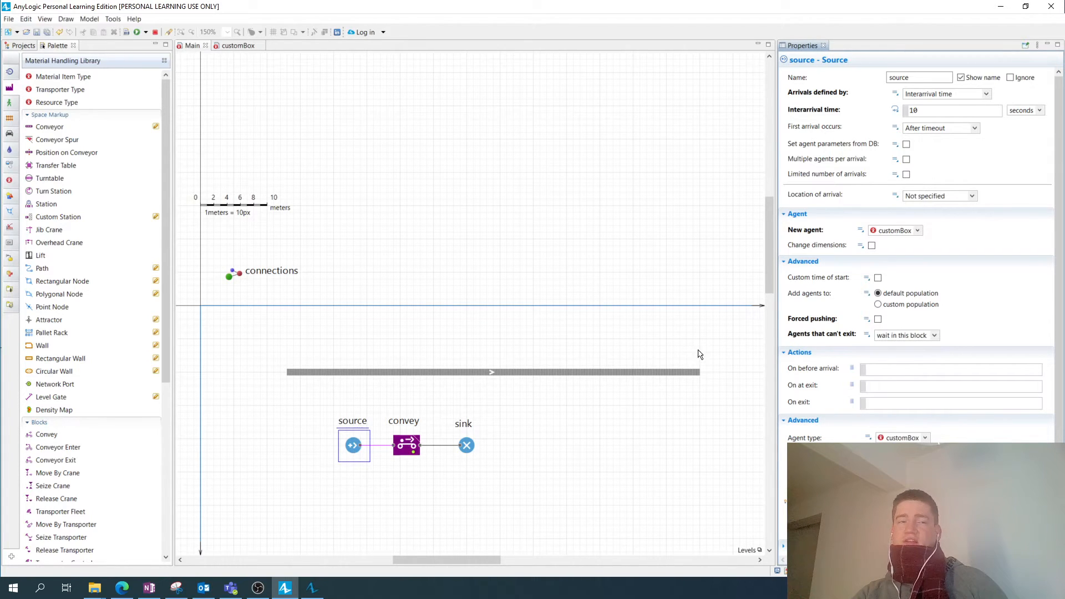
pyautogui.click(618, 336)
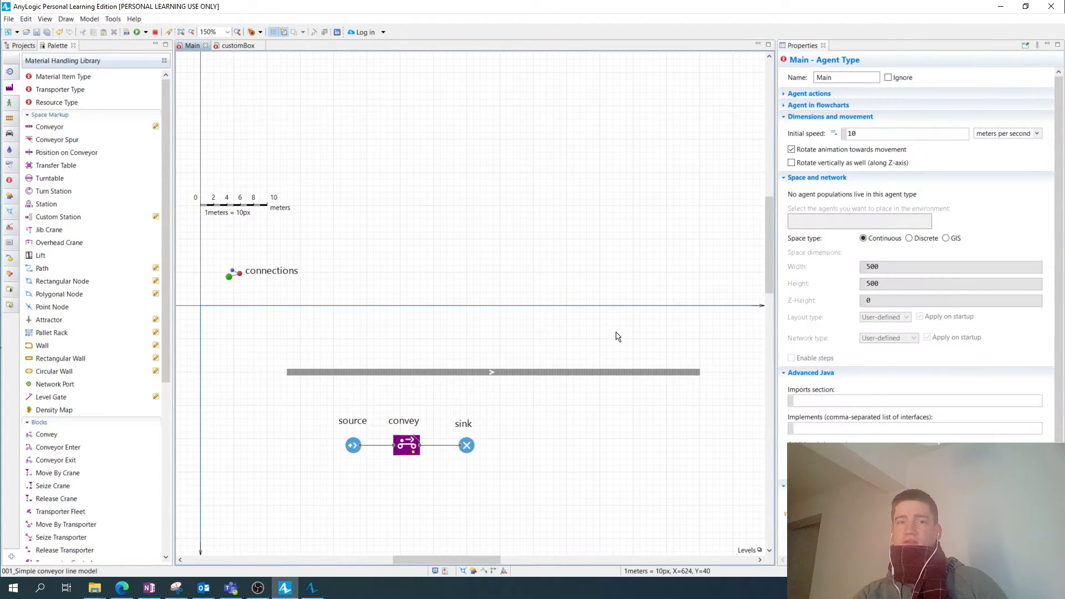
pyautogui.click(353, 445)
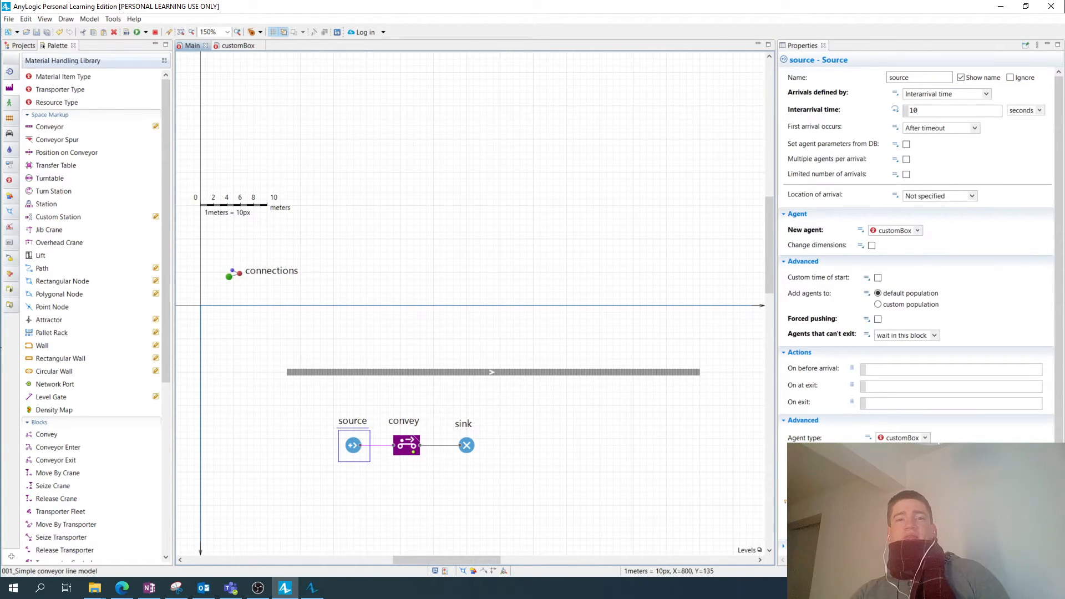
pyautogui.click(406, 446)
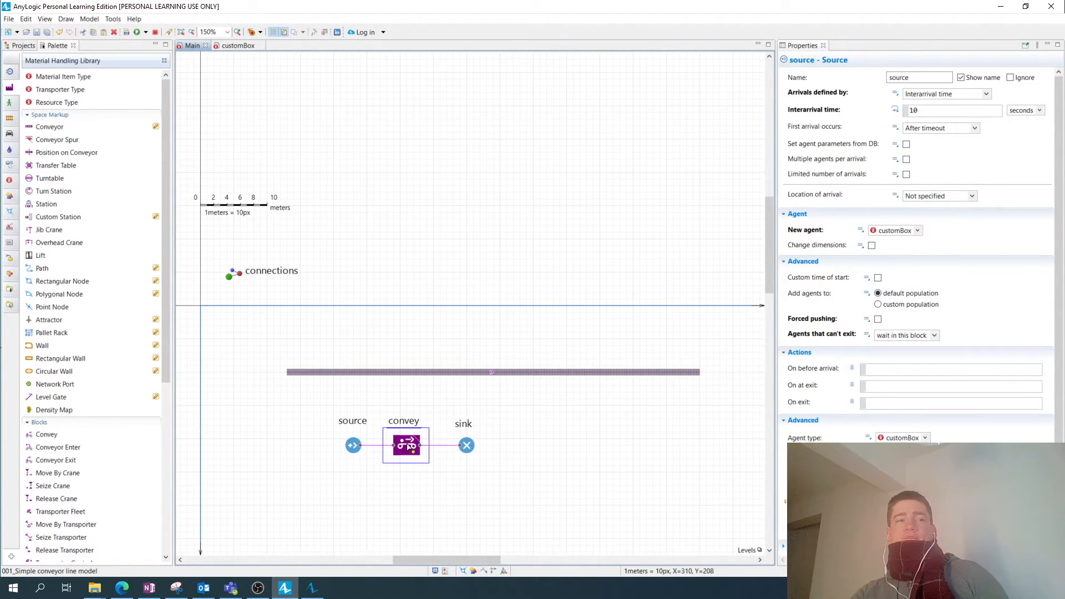
# Set the convey block to convey from a conveyor, from its beginning to its end
pyautogui.click(406, 445)
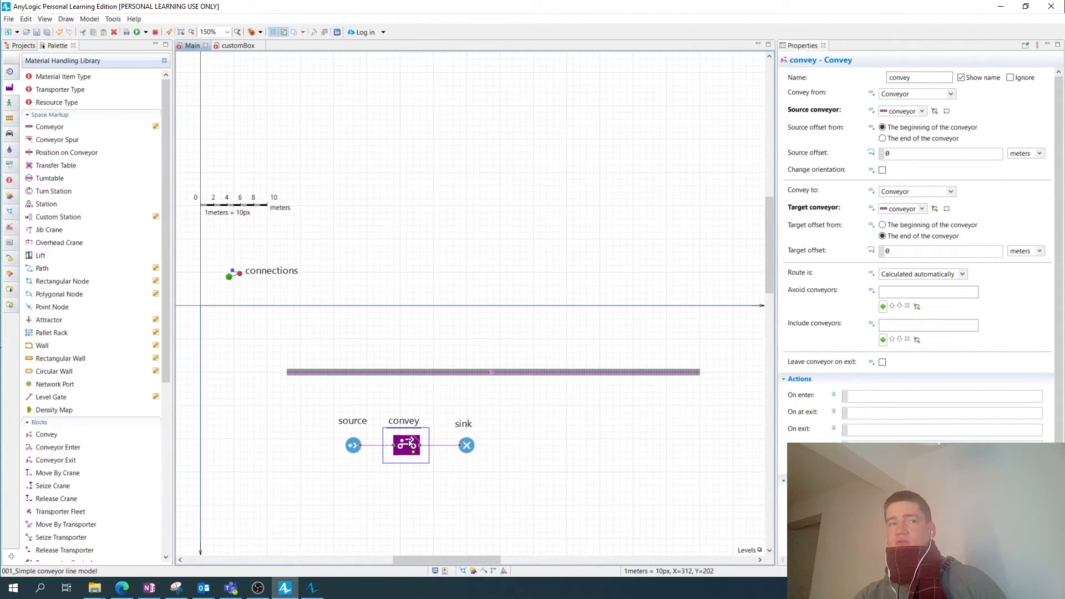
pyautogui.moveTo(425, 398)
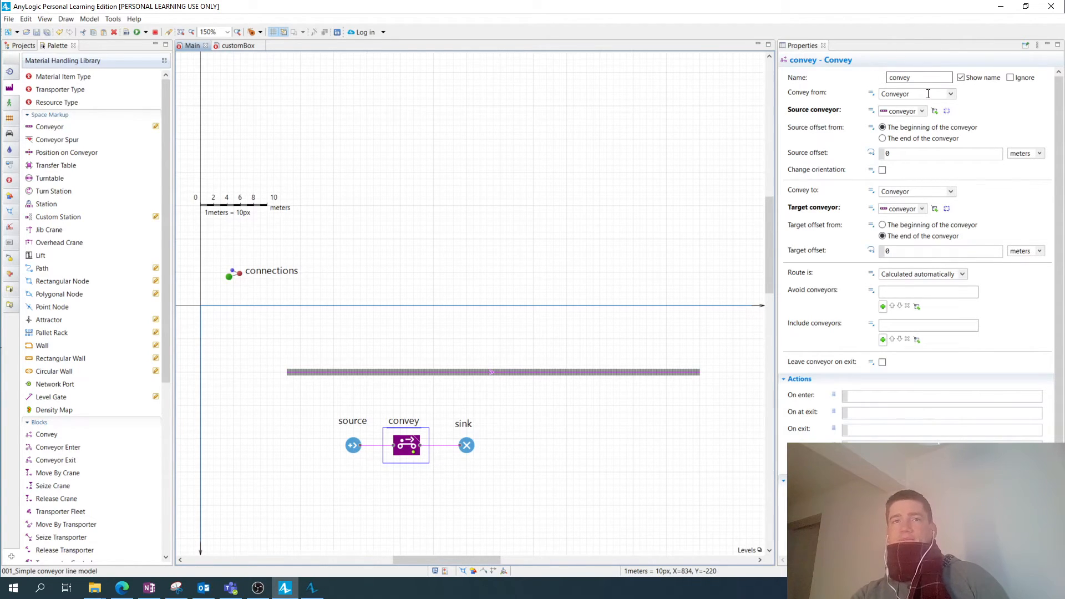
pyautogui.moveTo(847, 99)
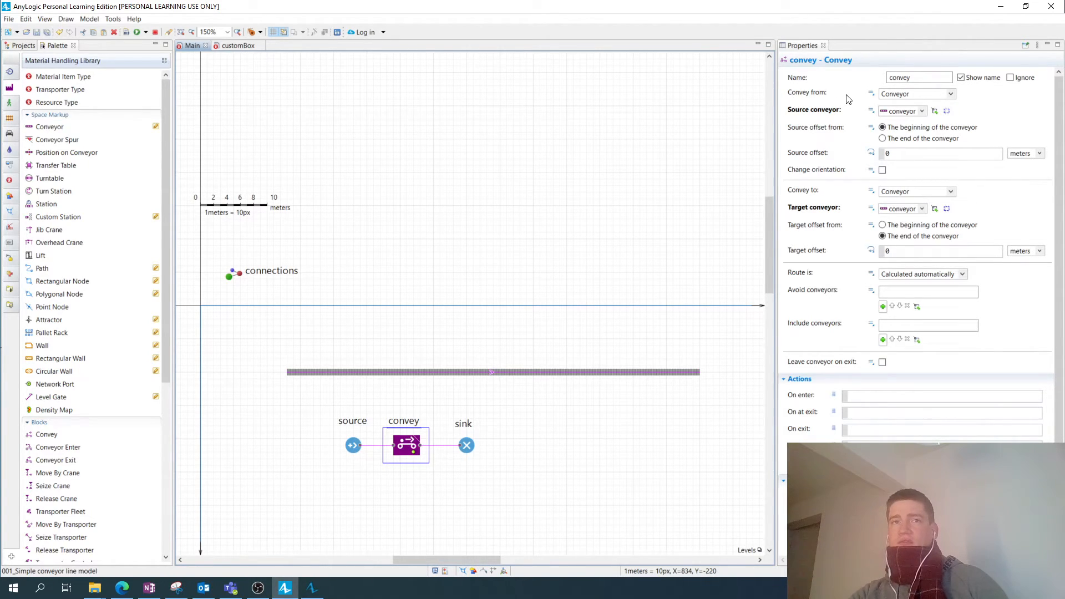
pyautogui.click(948, 93)
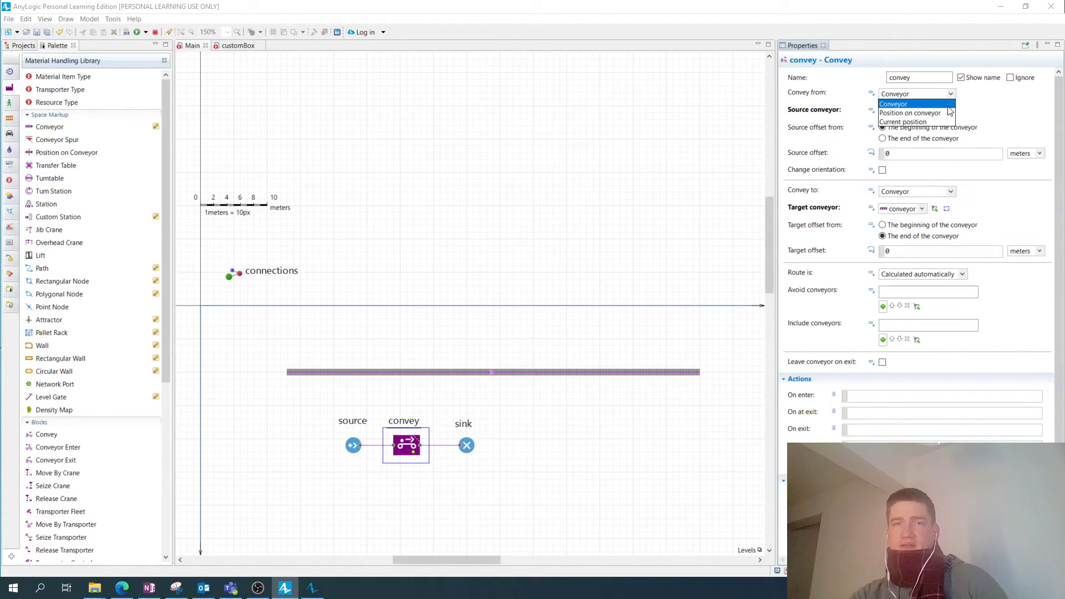
pyautogui.moveTo(930, 115)
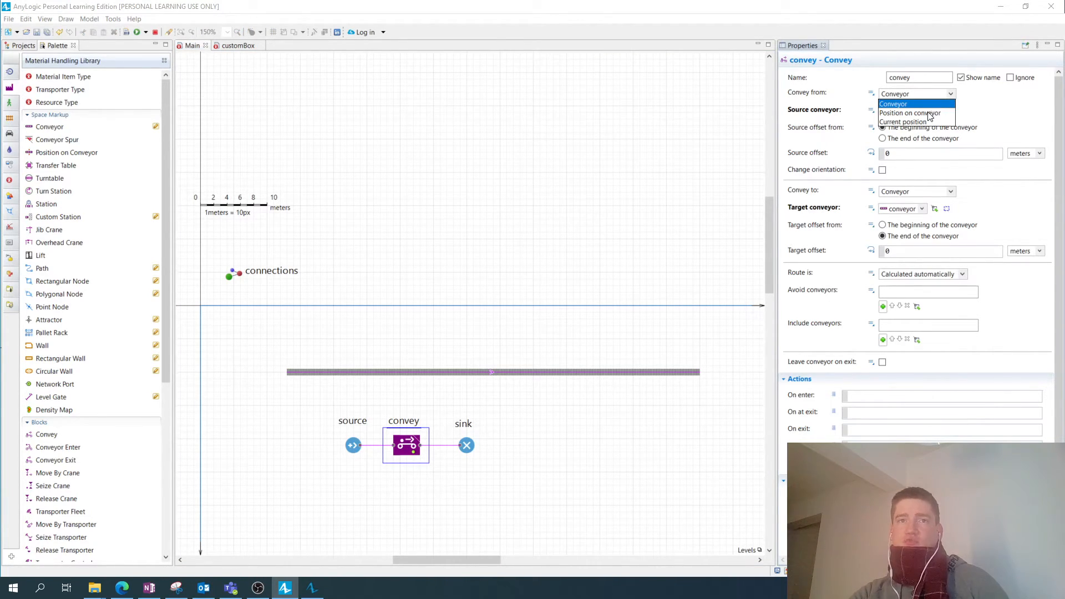
pyautogui.moveTo(1002, 106)
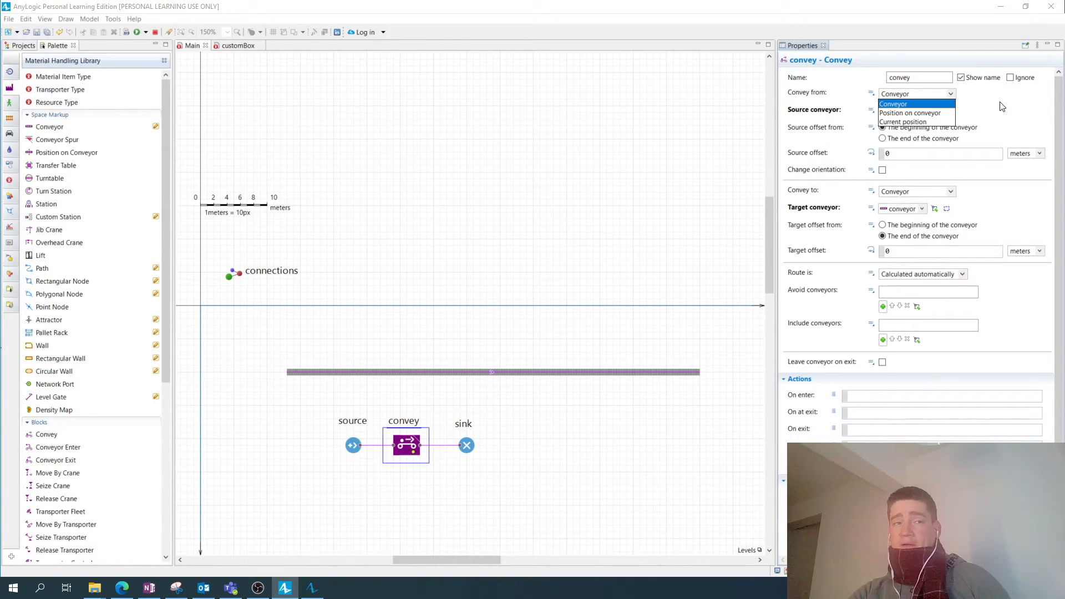
pyautogui.click(902, 111)
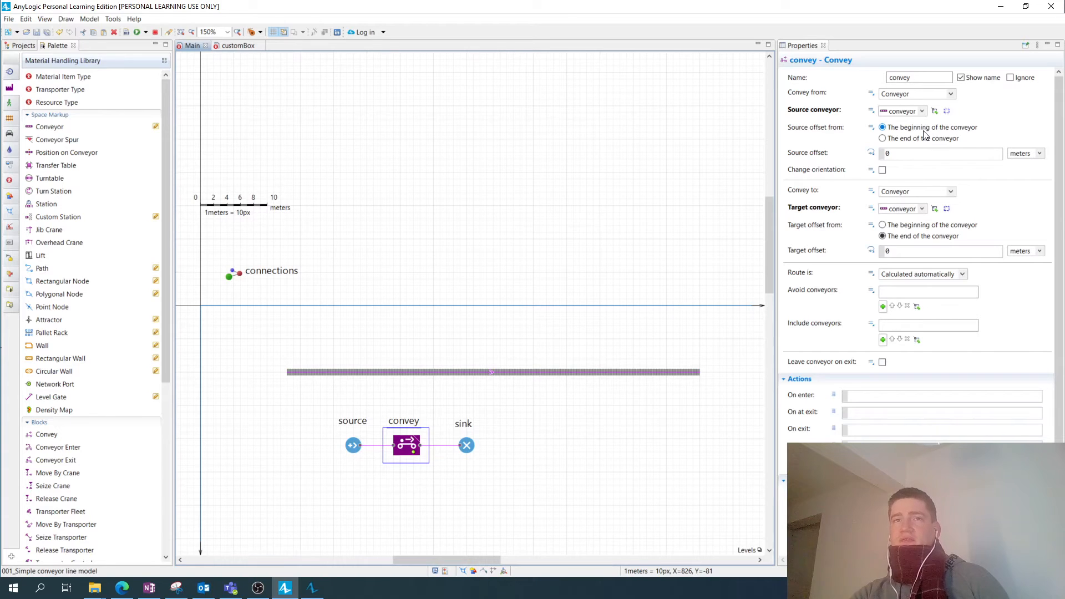
pyautogui.moveTo(910, 108)
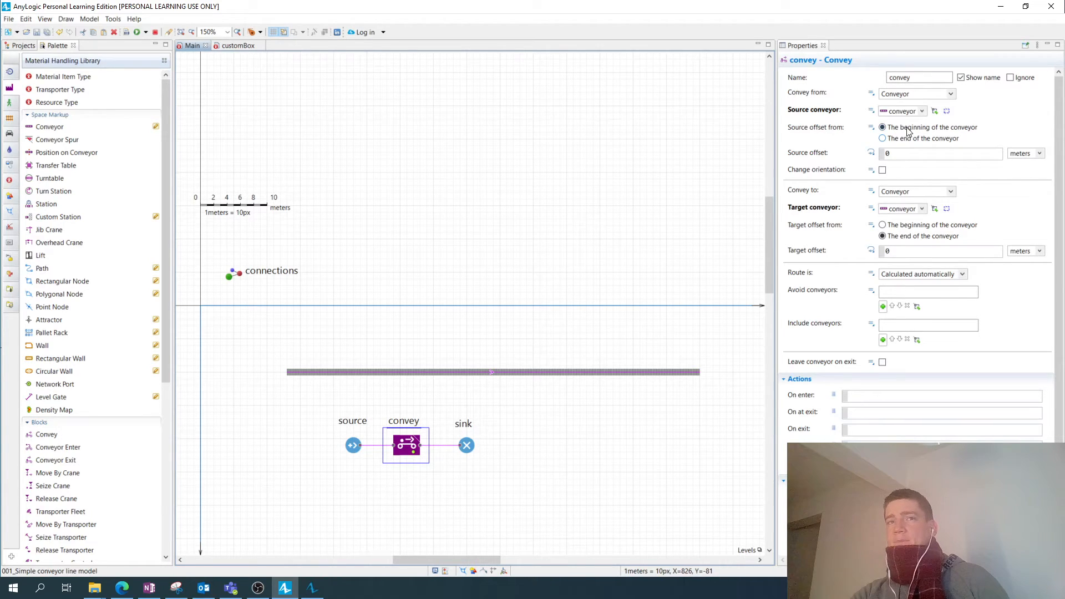
pyautogui.moveTo(925, 180)
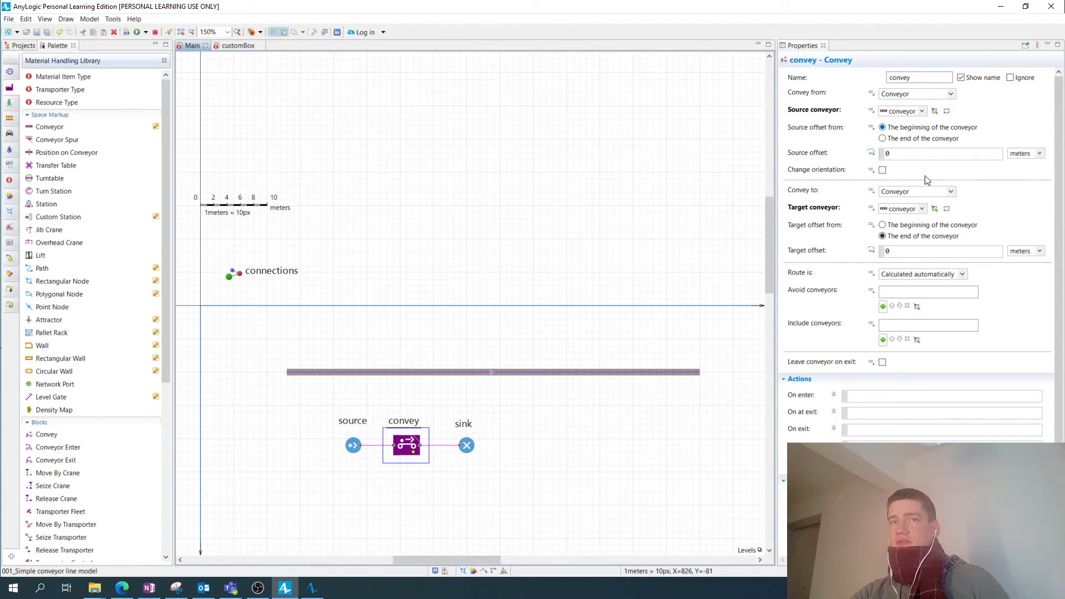
pyautogui.moveTo(803, 195)
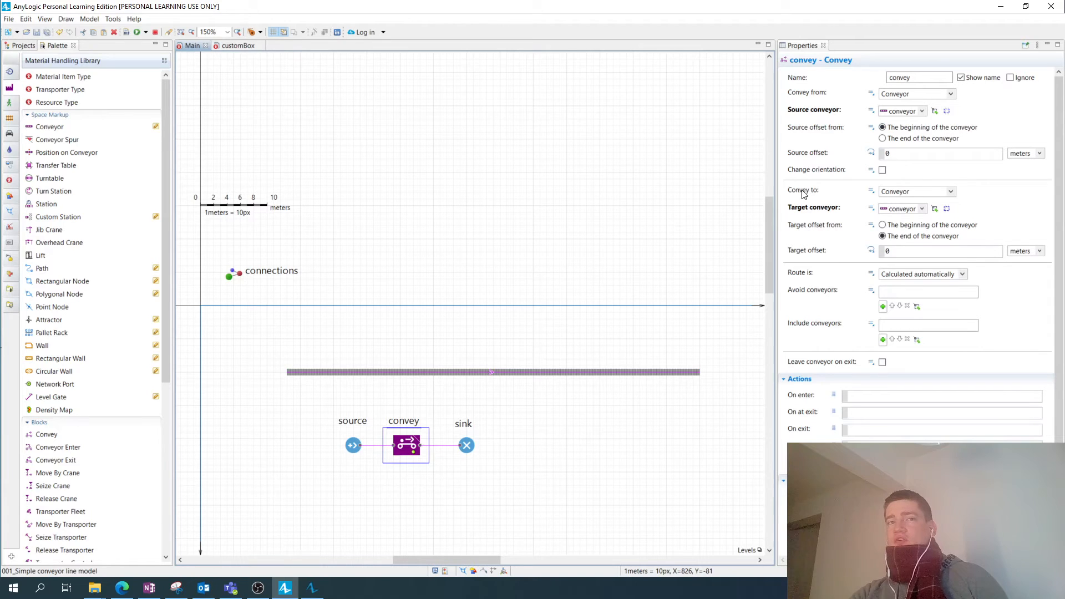
pyautogui.moveTo(699, 352)
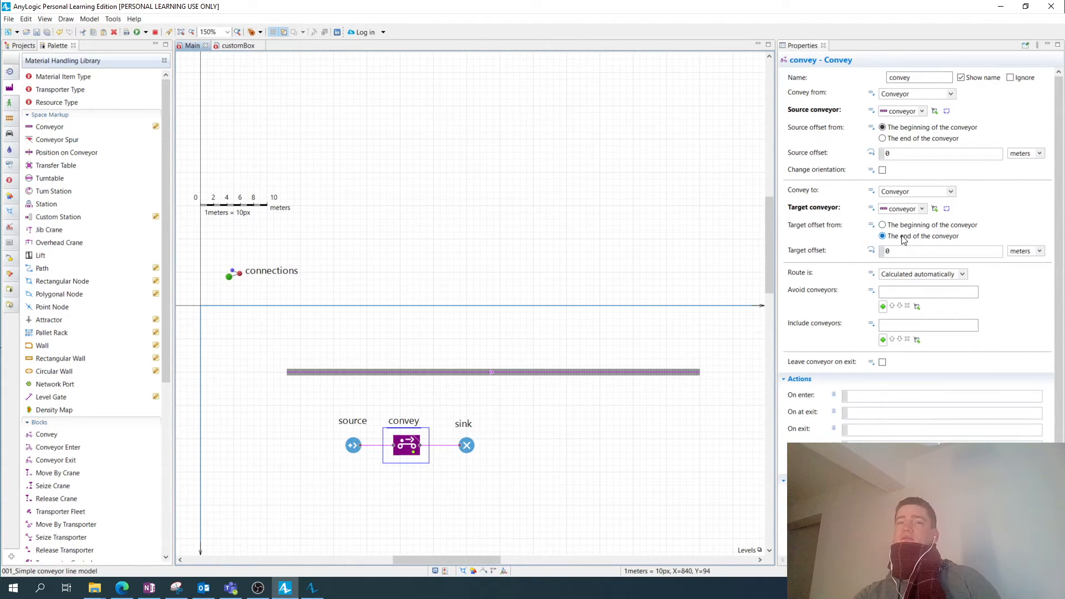
pyautogui.scroll(-3)
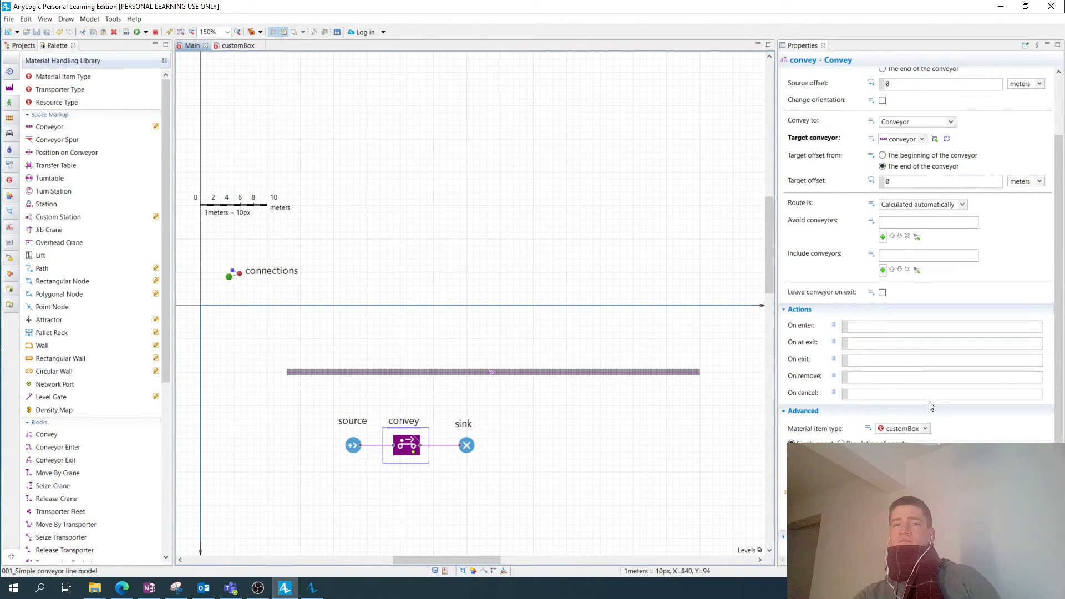
pyautogui.moveTo(930, 434)
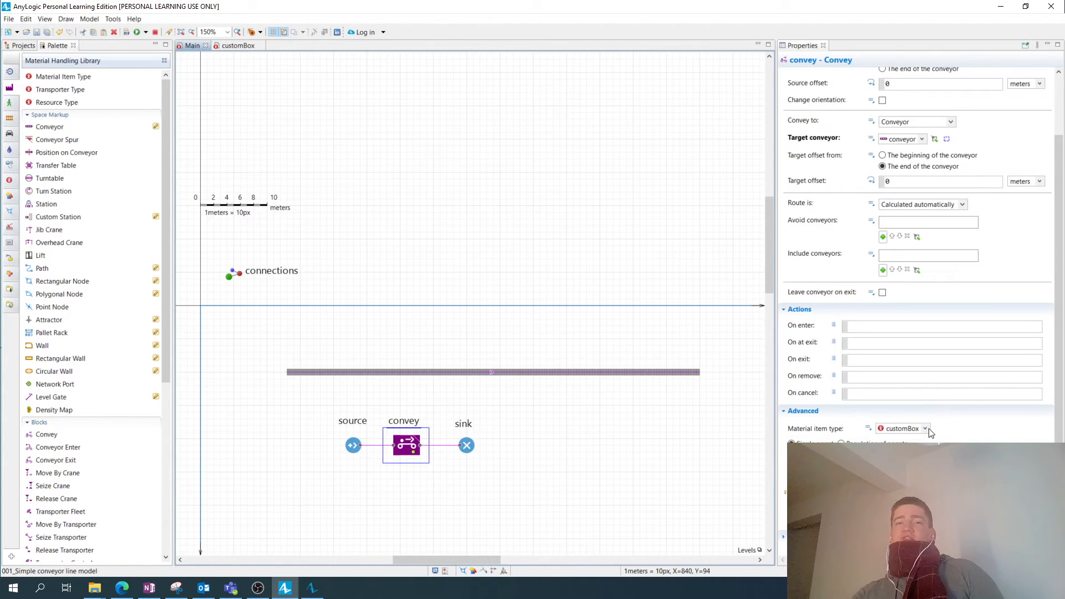
pyautogui.click(925, 428)
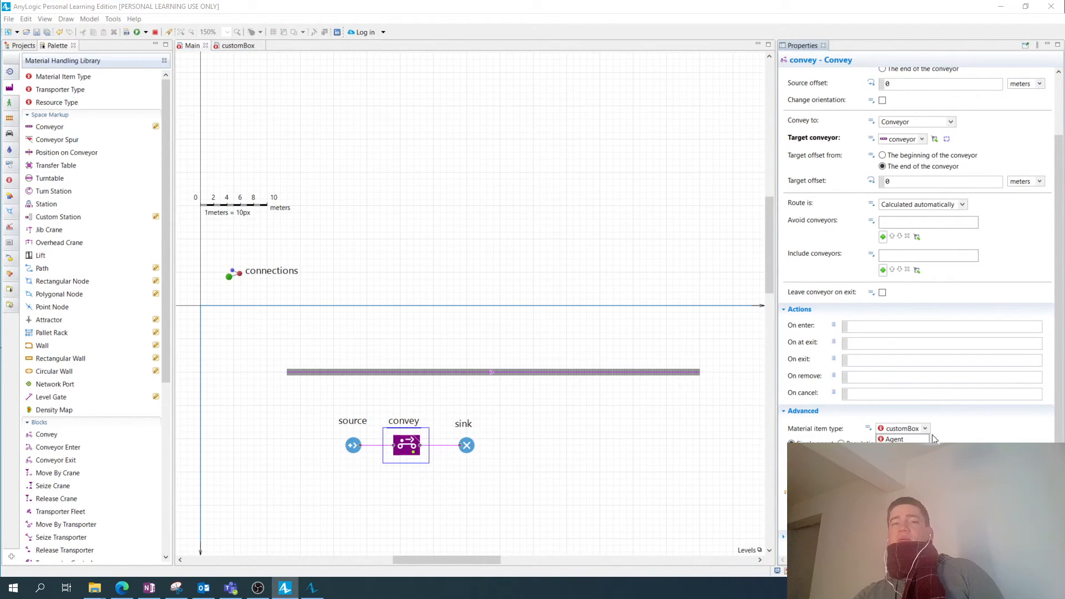
pyautogui.click(899, 428)
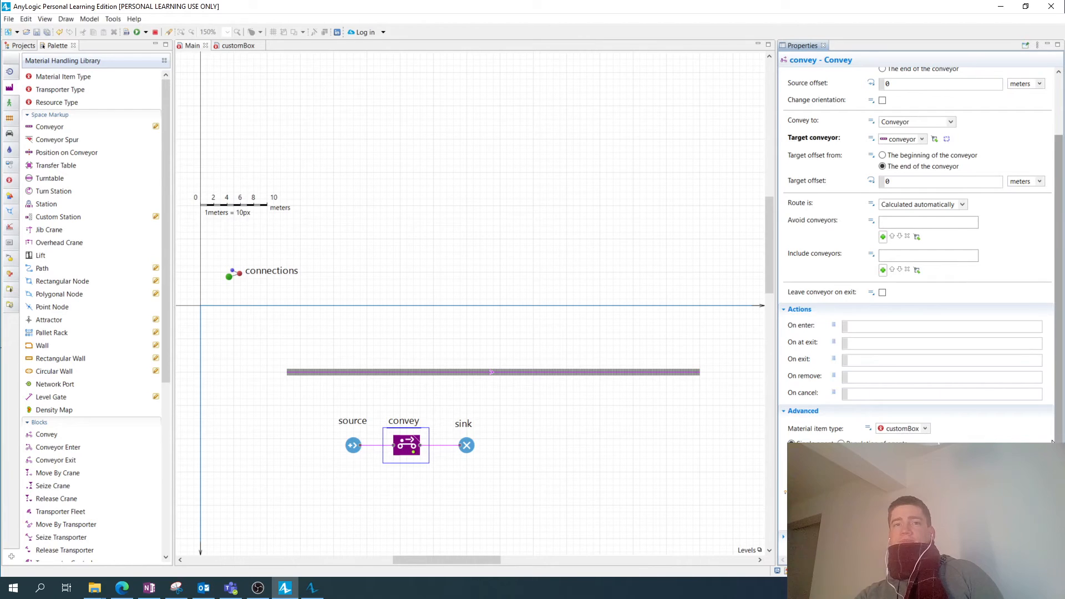
pyautogui.click(464, 445)
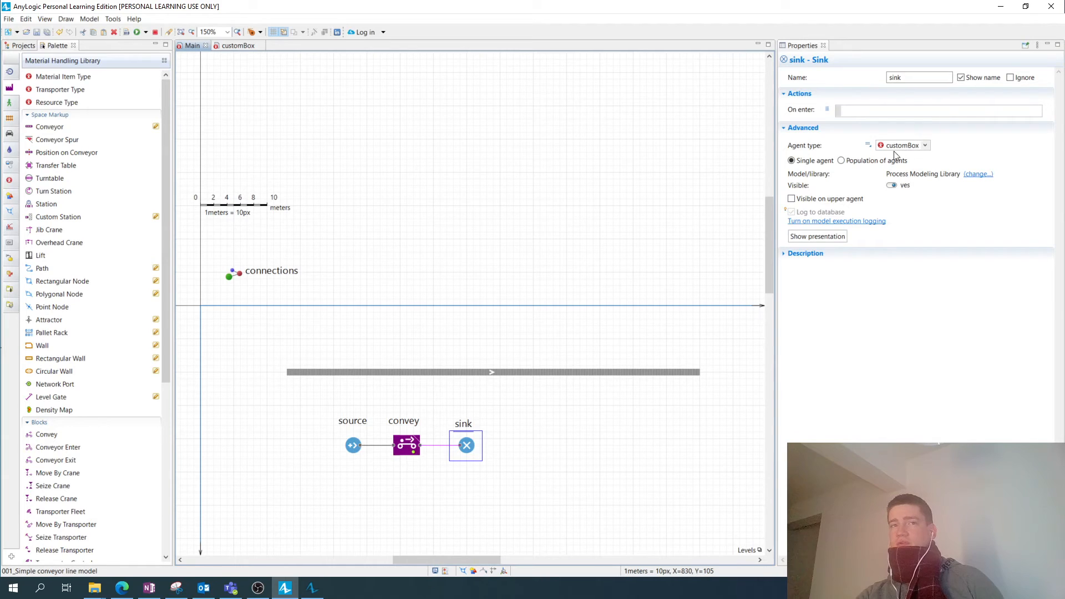
pyautogui.moveTo(544, 356)
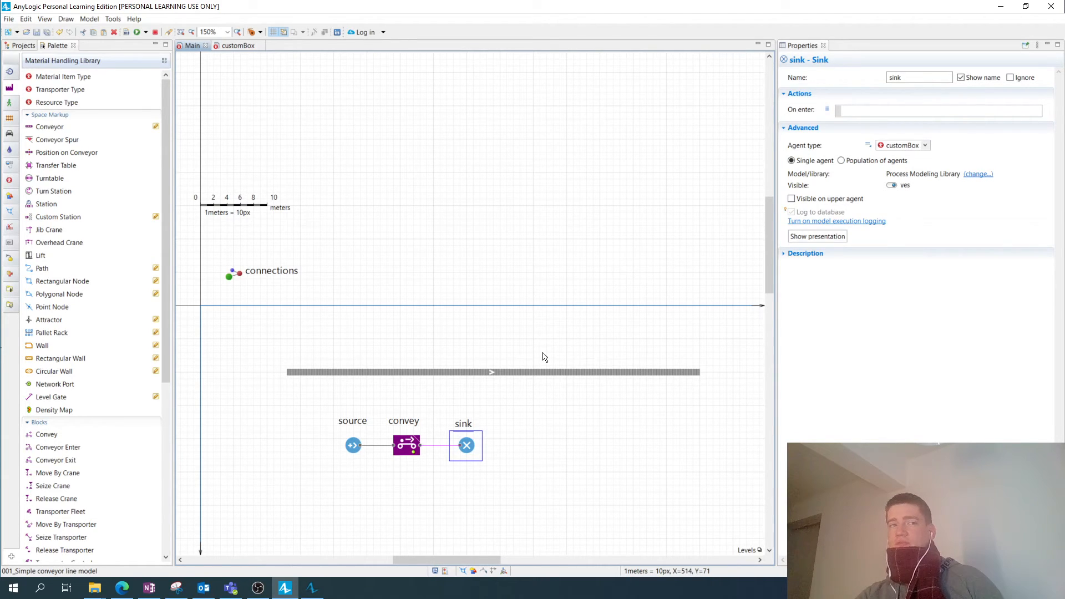
pyautogui.moveTo(460, 191)
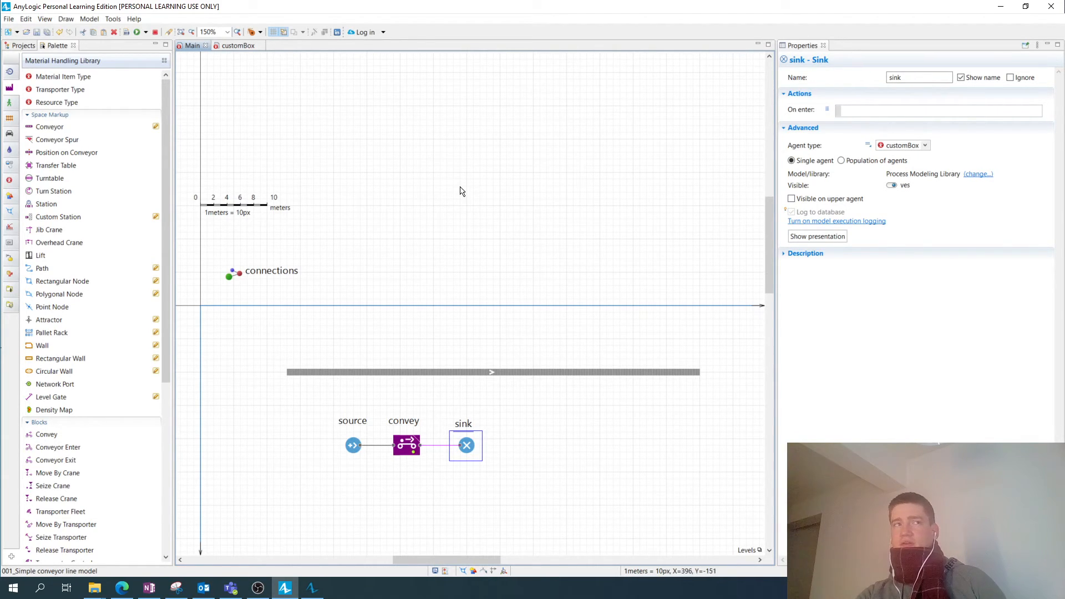
pyautogui.moveTo(465, 466)
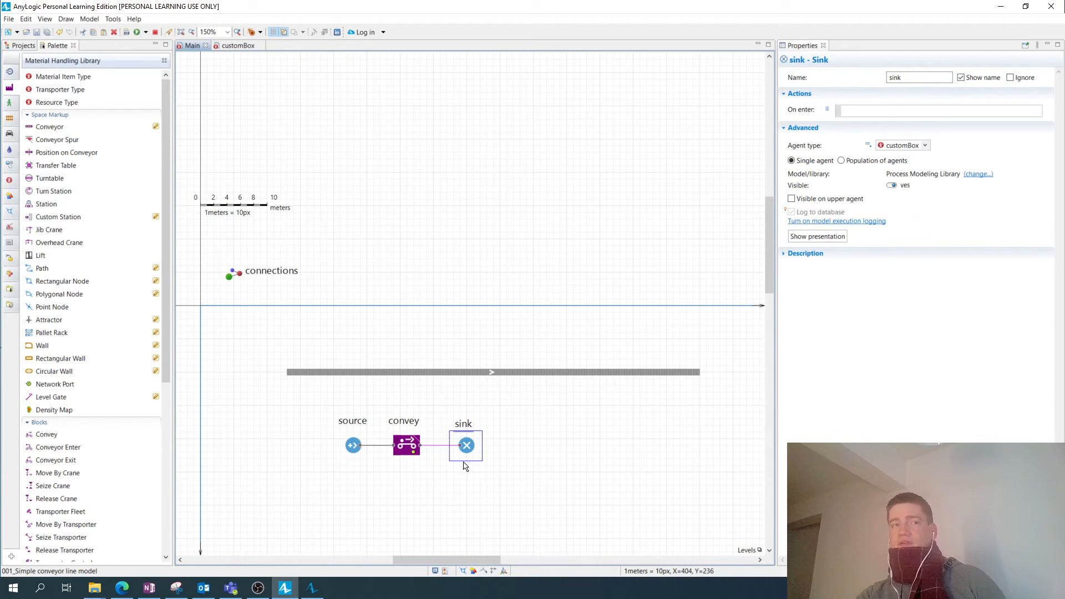
pyautogui.moveTo(636, 443)
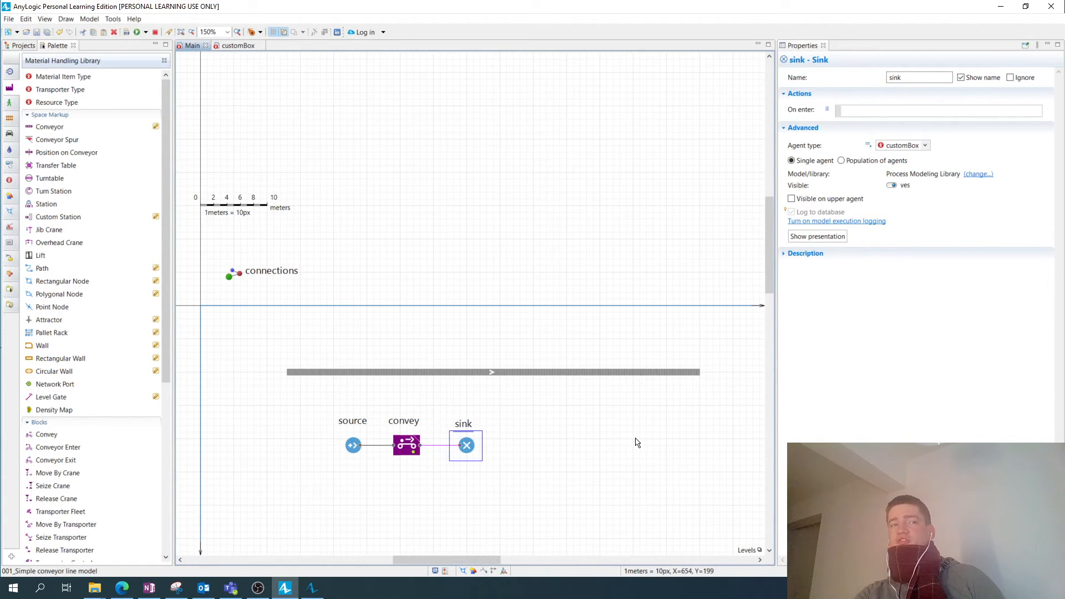
pyautogui.moveTo(707, 144)
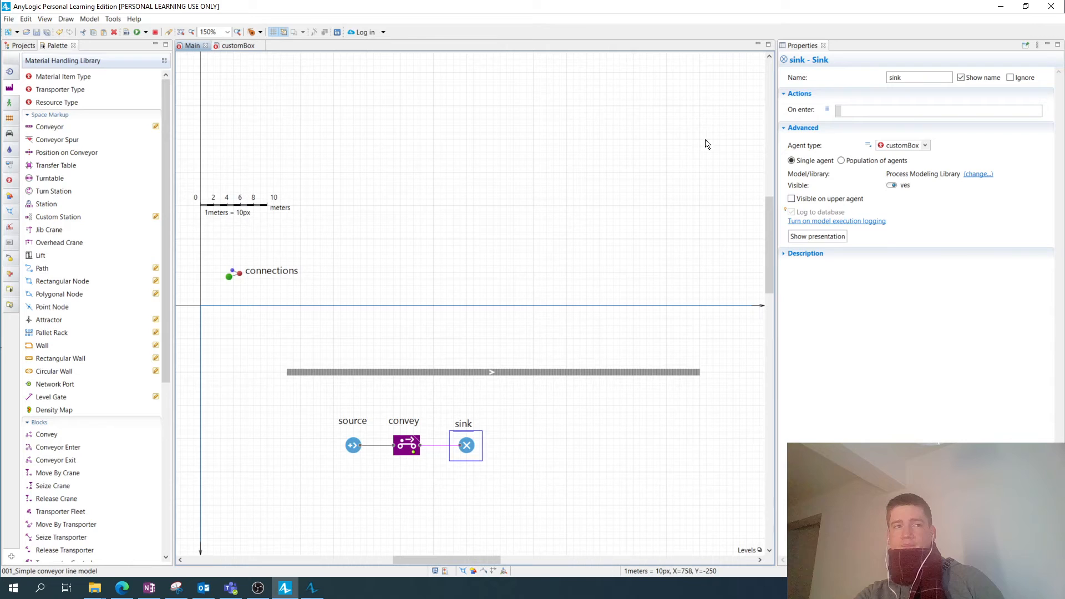
# Launch the simulation of the conveyor model
pyautogui.click(518, 447)
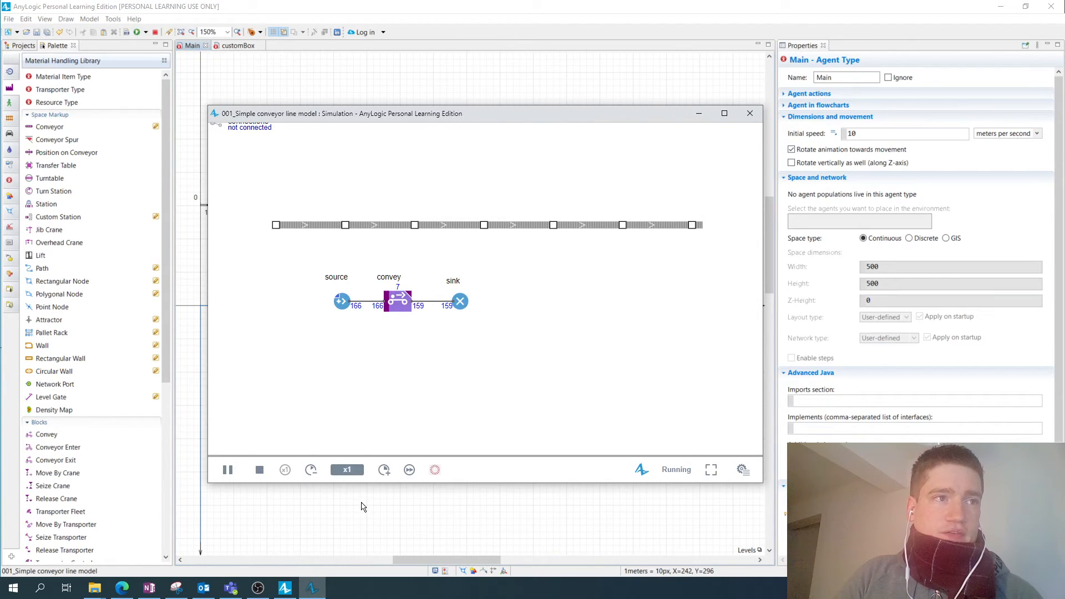
pyautogui.moveTo(227, 470)
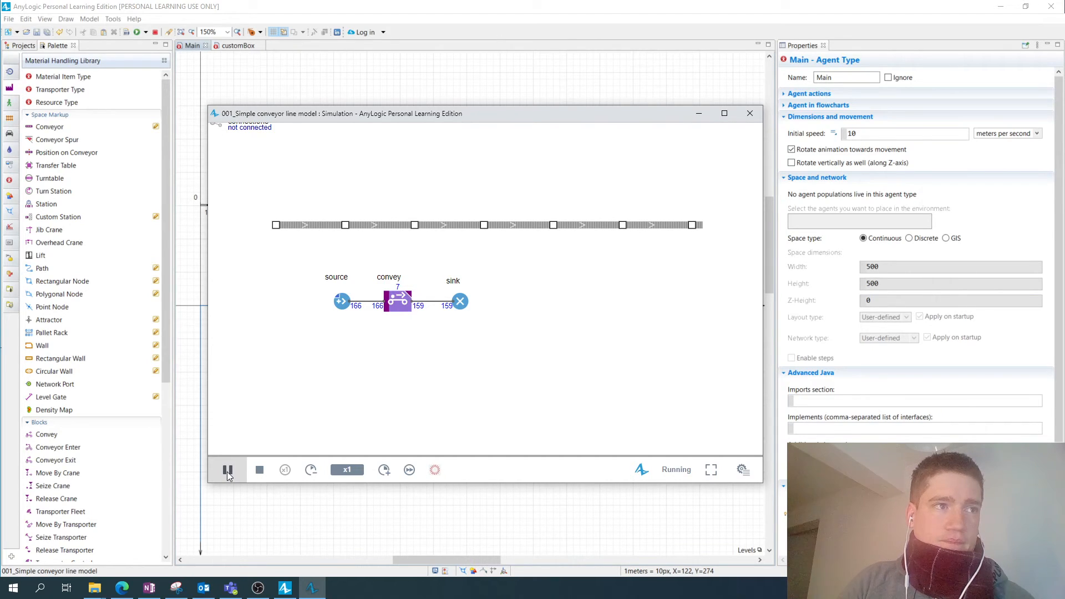
pyautogui.moveTo(237, 497)
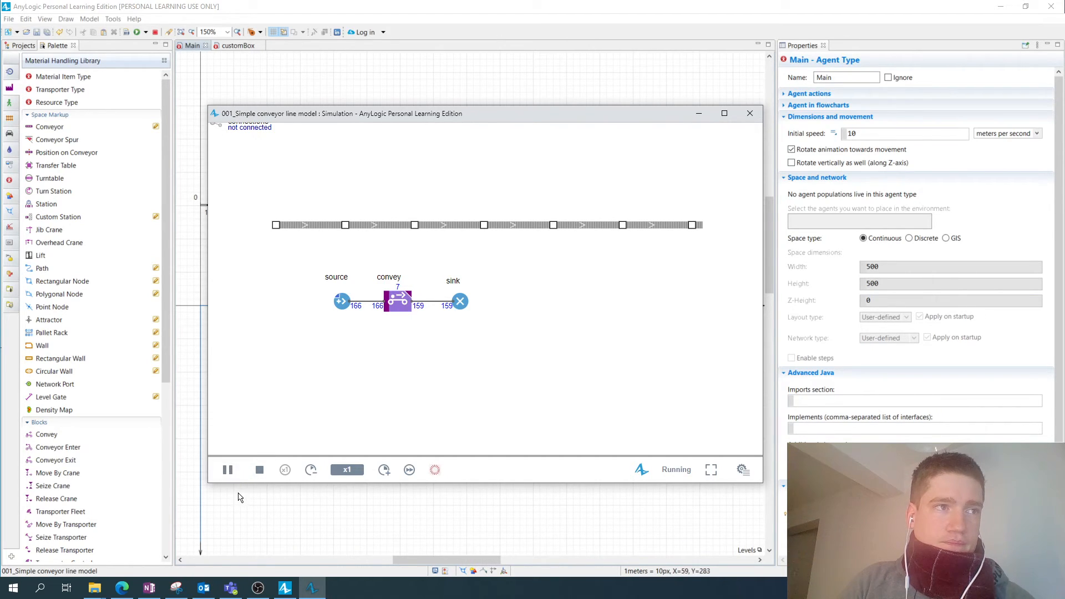
pyautogui.moveTo(406, 283)
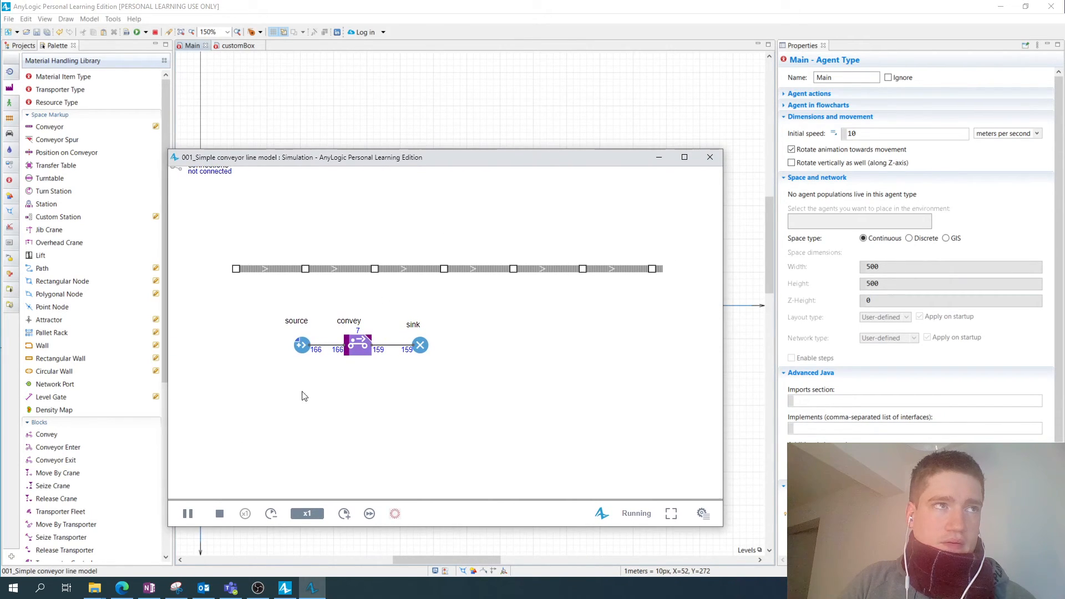
pyautogui.moveTo(327, 489)
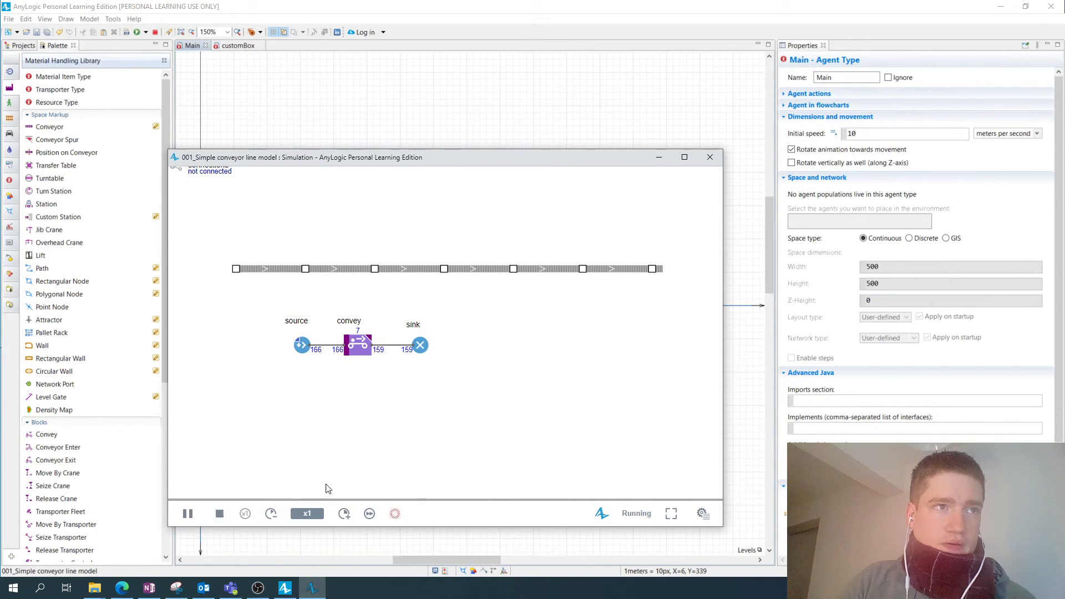
pyautogui.moveTo(220, 513)
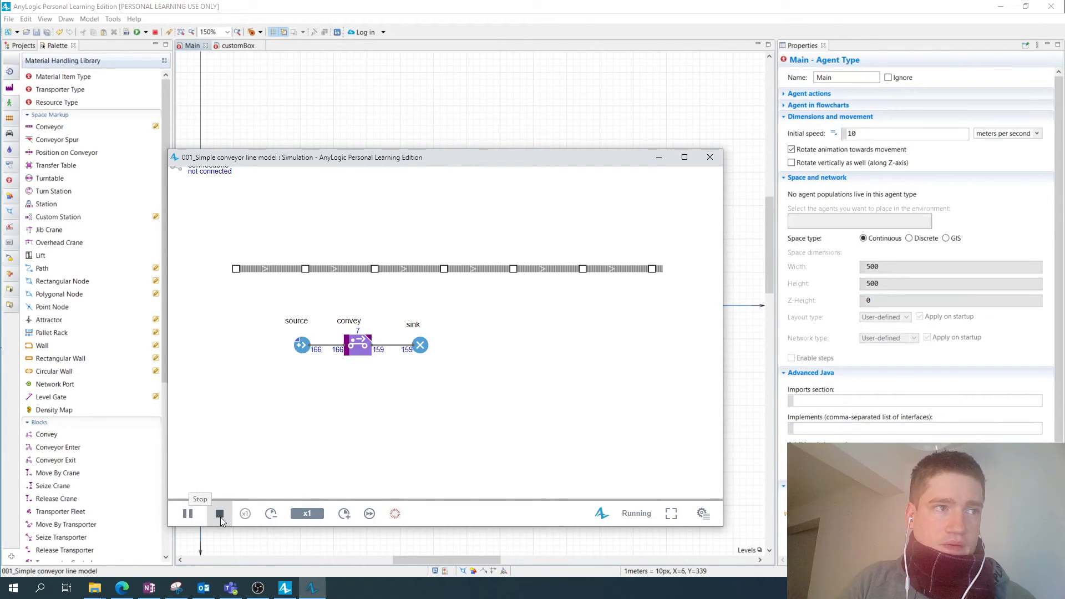
# Stop the running simulation and start it again from scratch
pyautogui.click(187, 513)
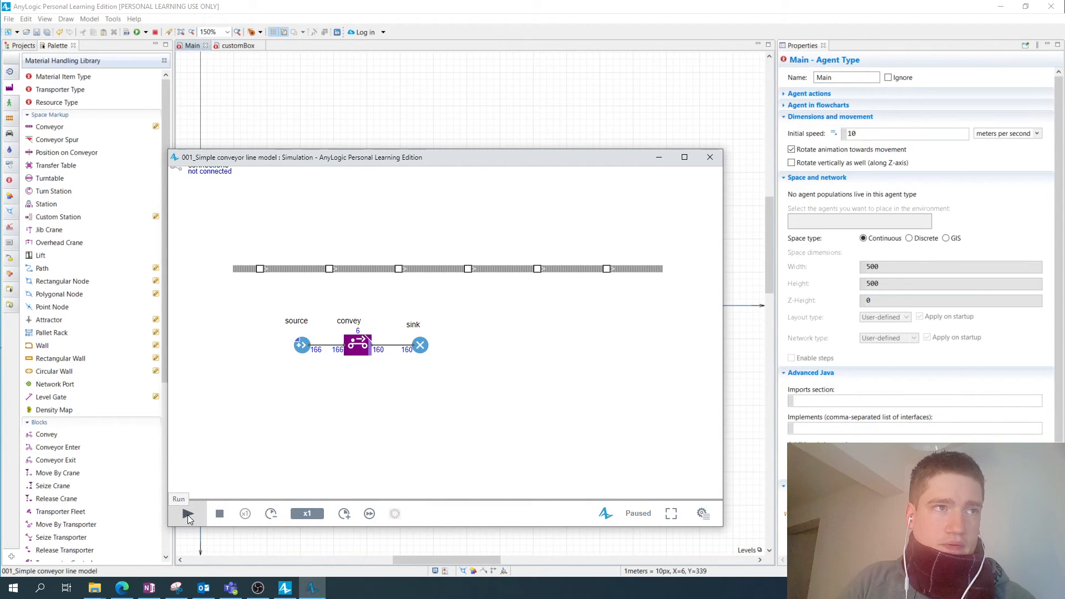
pyautogui.click(187, 514)
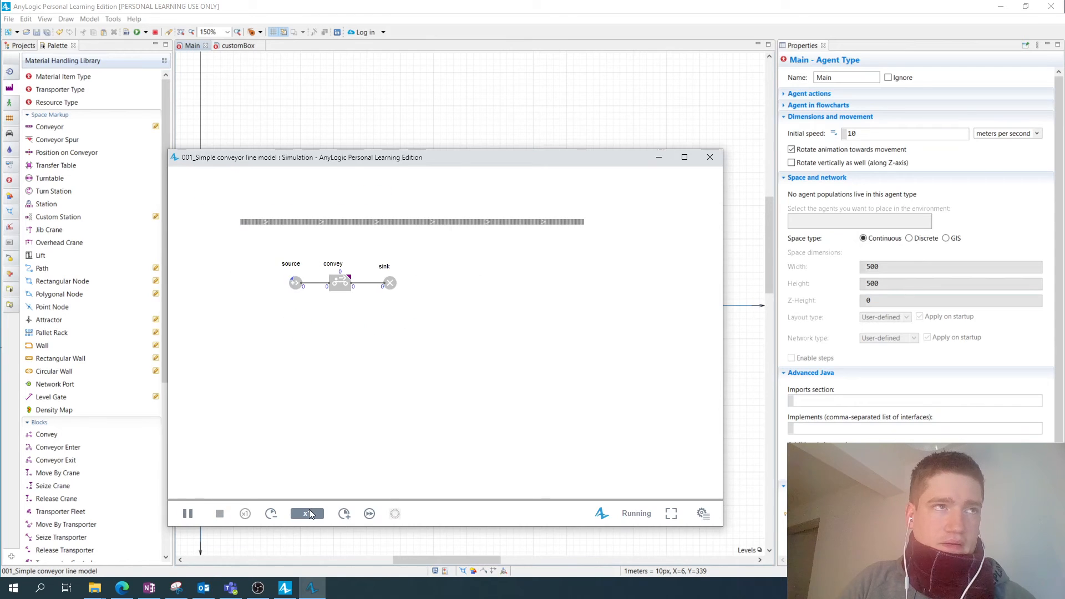
pyautogui.moveTo(188, 513)
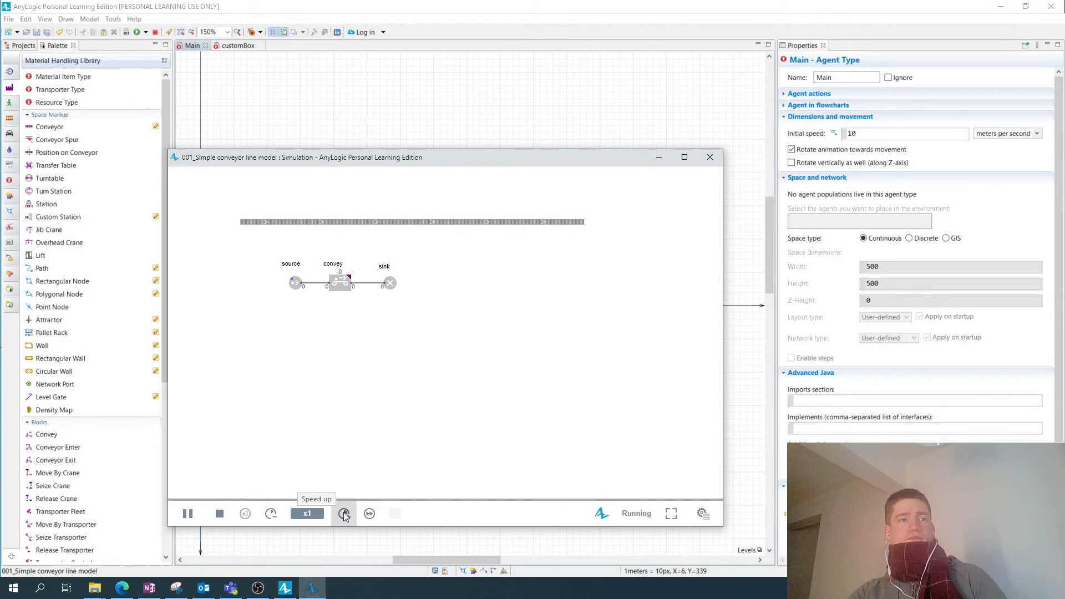
# Speed the simulation up to x10, then return it to x1
pyautogui.click(344, 514)
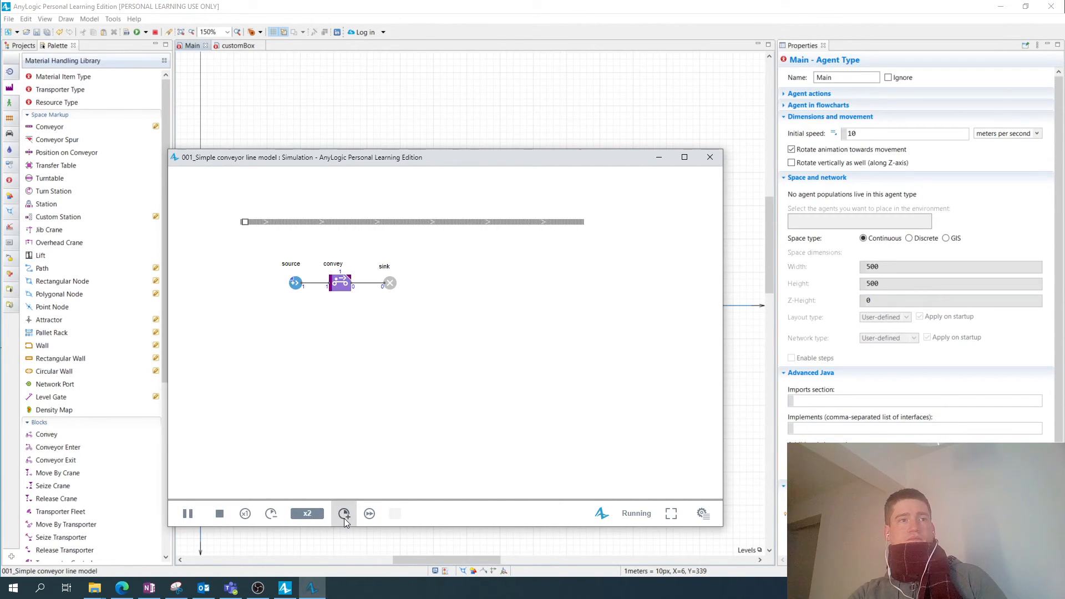
pyautogui.click(344, 512)
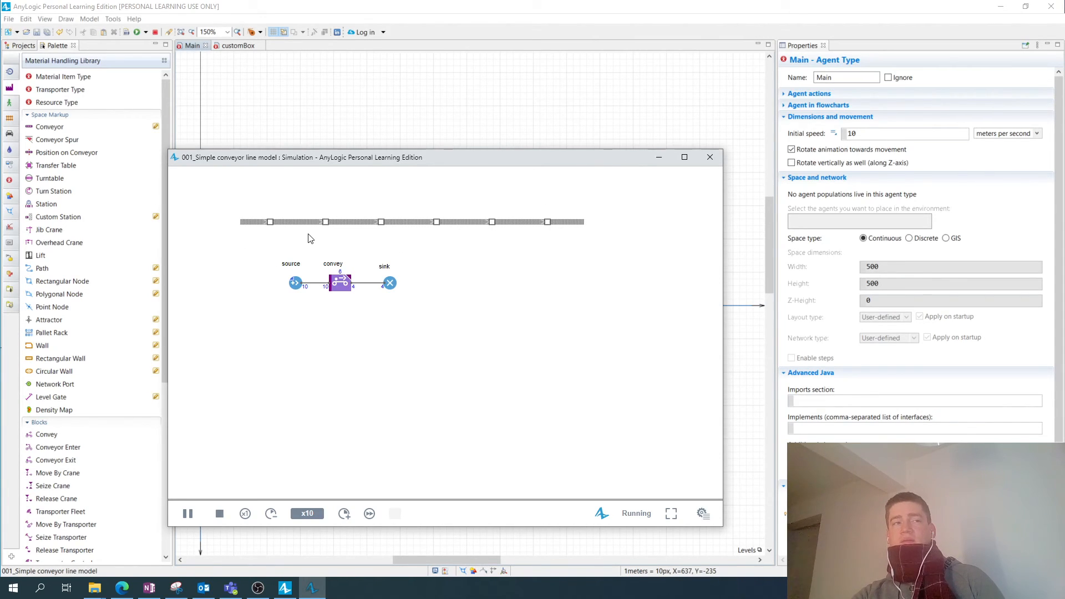
pyautogui.moveTo(237, 219)
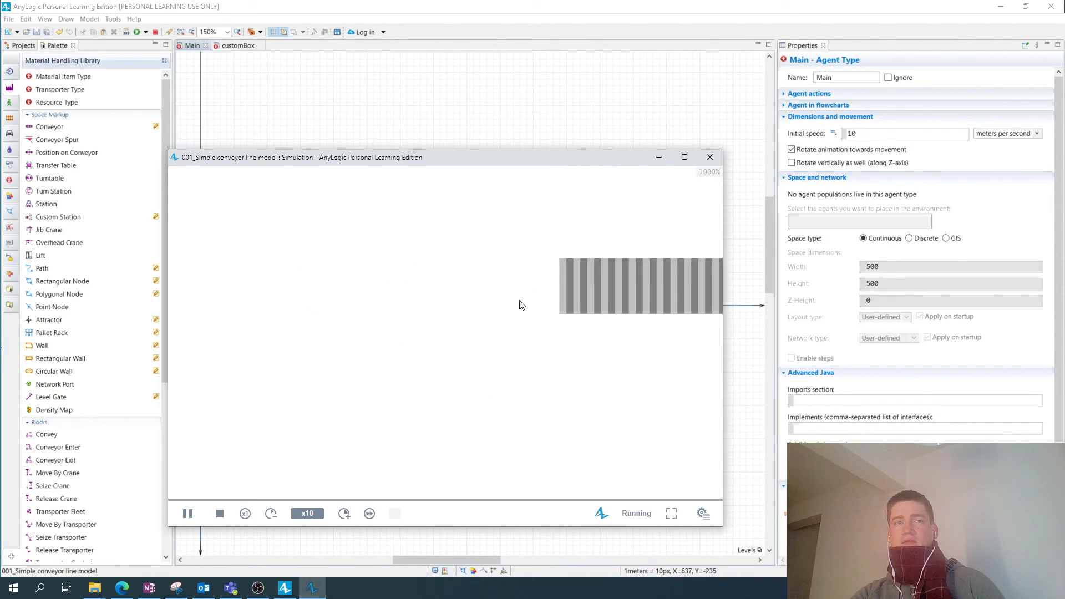
pyautogui.moveTo(377, 506)
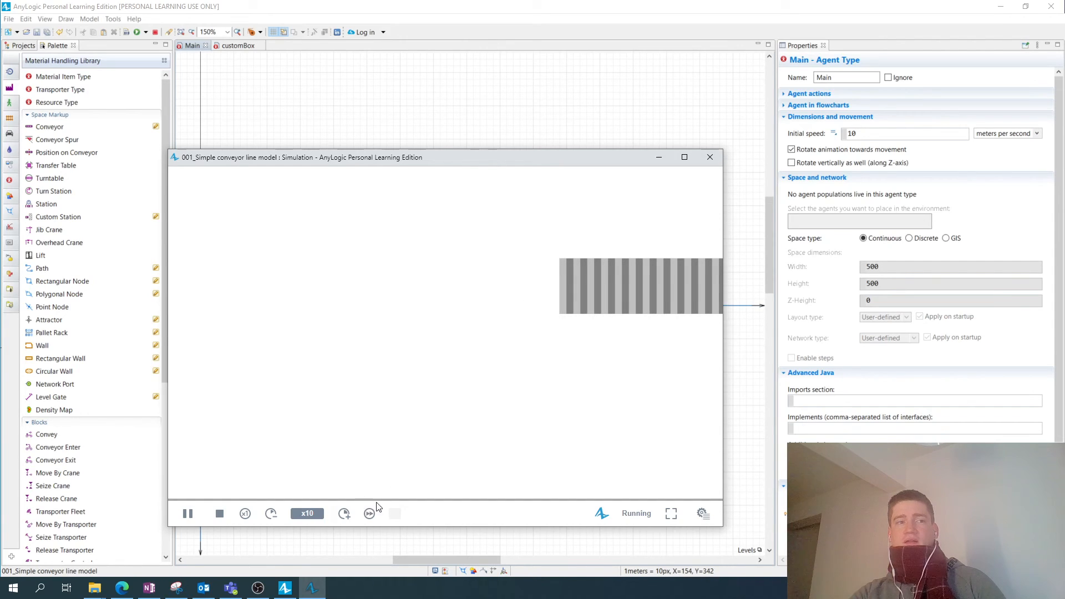
pyautogui.click(270, 512)
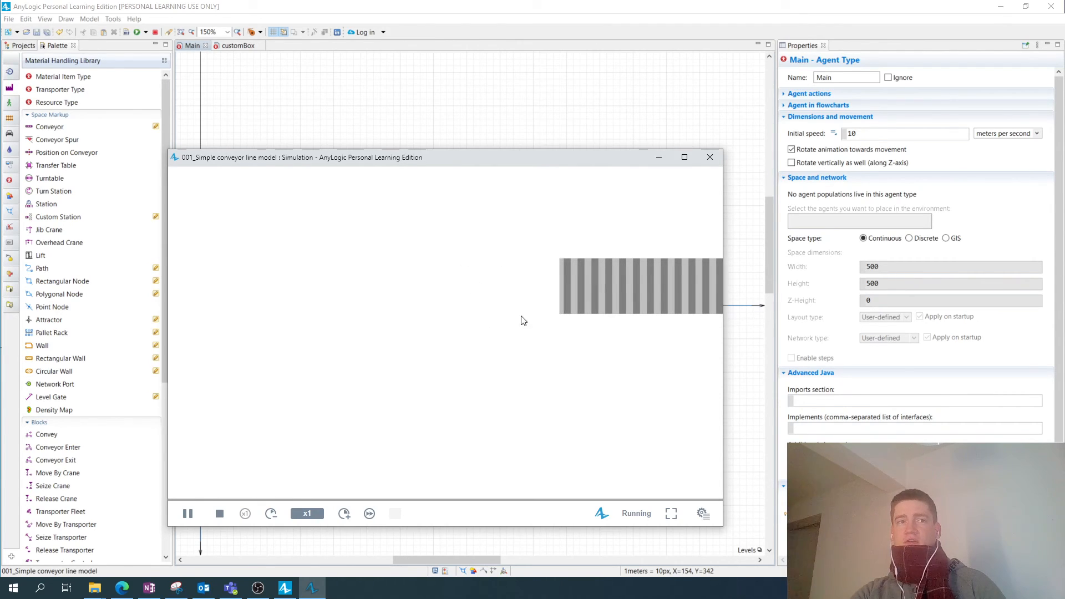
pyautogui.moveTo(528, 256)
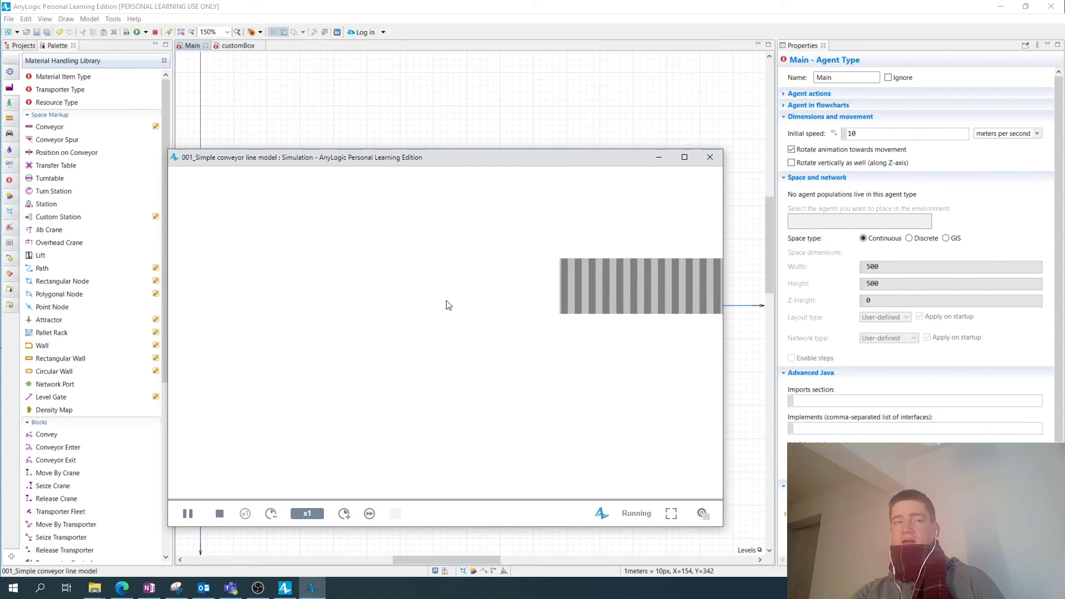
pyautogui.moveTo(551, 293)
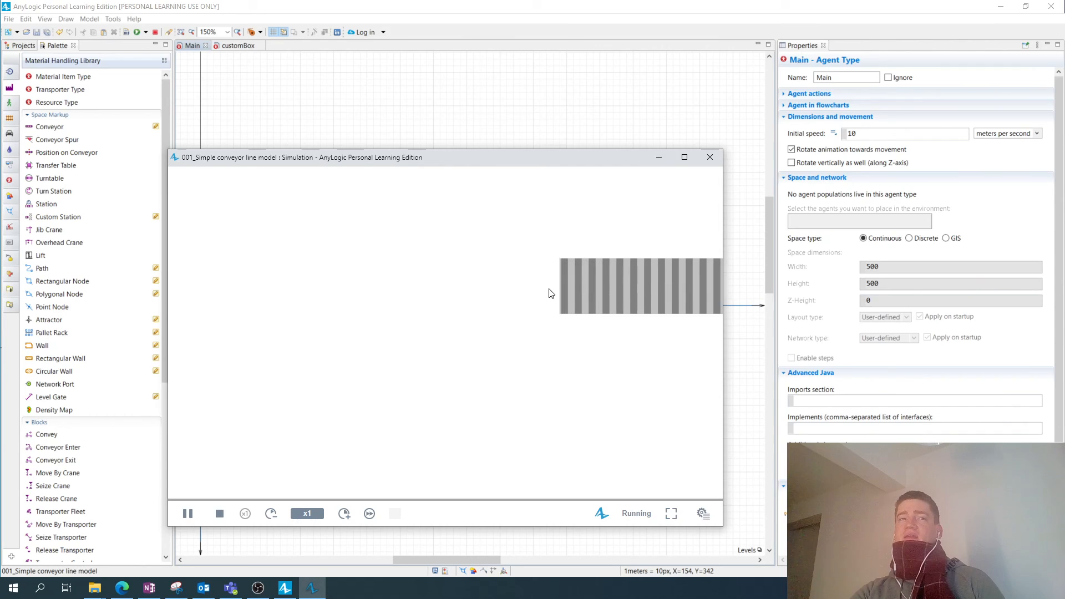